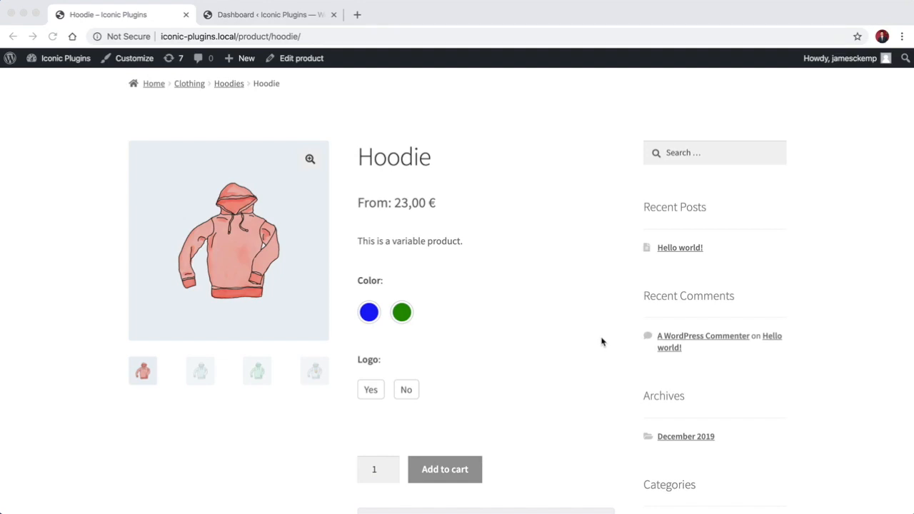
{"action": "mouse_move", "coordinate": [551, 300]}
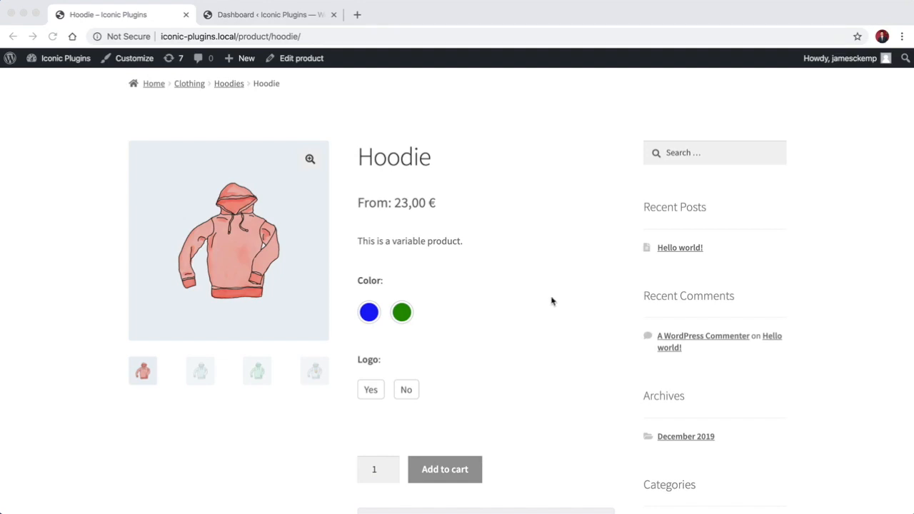
{"action": "mouse_move", "coordinate": [60, 203]}
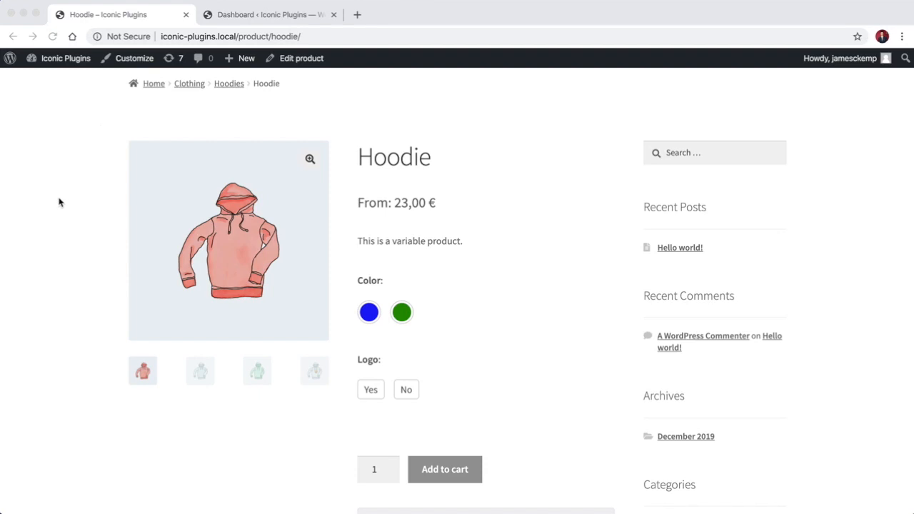
{"action": "mouse_move", "coordinate": [223, 365]}
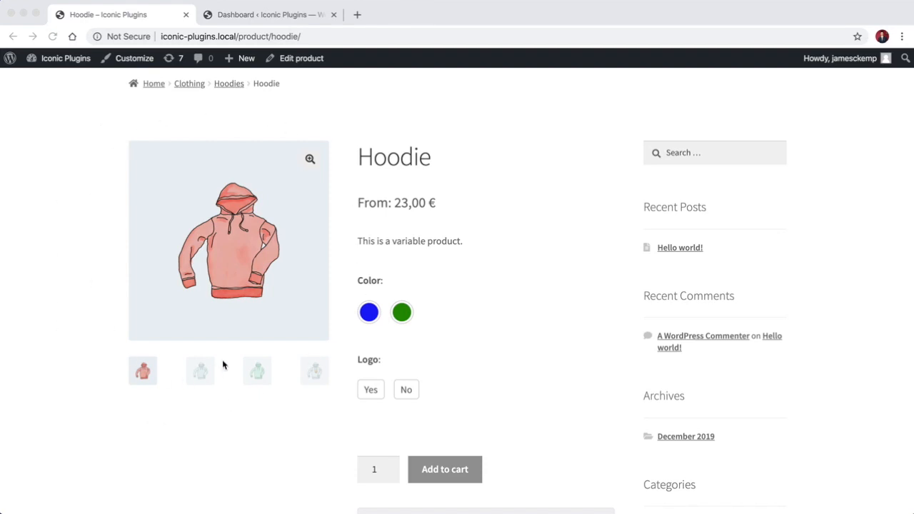
{"action": "mouse_move", "coordinate": [223, 366]}
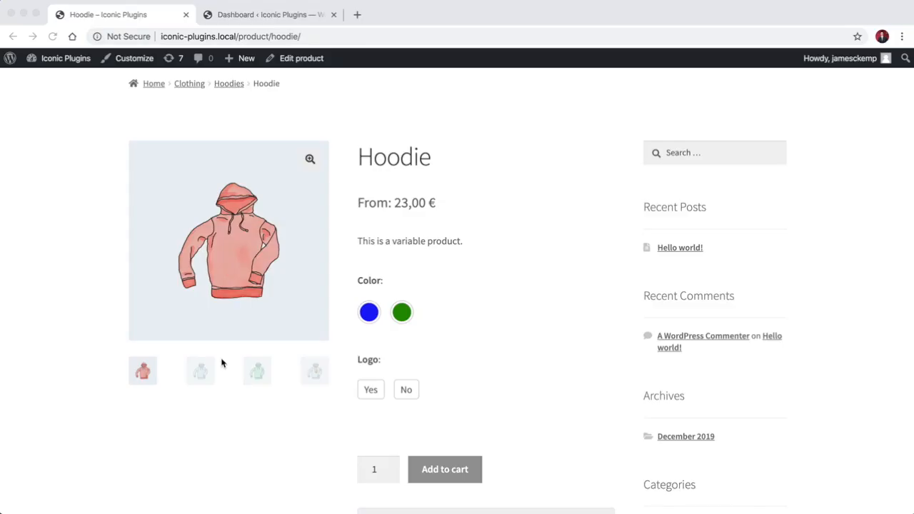
{"action": "mouse_move", "coordinate": [339, 241]}
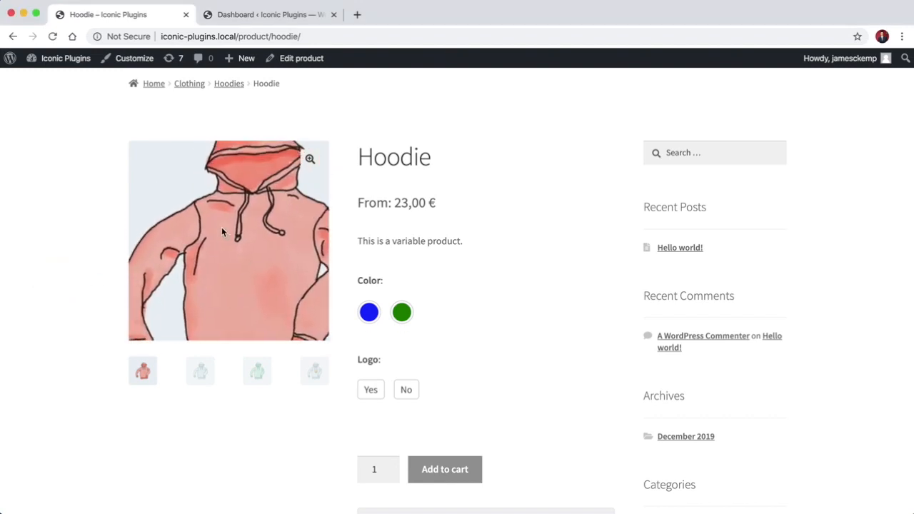
Browse the Hoodie gallery thumbnails, showing the green and light blue hoodies and testing hover zoom
{"action": "left_click", "coordinate": [200, 371]}
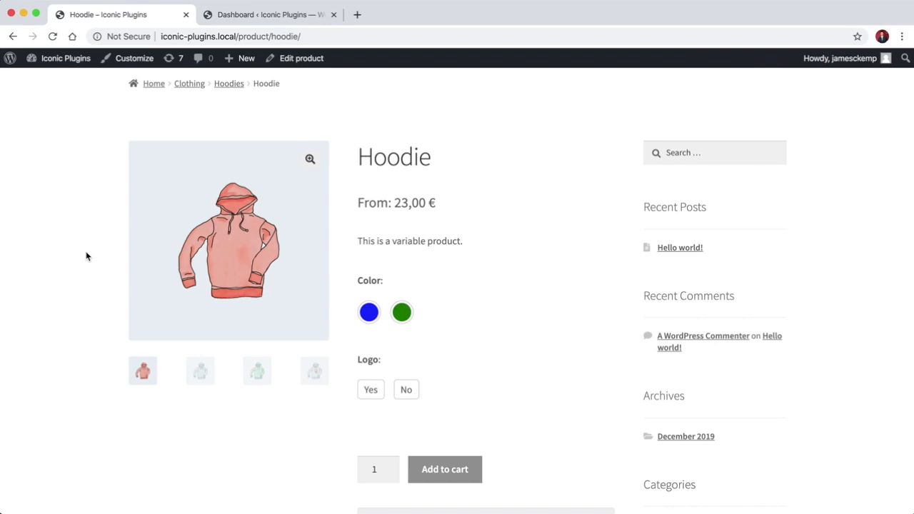
{"action": "mouse_move", "coordinate": [290, 311]}
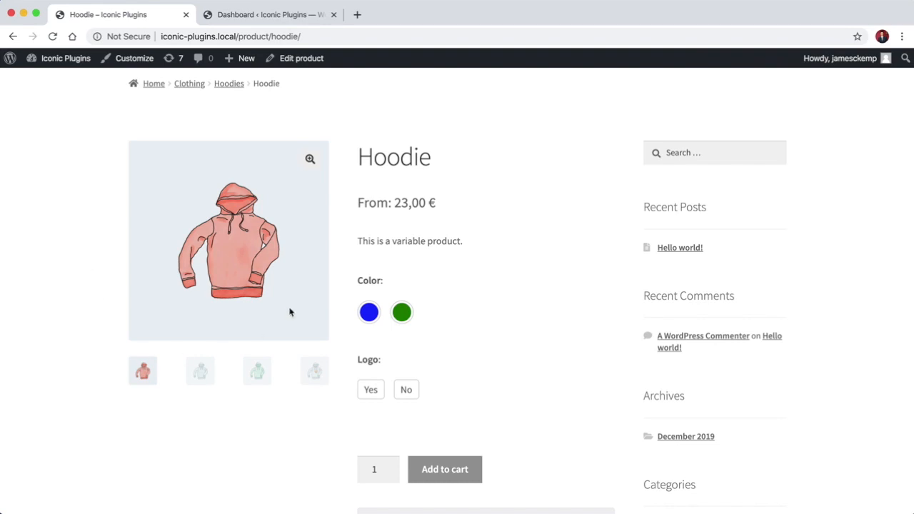
{"action": "mouse_move", "coordinate": [202, 432]}
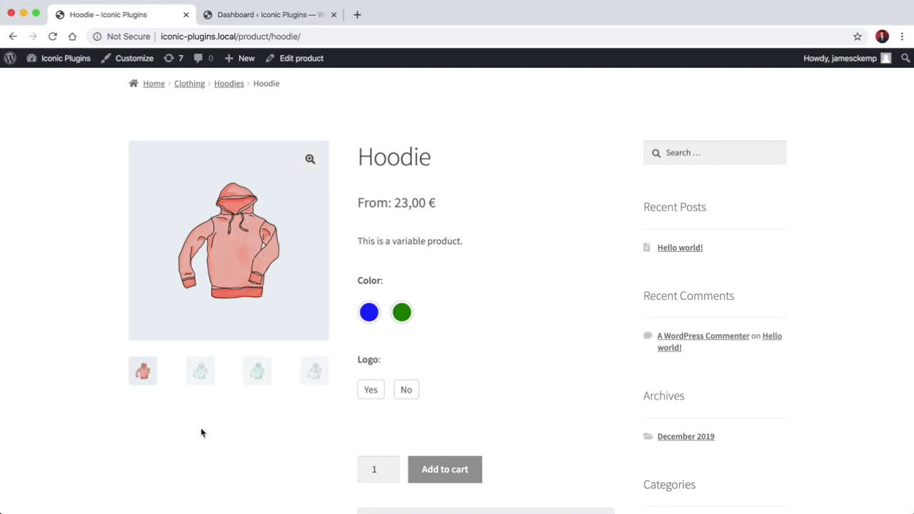
{"action": "mouse_move", "coordinate": [212, 425]}
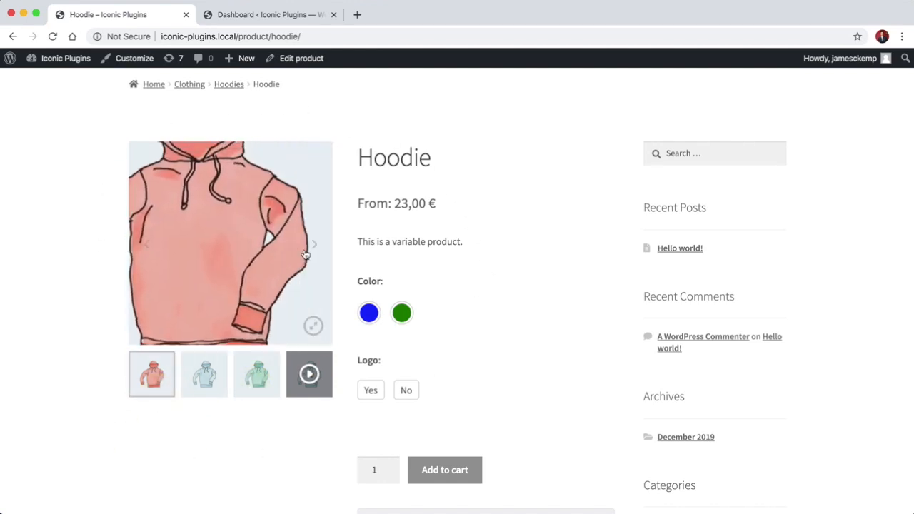
{"action": "left_click", "coordinate": [257, 374]}
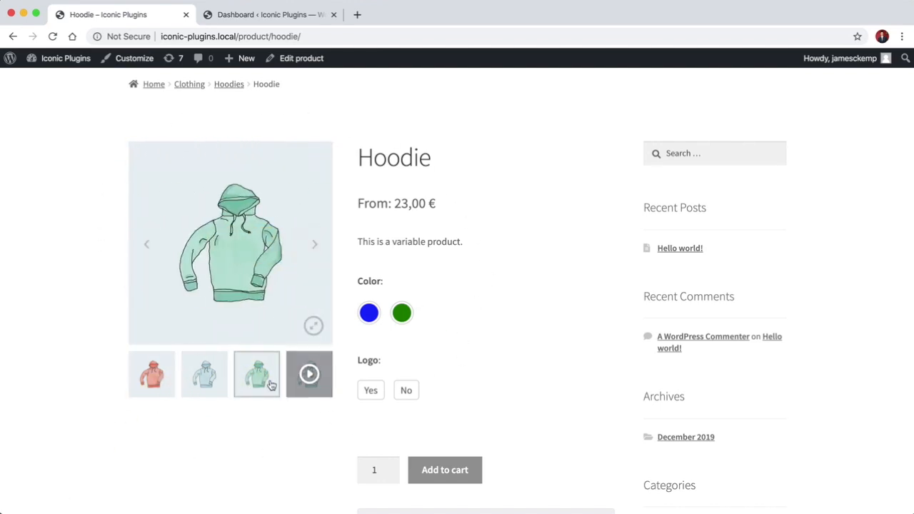
{"action": "left_click", "coordinate": [151, 374]}
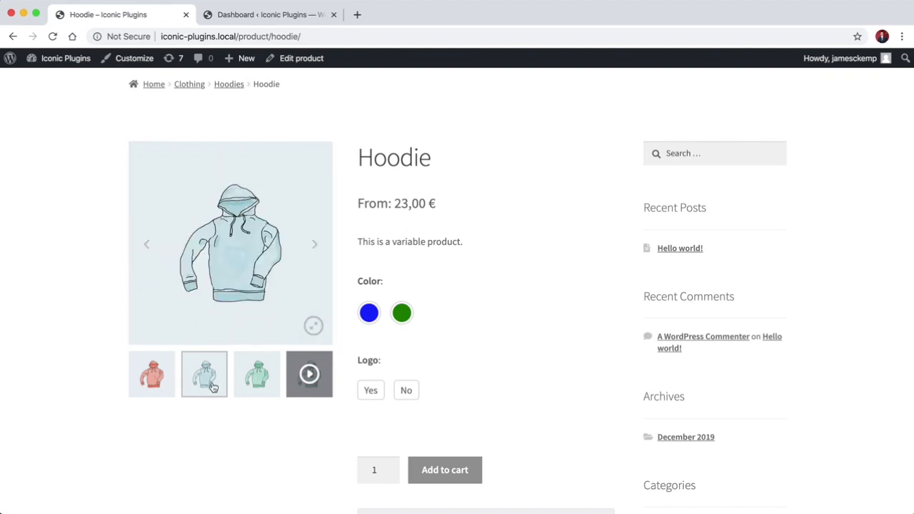
{"action": "mouse_move", "coordinate": [97, 278]}
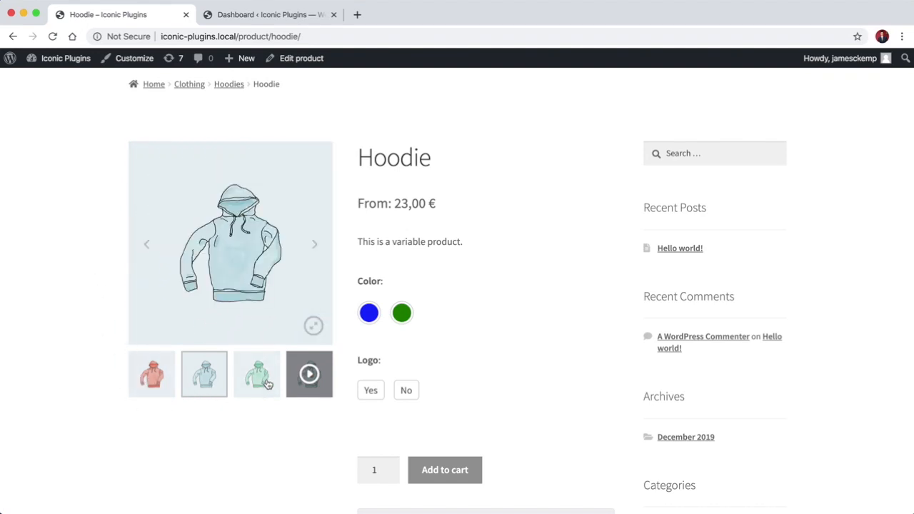
{"action": "left_click", "coordinate": [257, 374]}
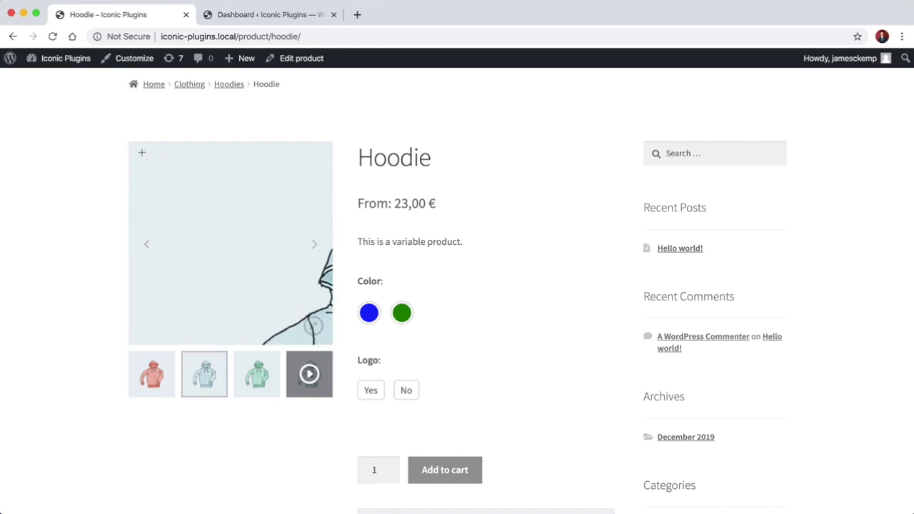
{"action": "left_click", "coordinate": [315, 243]}
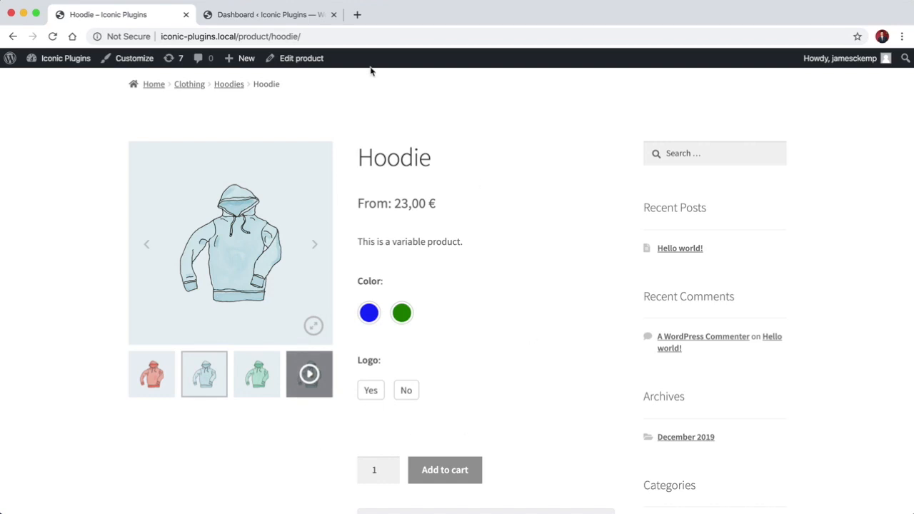
Go to the WordPress dashboard and open WooThumbs from the WooCommerce menu
{"action": "left_click", "coordinate": [269, 14]}
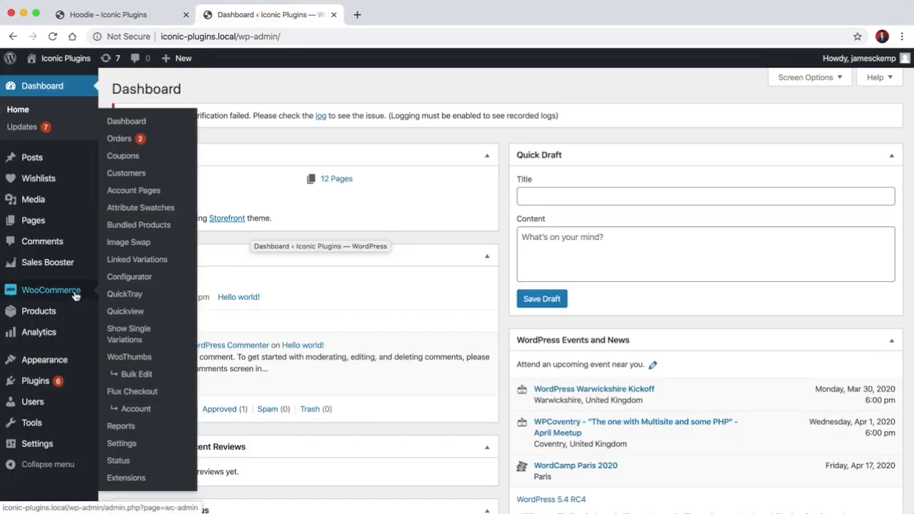
{"action": "left_click", "coordinate": [129, 357]}
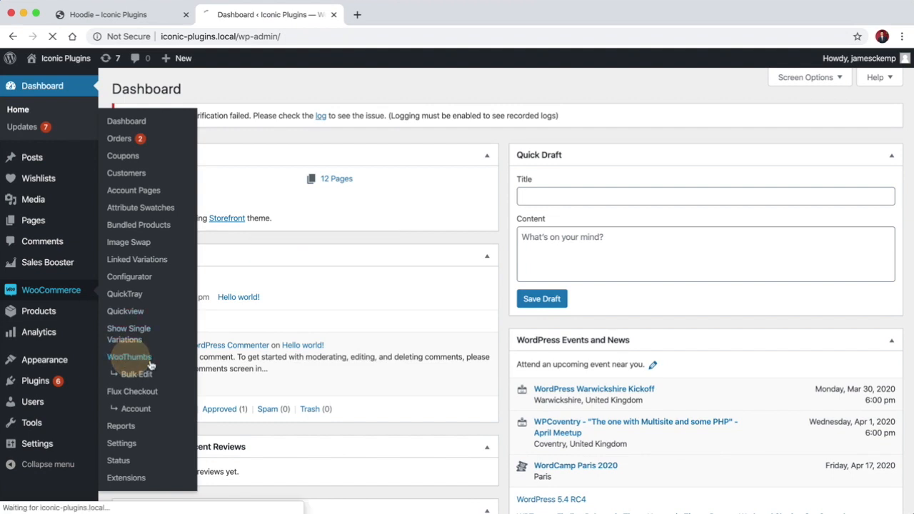
{"action": "left_click", "coordinate": [129, 357]}
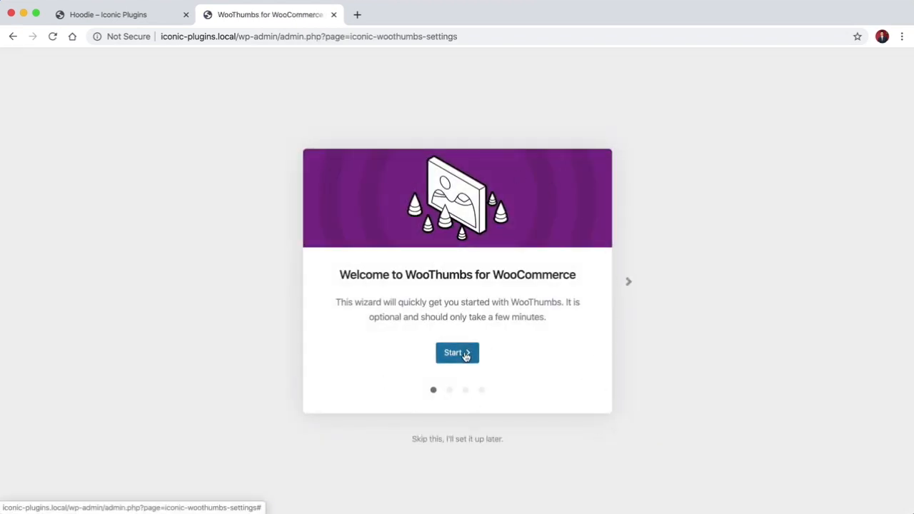
Run the wizard choosing Left thumbnails and Fade transition, then Finish & Save
{"action": "left_click", "coordinate": [457, 351]}
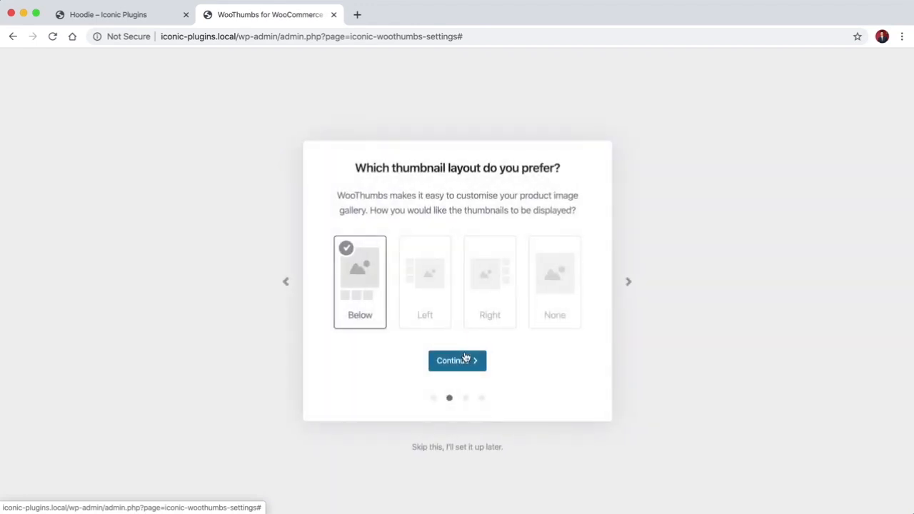
{"action": "mouse_move", "coordinate": [554, 279]}
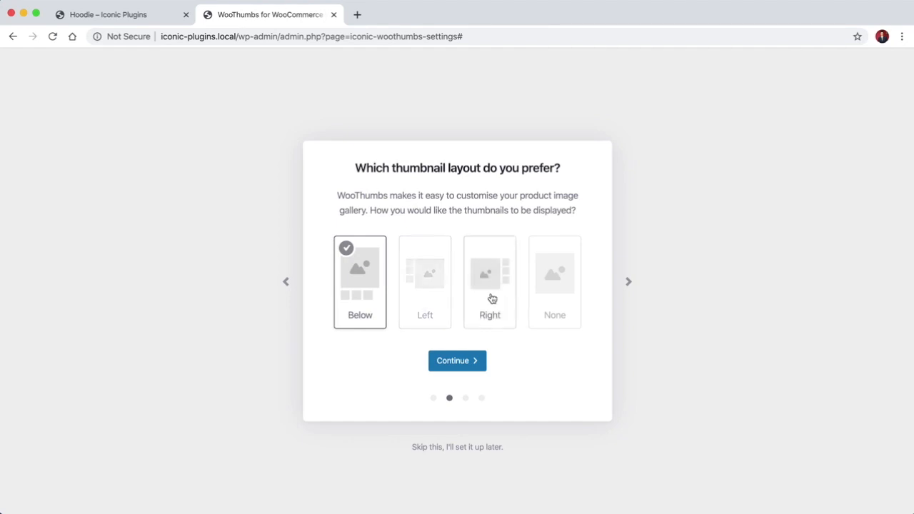
{"action": "mouse_move", "coordinate": [426, 311]}
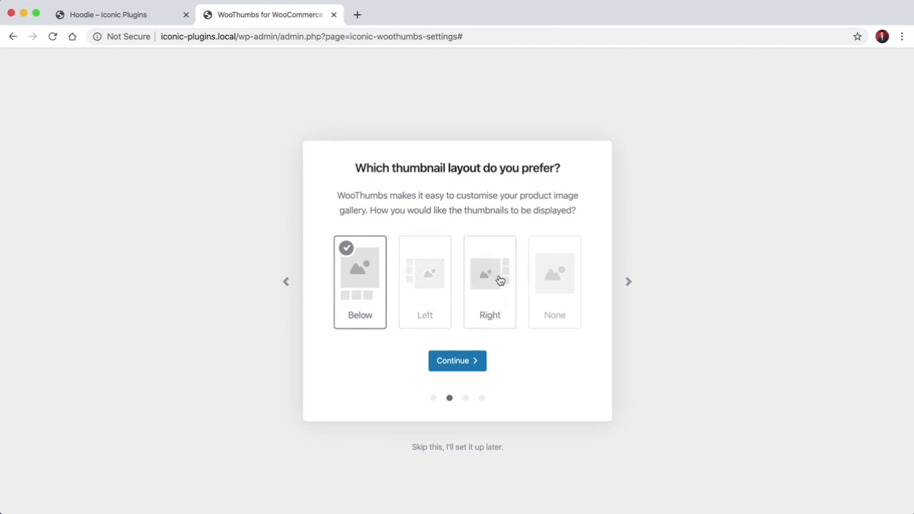
{"action": "mouse_move", "coordinate": [412, 274]}
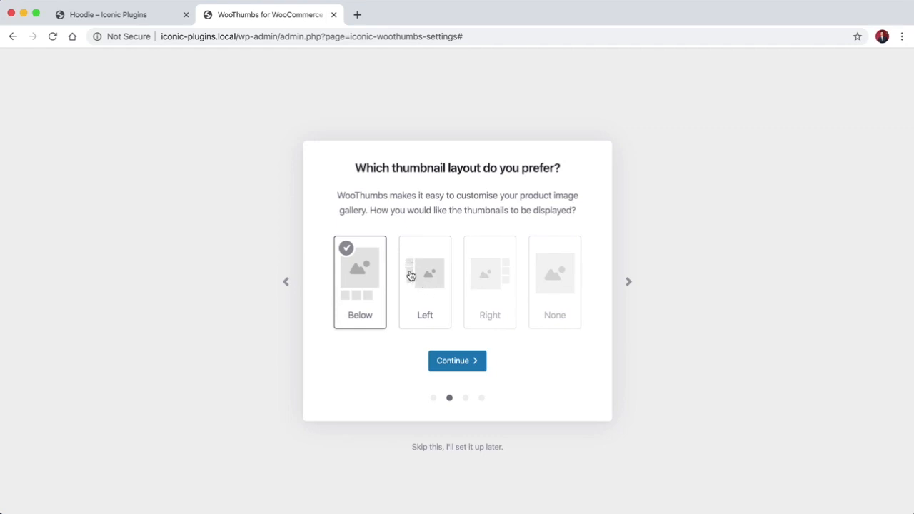
{"action": "left_click", "coordinate": [424, 281]}
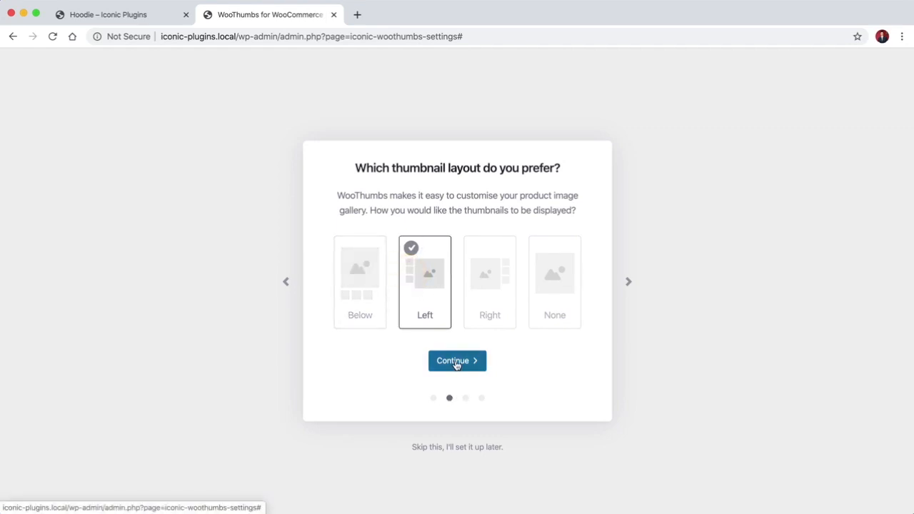
{"action": "left_click", "coordinate": [457, 359]}
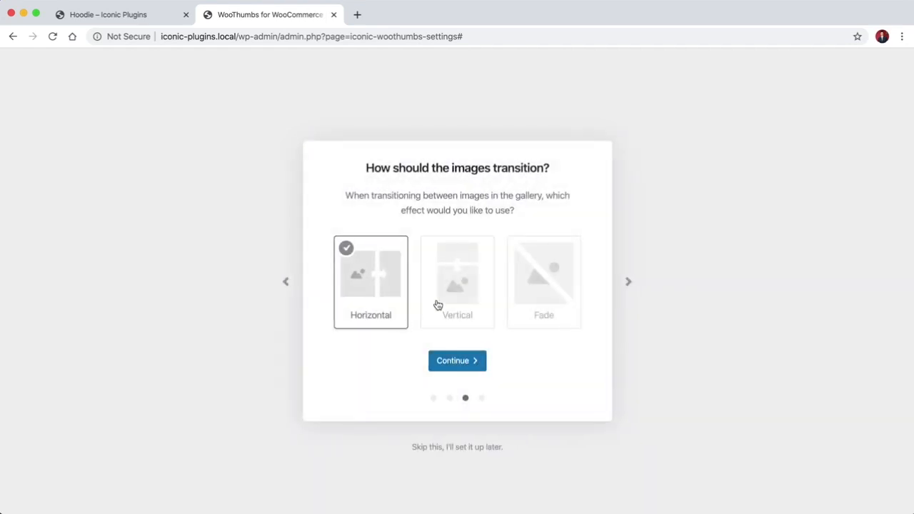
{"action": "left_click", "coordinate": [543, 281]}
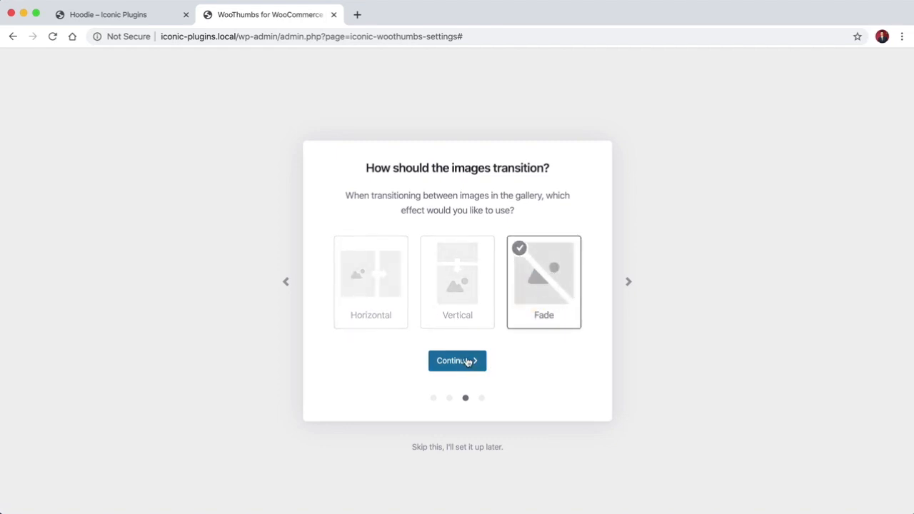
{"action": "left_click", "coordinate": [457, 359]}
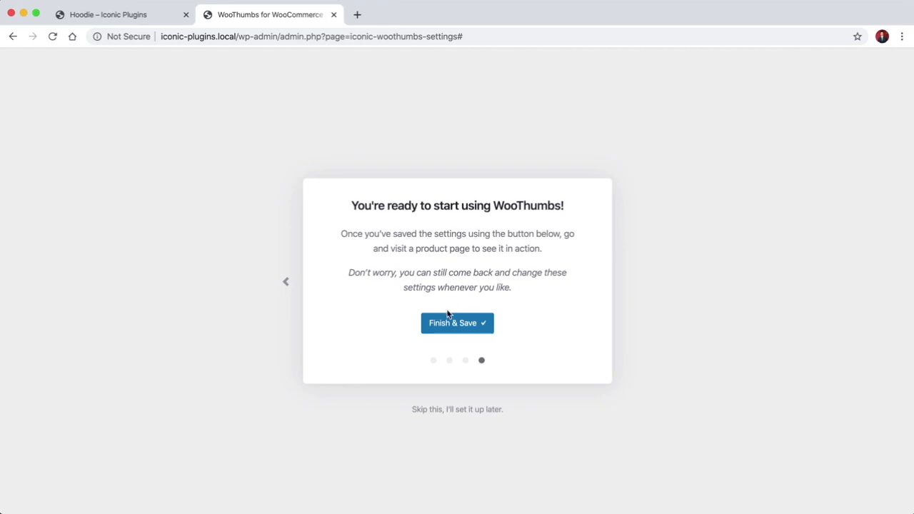
{"action": "left_click", "coordinate": [457, 323]}
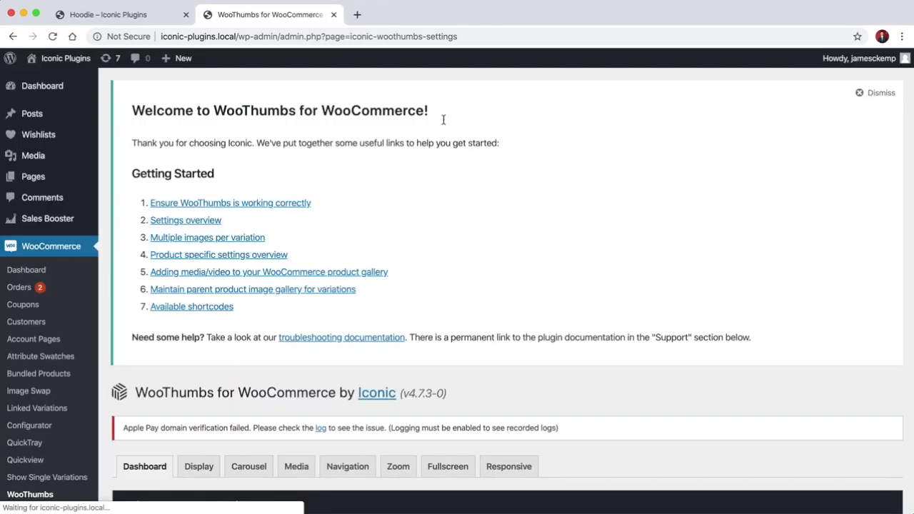
Preview the left-thumbnail Hoodie gallery, stepping through images, then return to WooThumbs settings
{"action": "left_click", "coordinate": [107, 14]}
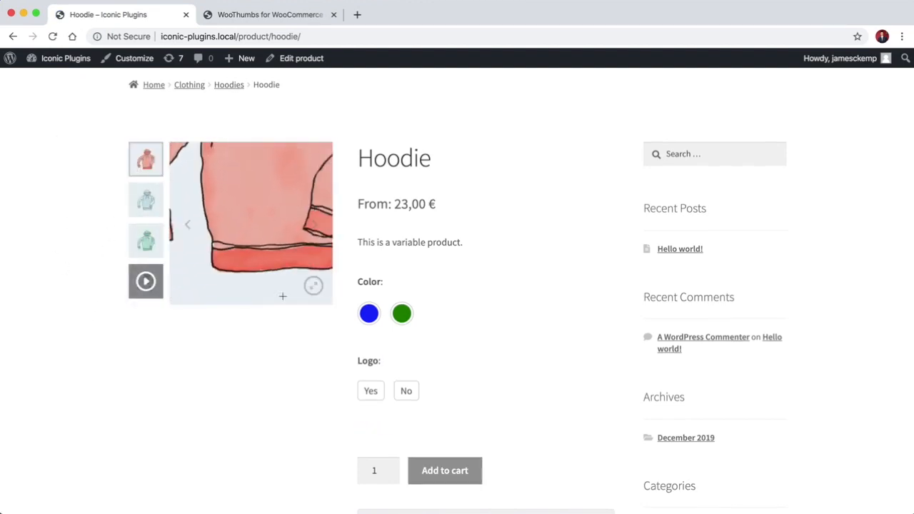
{"action": "left_click", "coordinate": [146, 240]}
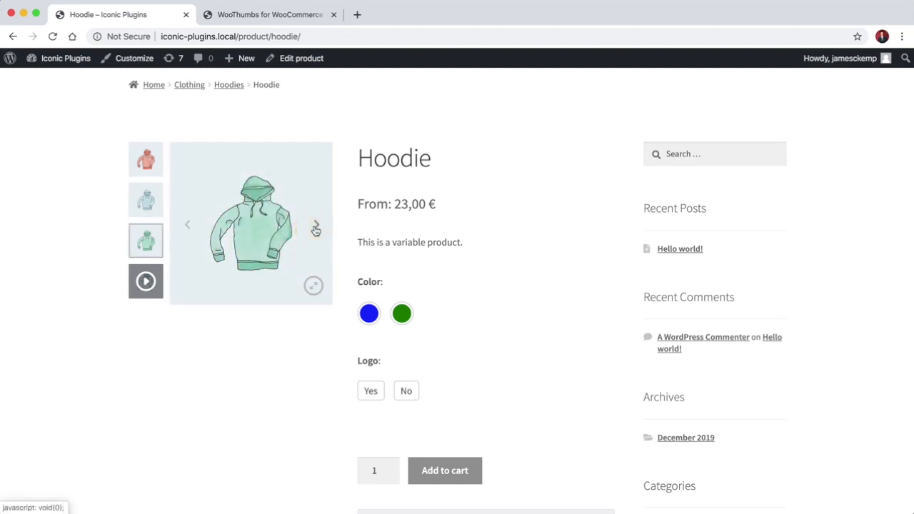
{"action": "left_click", "coordinate": [146, 159]}
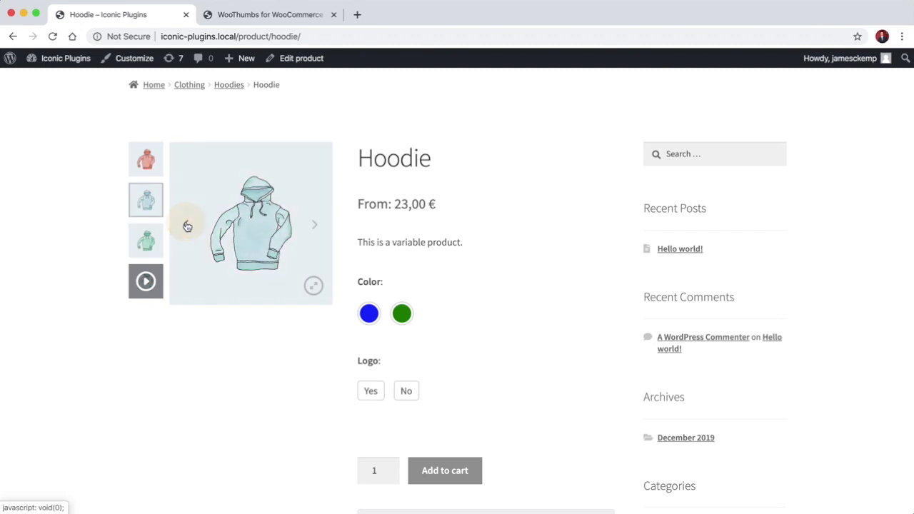
{"action": "left_click", "coordinate": [146, 158]}
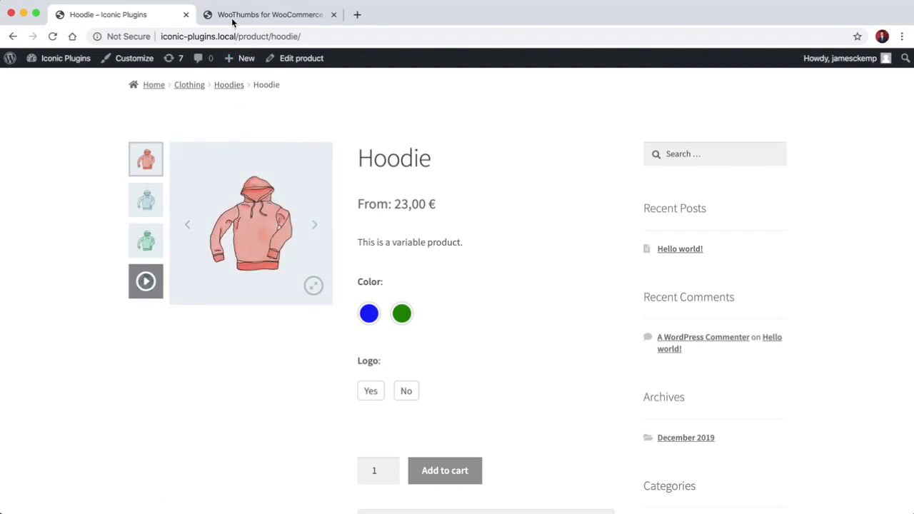
{"action": "mouse_move", "coordinate": [236, 193]}
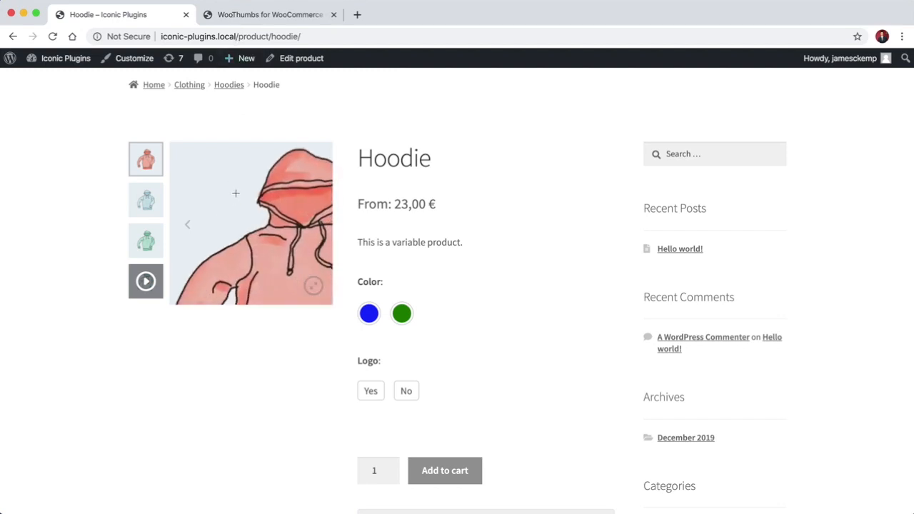
{"action": "left_click", "coordinate": [270, 14]}
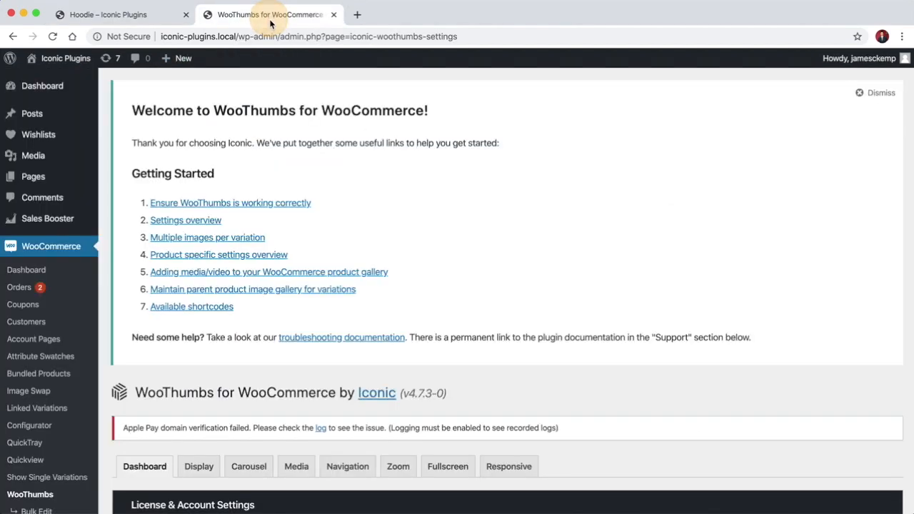
Review the Display settings' 42% gallery width against the Hoodie product page
{"action": "scroll", "scroll_direction": "down", "scroll_amount": 3}
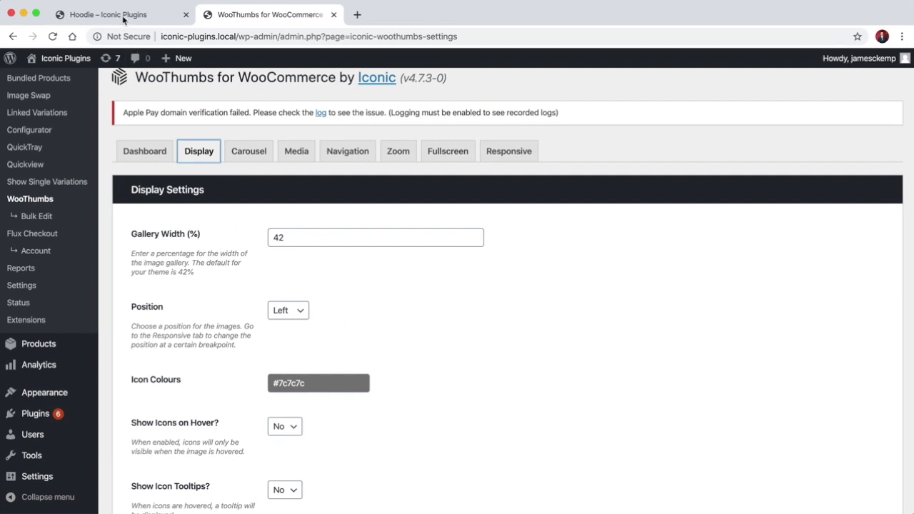
{"action": "left_click", "coordinate": [107, 14]}
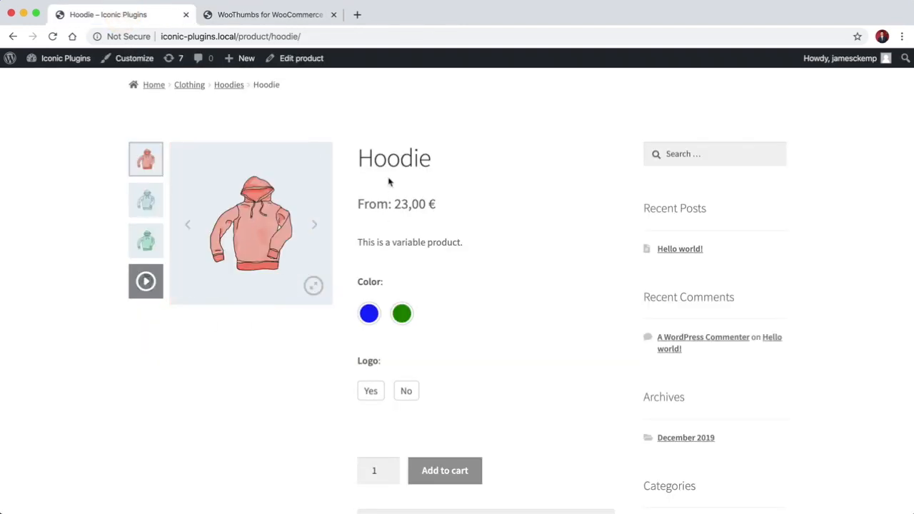
{"action": "left_click", "coordinate": [270, 14]}
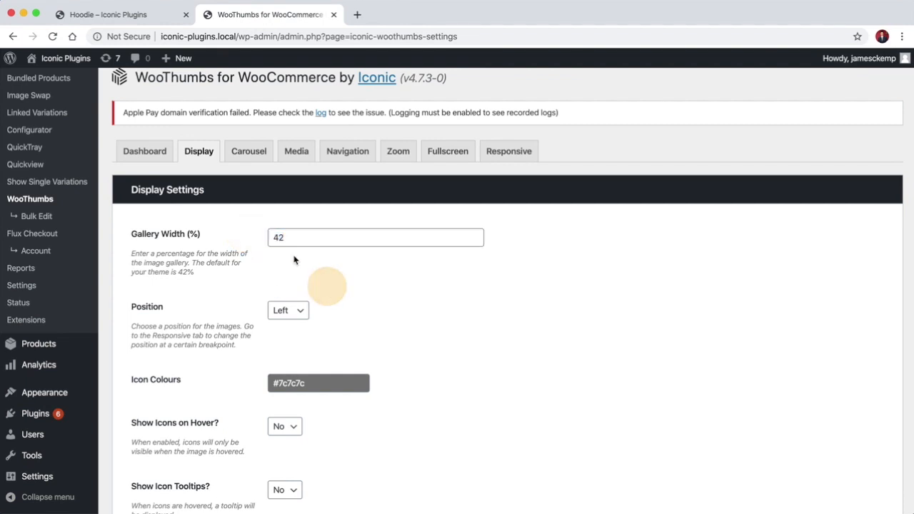
{"action": "left_click", "coordinate": [374, 237]}
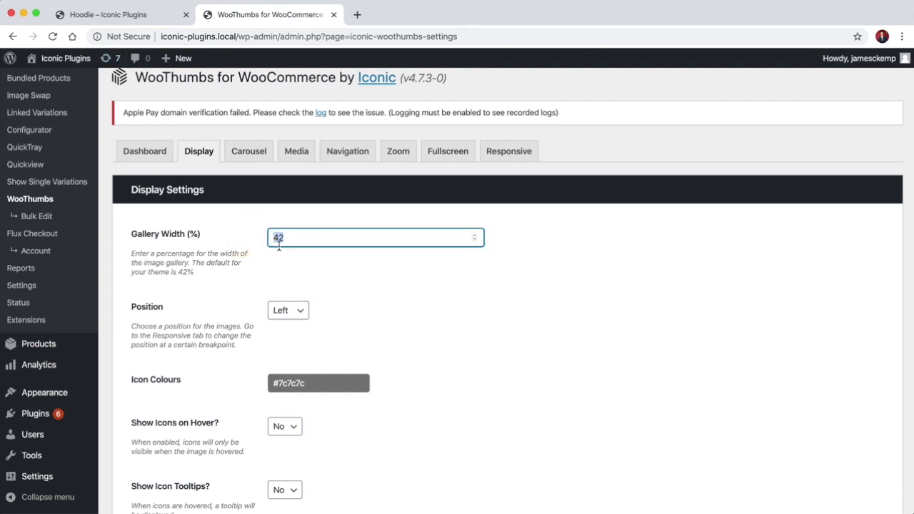
{"action": "left_click", "coordinate": [107, 14]}
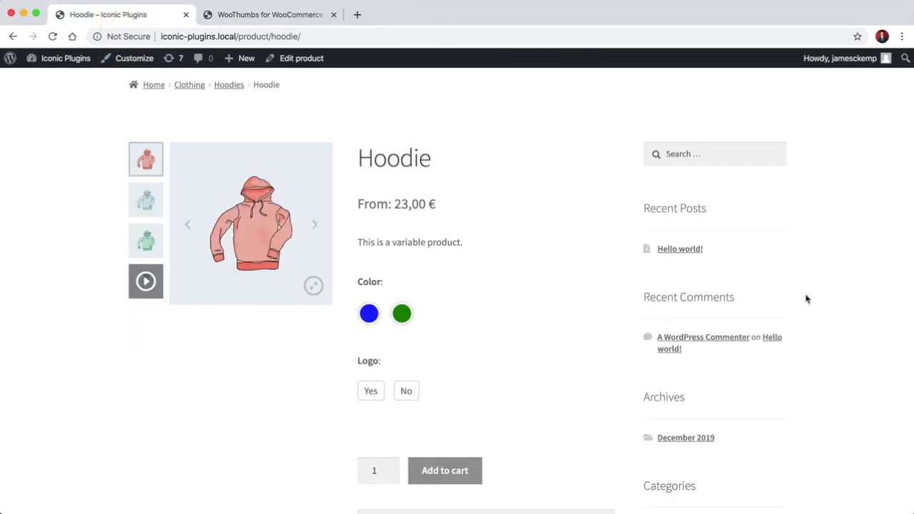
{"action": "mouse_move", "coordinate": [92, 137]}
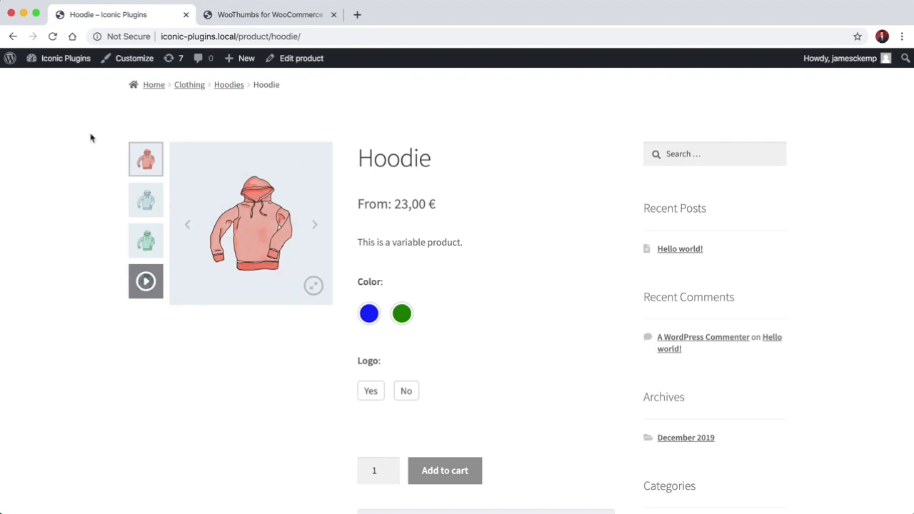
{"action": "mouse_move", "coordinate": [190, 150]}
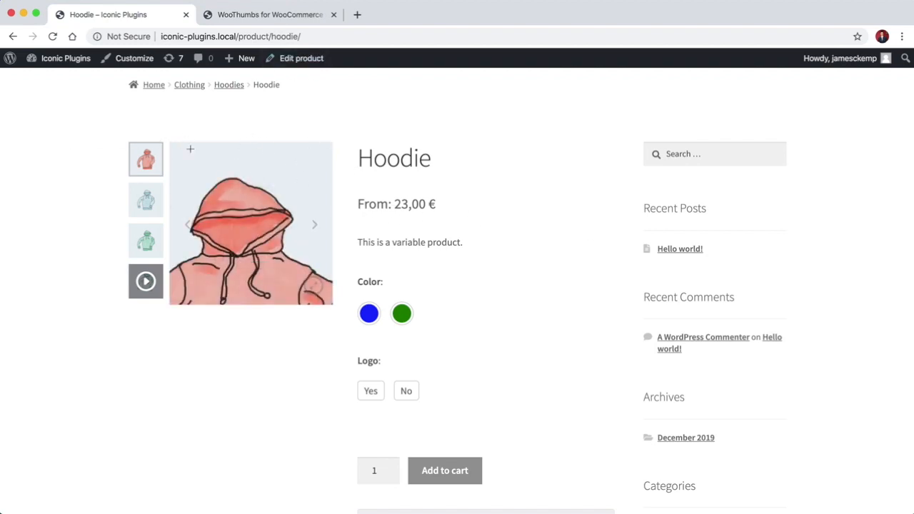
{"action": "left_click", "coordinate": [270, 15]}
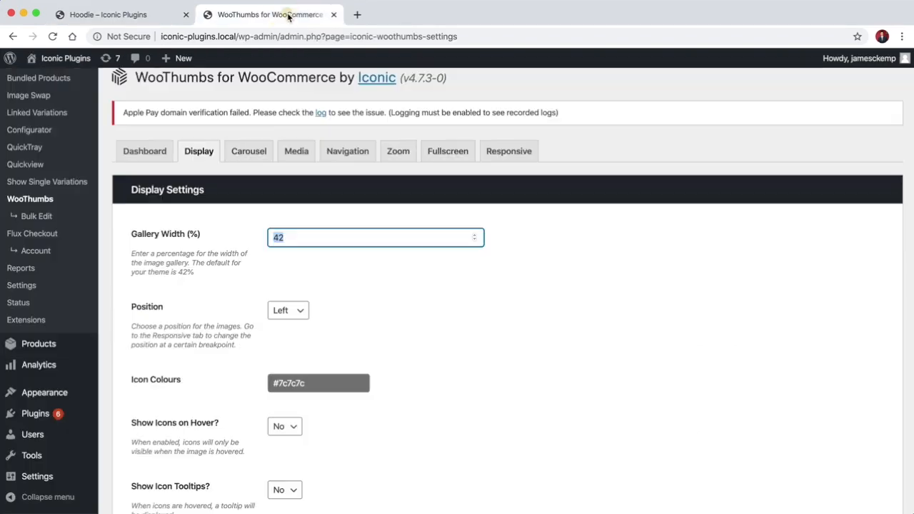
Check the remaining Display options, save changes and reload the Hoodie page
{"action": "scroll", "scroll_direction": "down", "scroll_amount": 3}
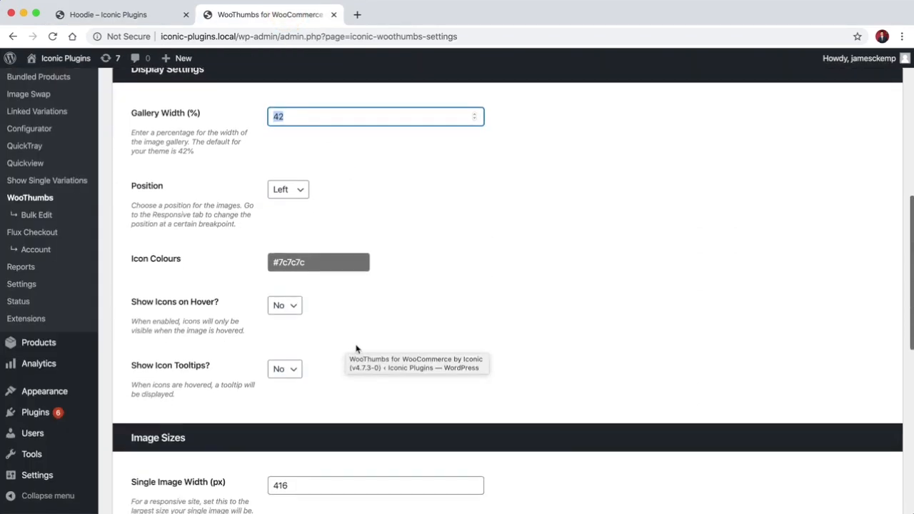
{"action": "scroll", "scroll_direction": "down", "scroll_amount": 3}
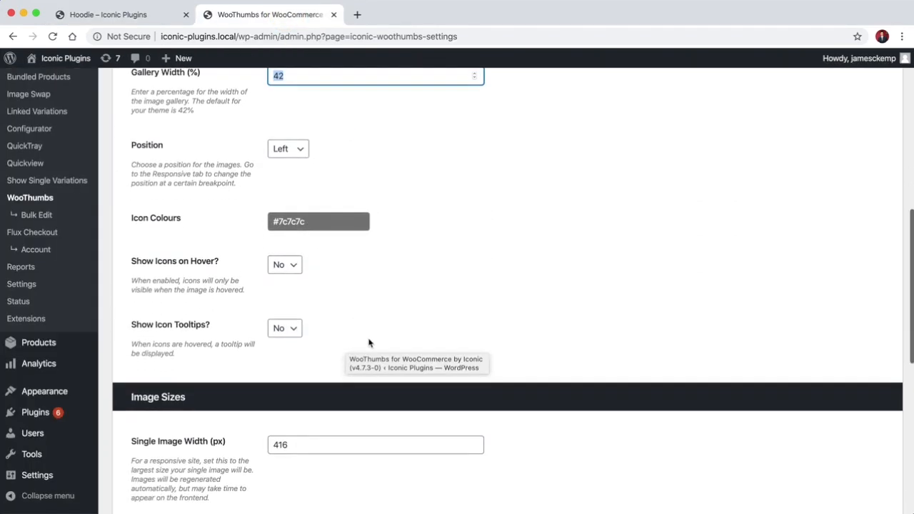
{"action": "scroll", "scroll_direction": "down", "scroll_amount": 3}
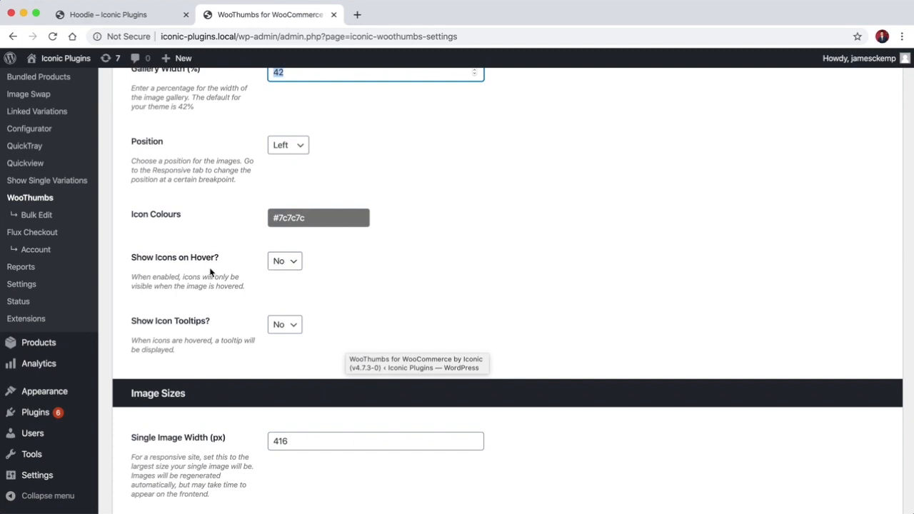
{"action": "left_click", "coordinate": [109, 15]}
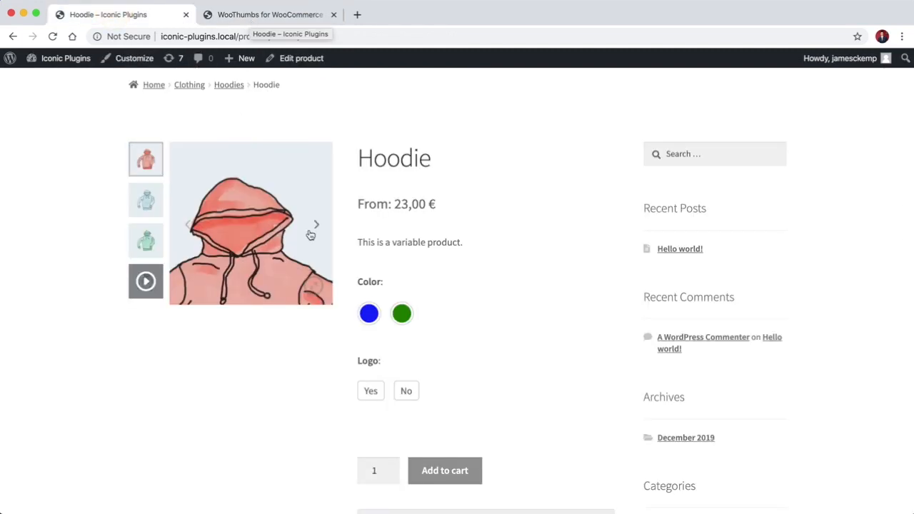
{"action": "left_click", "coordinate": [270, 14]}
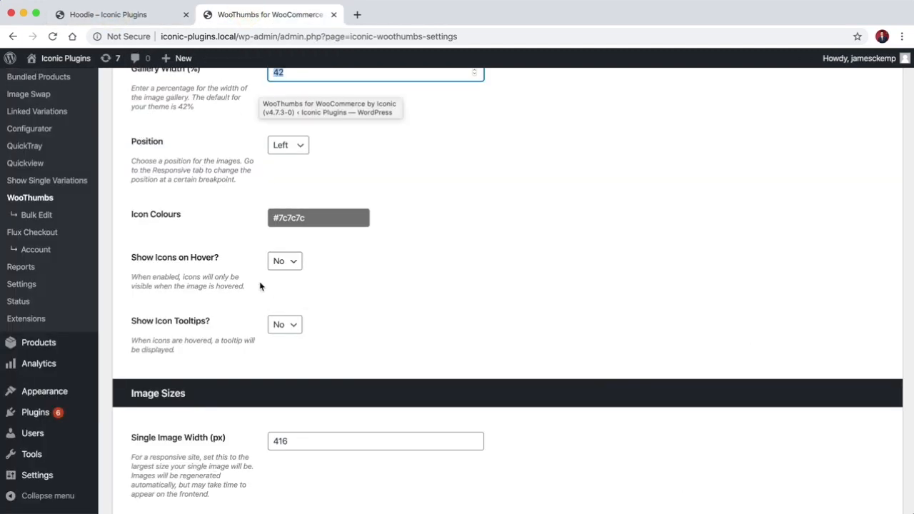
{"action": "mouse_move", "coordinate": [259, 335]}
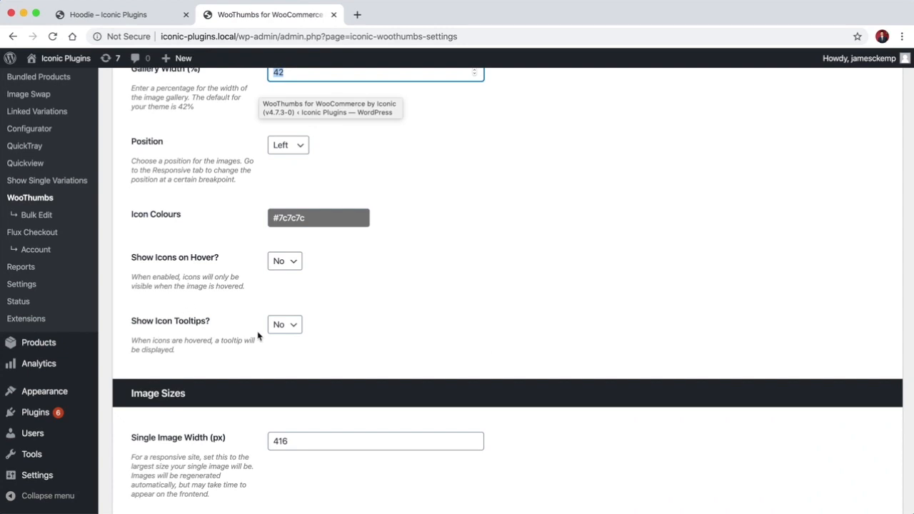
{"action": "left_click", "coordinate": [284, 324]}
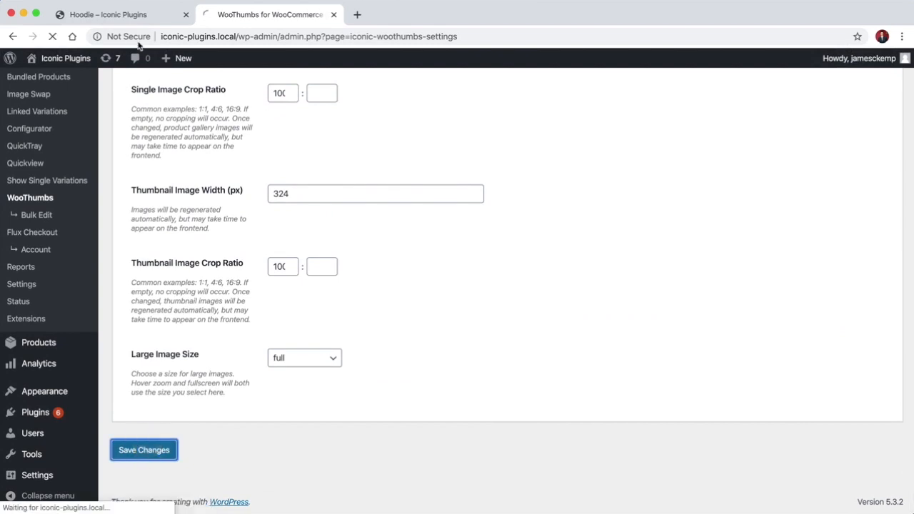
{"action": "left_click", "coordinate": [107, 14]}
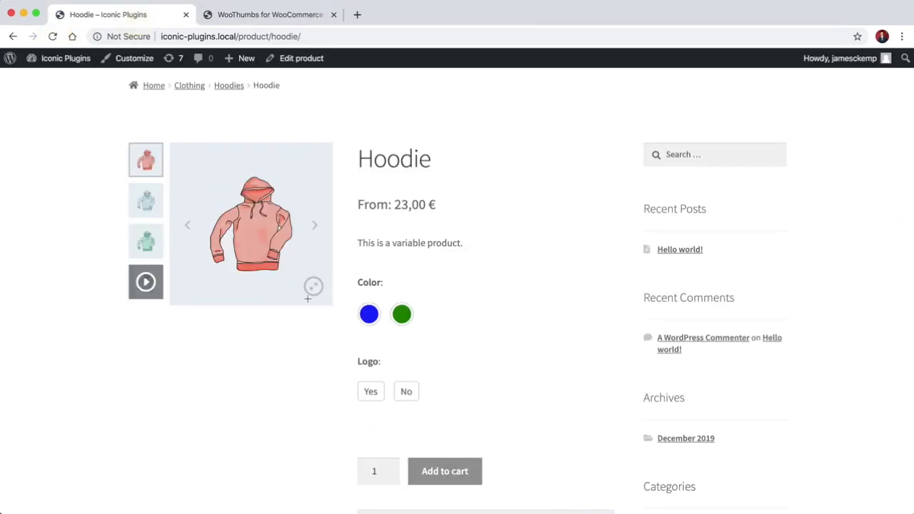
{"action": "mouse_move", "coordinate": [312, 285]}
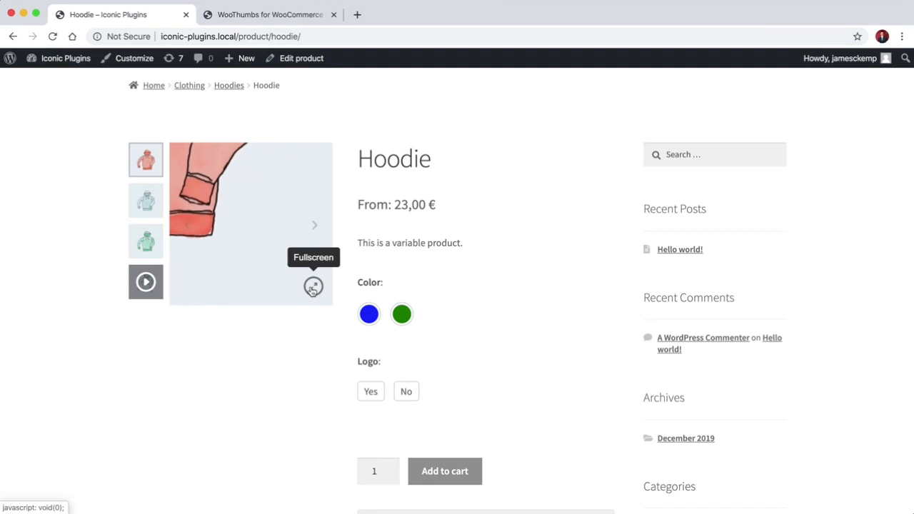
Confirm the Settings saved notice and compare image sizes with the Hoodie page
{"action": "left_click", "coordinate": [270, 15]}
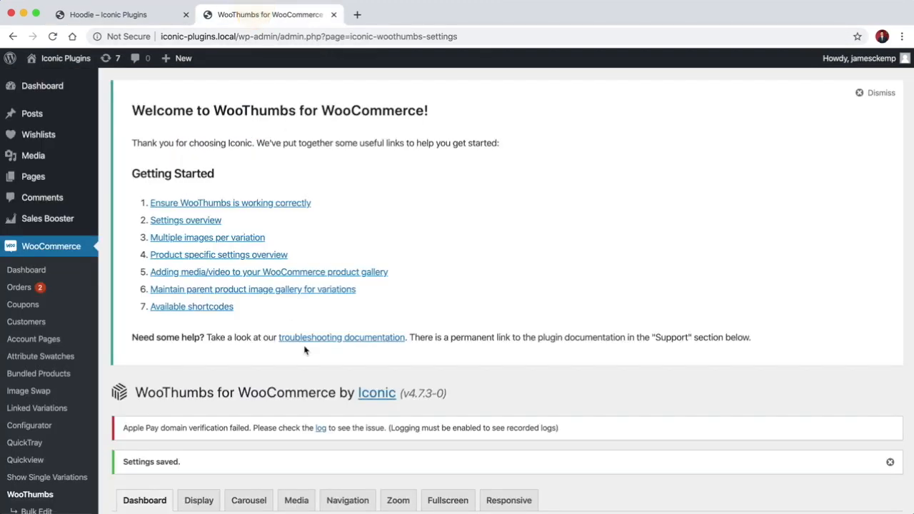
{"action": "scroll", "scroll_direction": "down", "scroll_amount": 3}
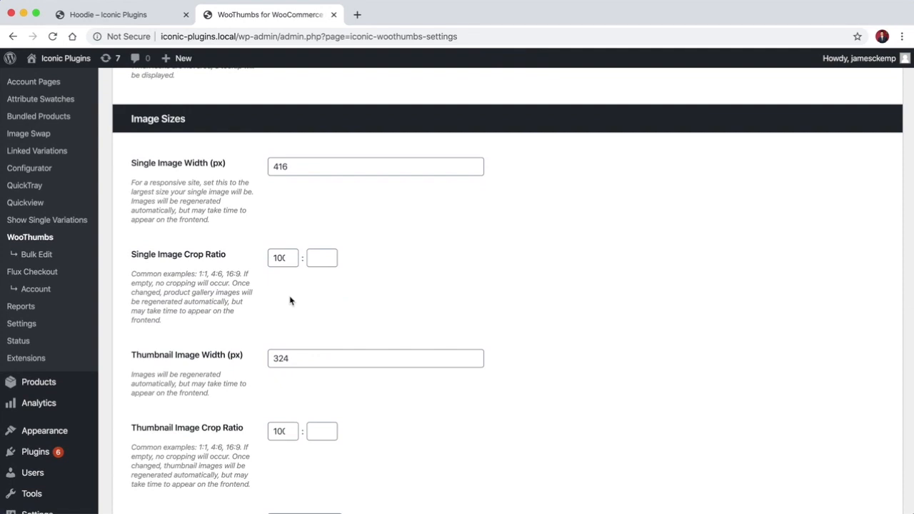
{"action": "mouse_move", "coordinate": [269, 186]}
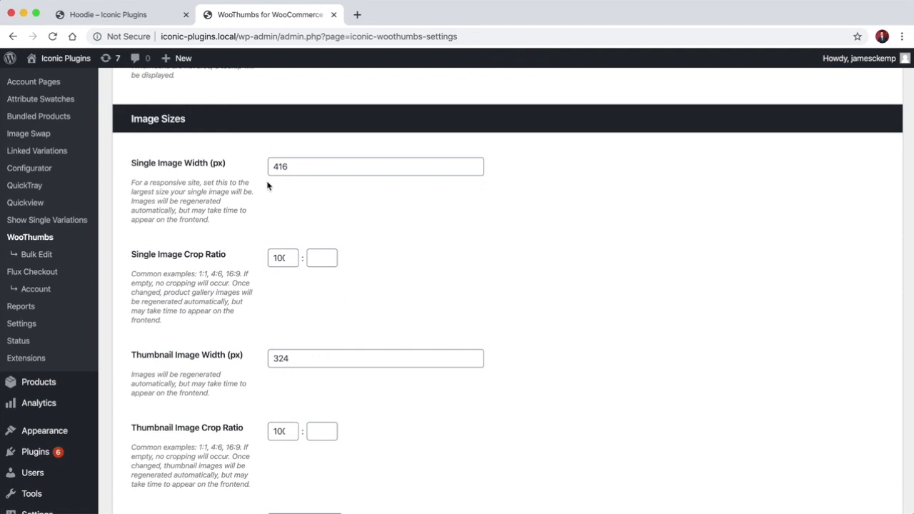
{"action": "mouse_move", "coordinate": [277, 190]}
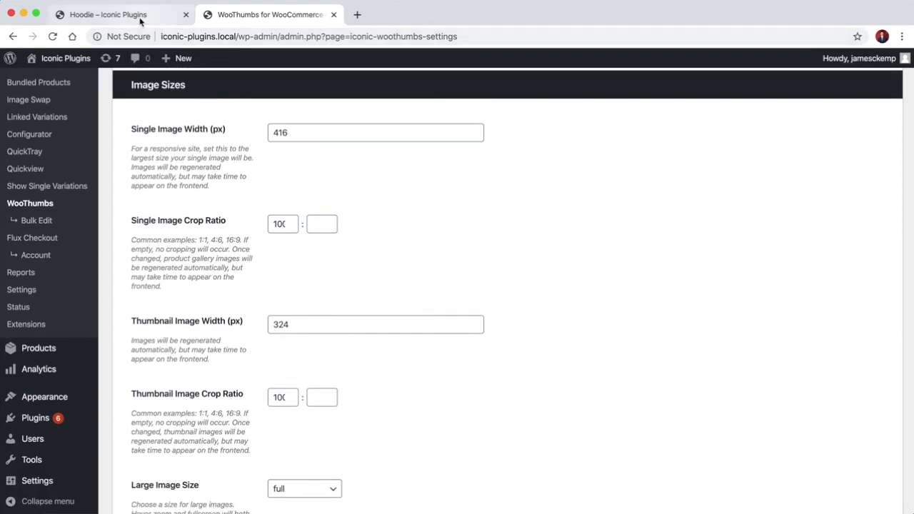
{"action": "left_click", "coordinate": [107, 14]}
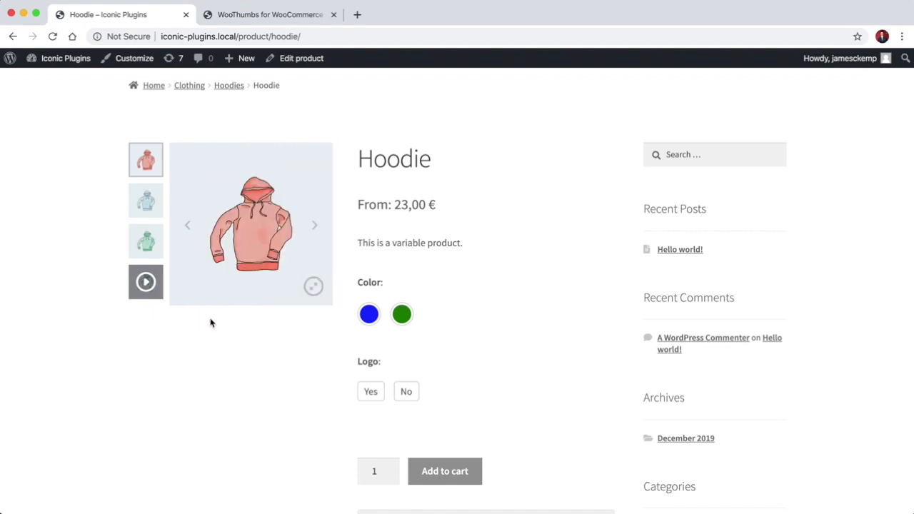
{"action": "mouse_move", "coordinate": [270, 15]}
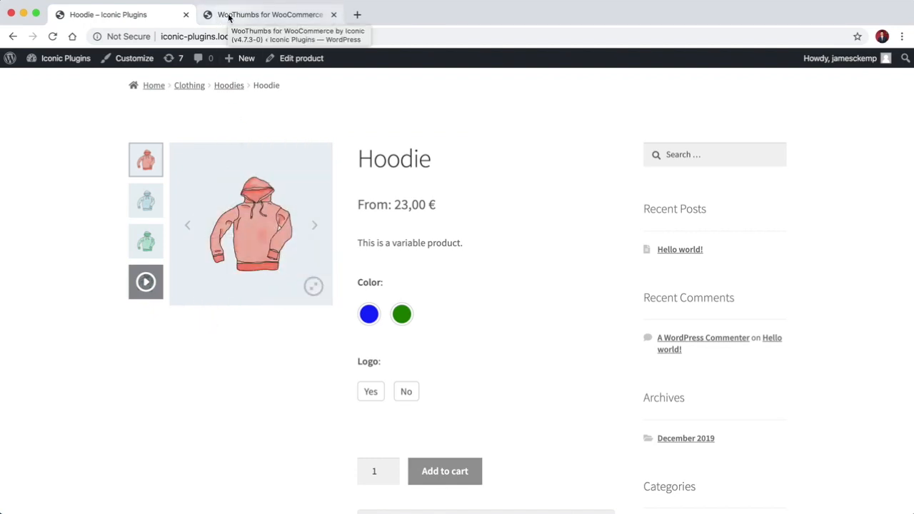
{"action": "left_click", "coordinate": [270, 14]}
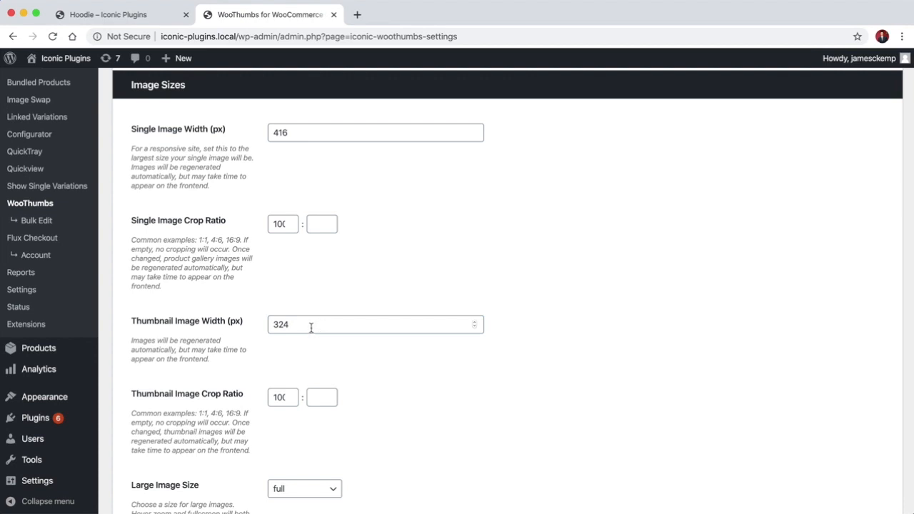
{"action": "mouse_move", "coordinate": [357, 342]}
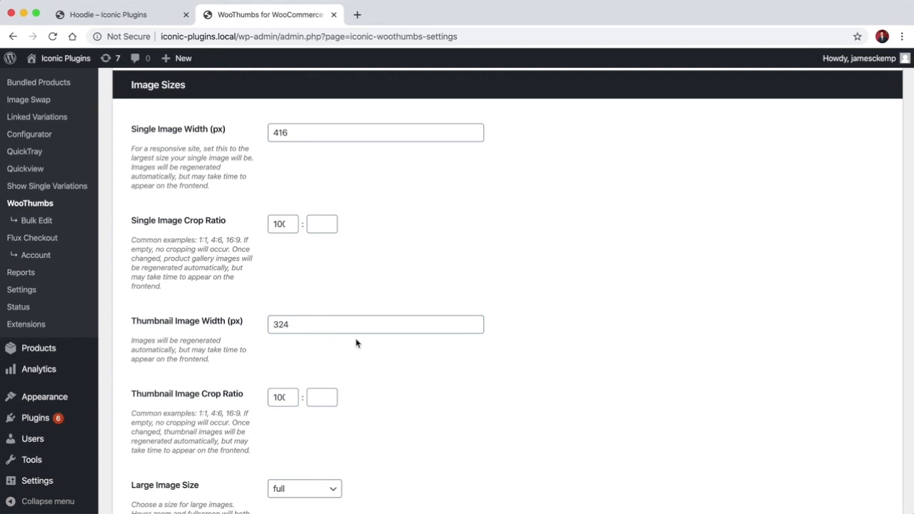
{"action": "mouse_move", "coordinate": [279, 357]}
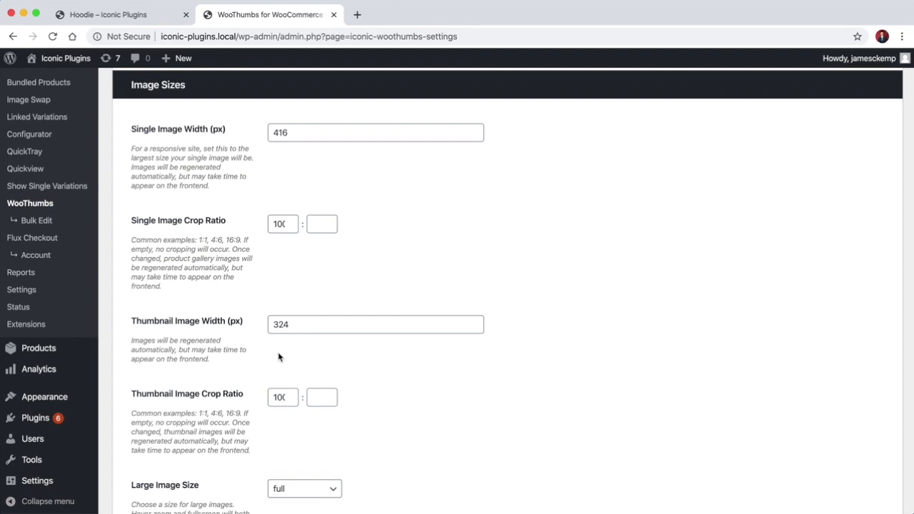
{"action": "mouse_move", "coordinate": [134, 341]}
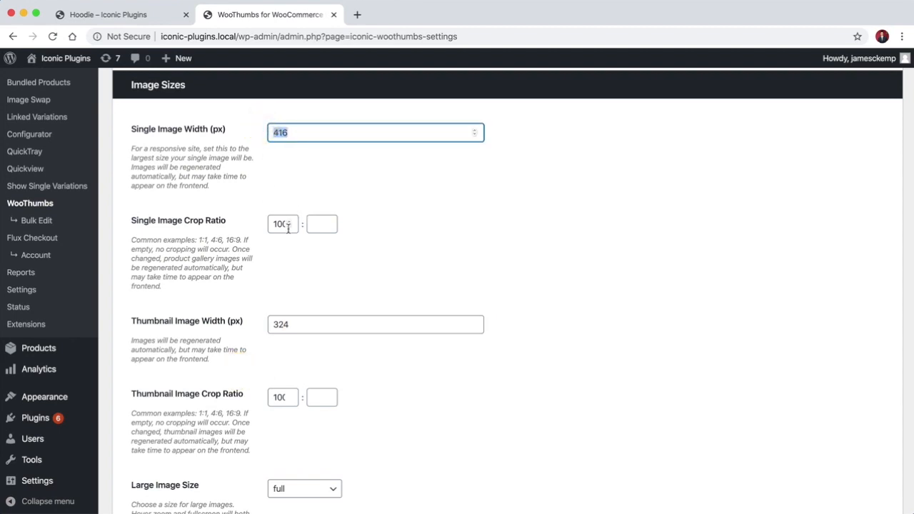
Review the large image size choices (416 px single, 324 px thumbnail) against the product page
{"action": "scroll", "scroll_direction": "down", "scroll_amount": 3}
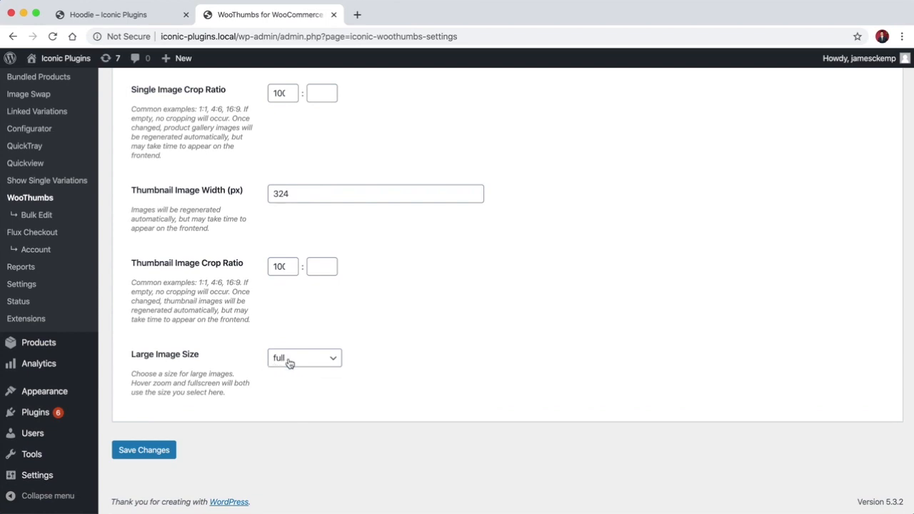
{"action": "left_click", "coordinate": [303, 357]}
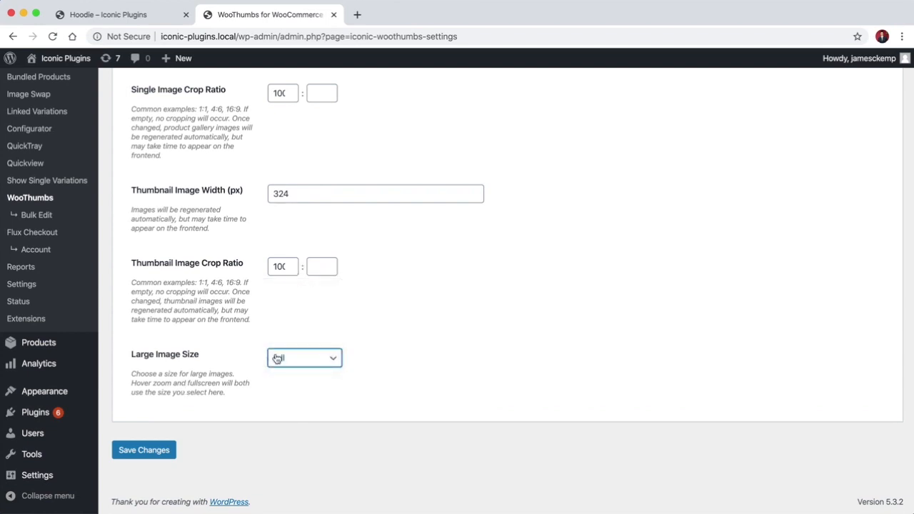
{"action": "left_click", "coordinate": [108, 14]}
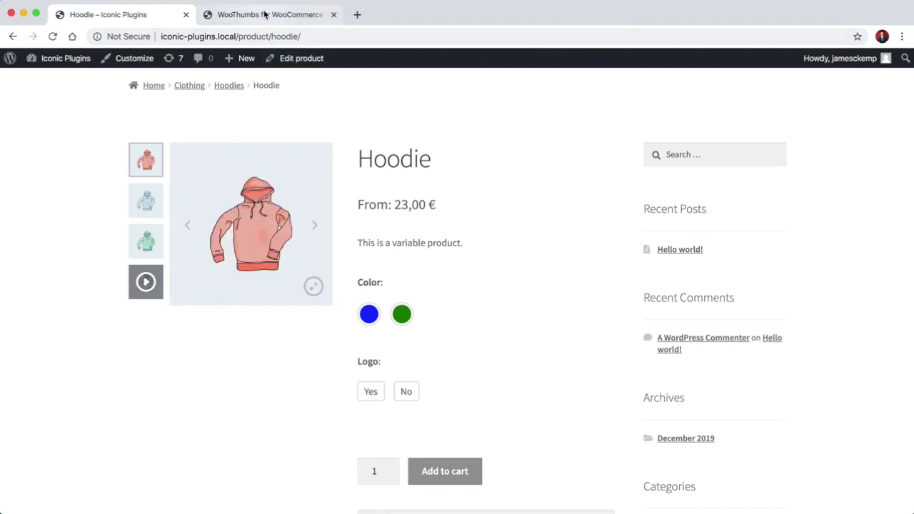
{"action": "left_click", "coordinate": [270, 14]}
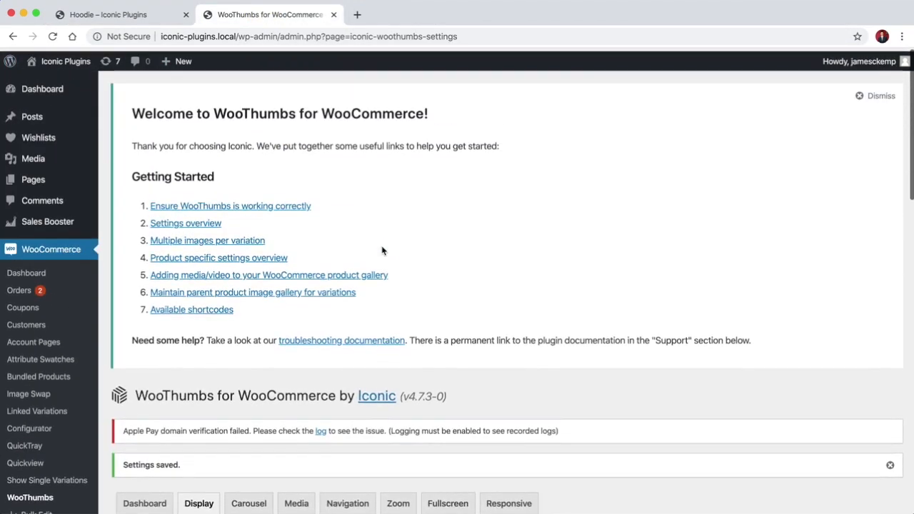
Set Carousel to Fade mode with Autoplay Yes, 5000 ms slide duration and infinite loop
{"action": "left_click", "coordinate": [249, 220]}
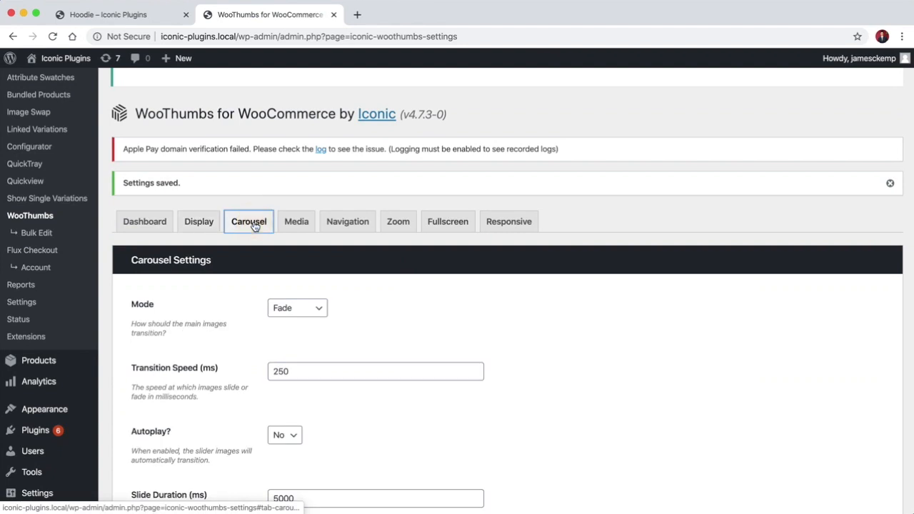
{"action": "scroll", "scroll_direction": "down", "scroll_amount": 3}
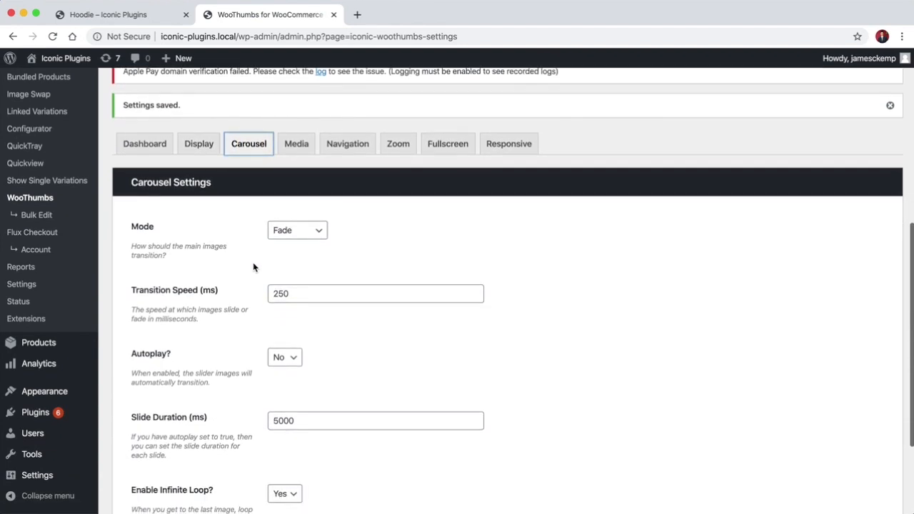
{"action": "left_click", "coordinate": [297, 229]}
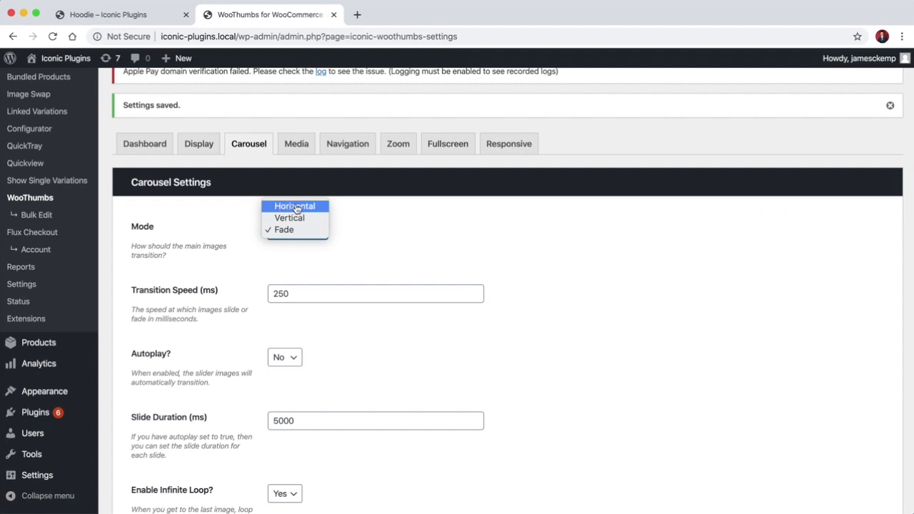
{"action": "mouse_move", "coordinate": [288, 217]}
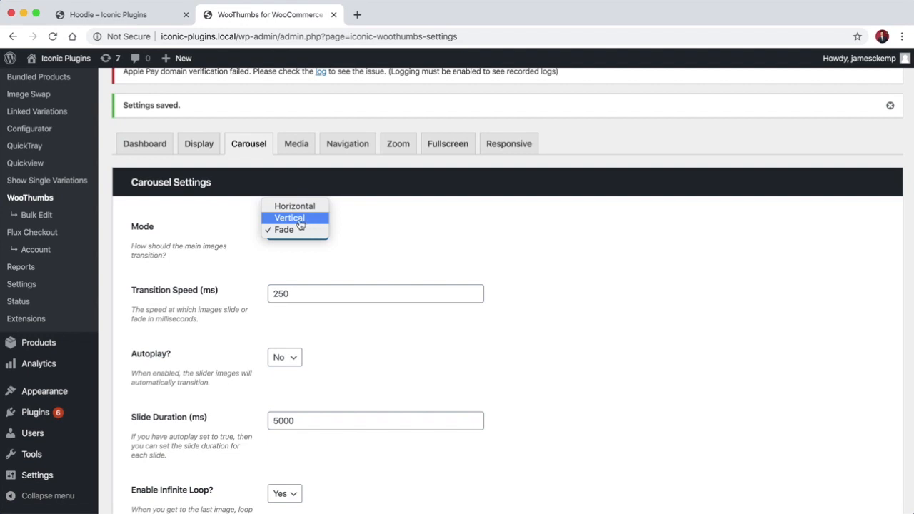
{"action": "mouse_move", "coordinate": [283, 228]}
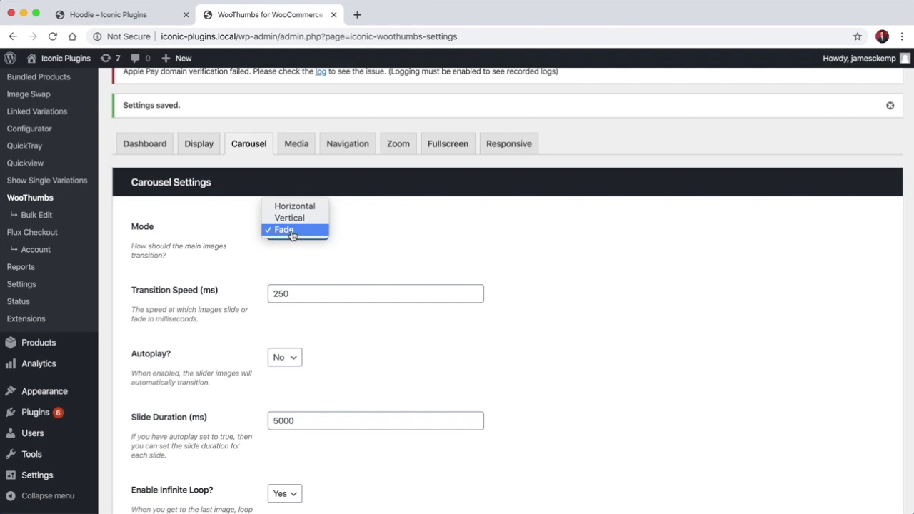
{"action": "left_click", "coordinate": [282, 228]}
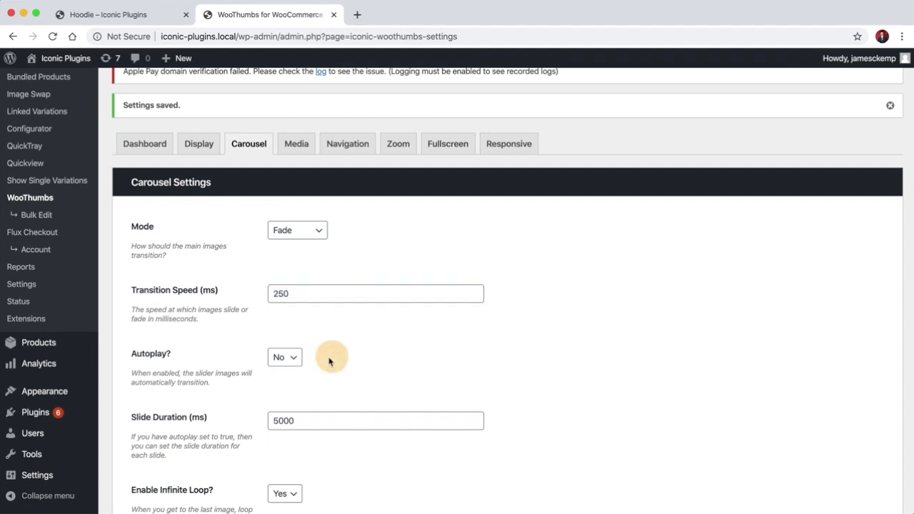
{"action": "left_click", "coordinate": [284, 357]}
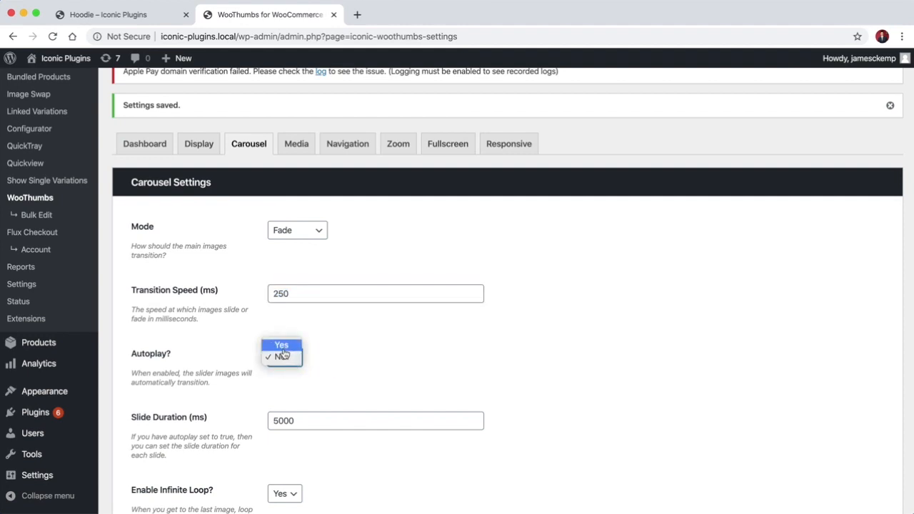
{"action": "left_click", "coordinate": [281, 344]}
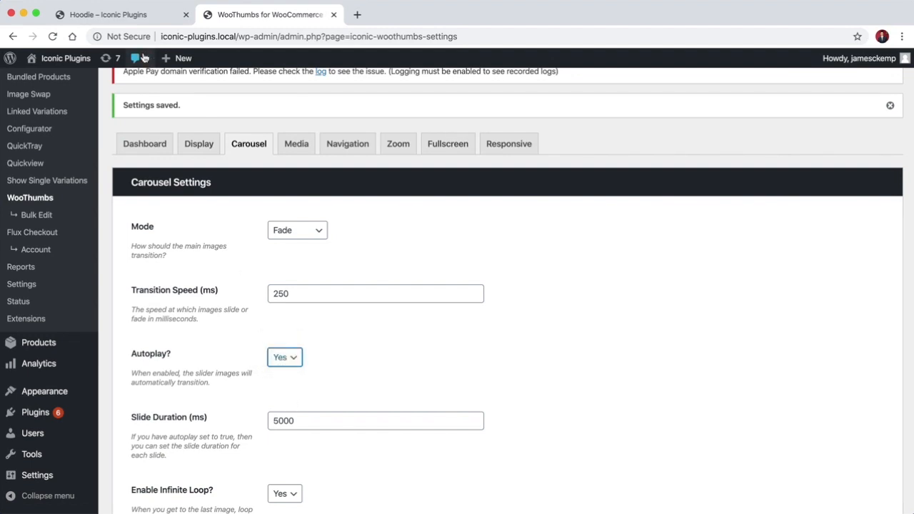
{"action": "left_click", "coordinate": [374, 420]}
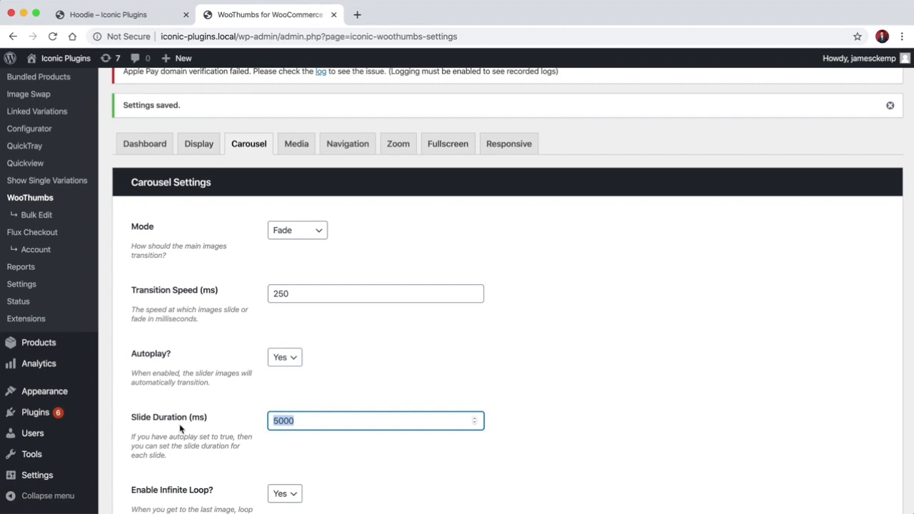
{"action": "scroll", "scroll_direction": "down", "scroll_amount": 3}
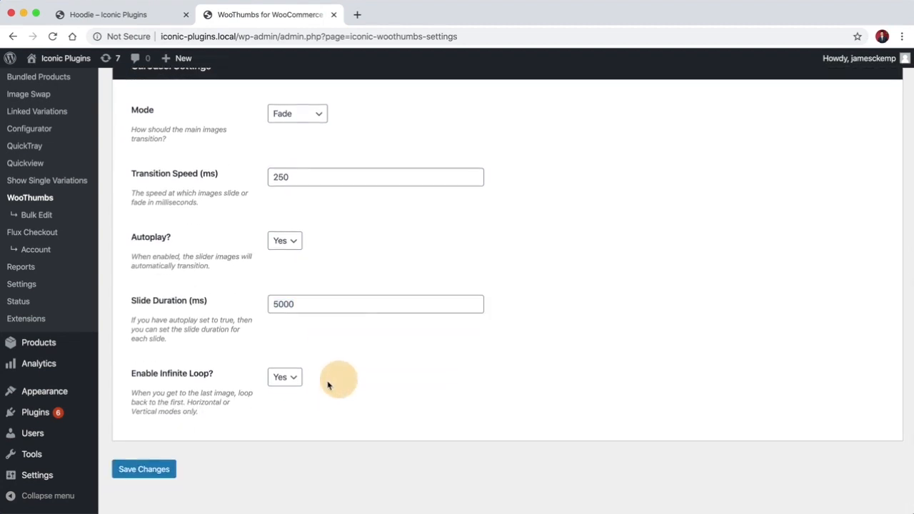
{"action": "mouse_move", "coordinate": [291, 386]}
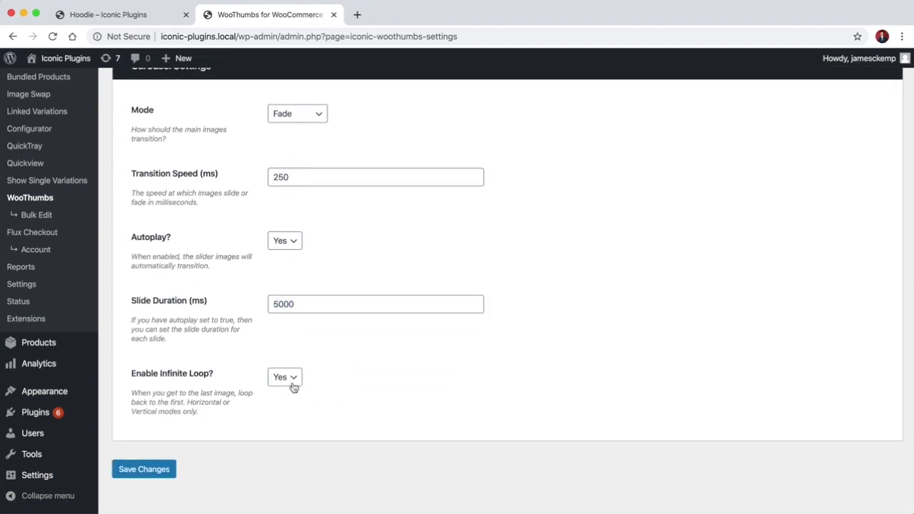
Preview the carousel advancing on the Hoodie page and return to settings
{"action": "left_click", "coordinate": [107, 14]}
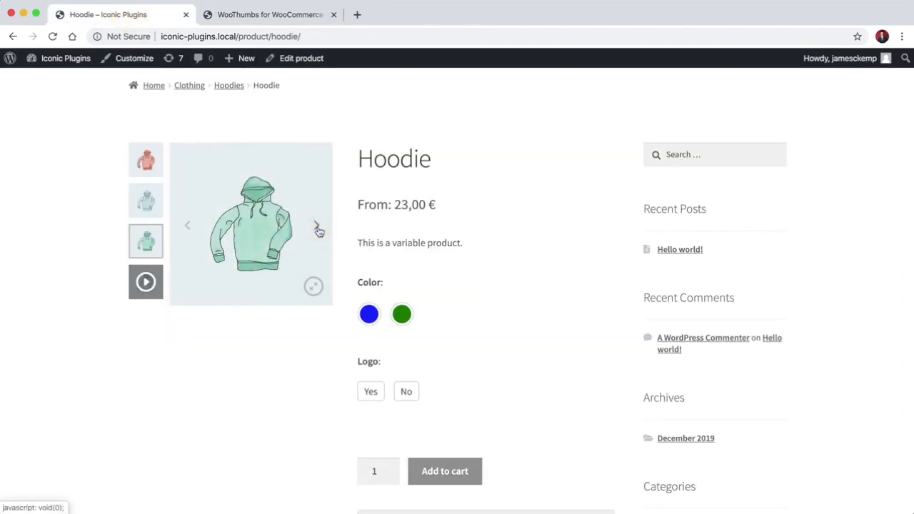
{"action": "left_click", "coordinate": [146, 282]}
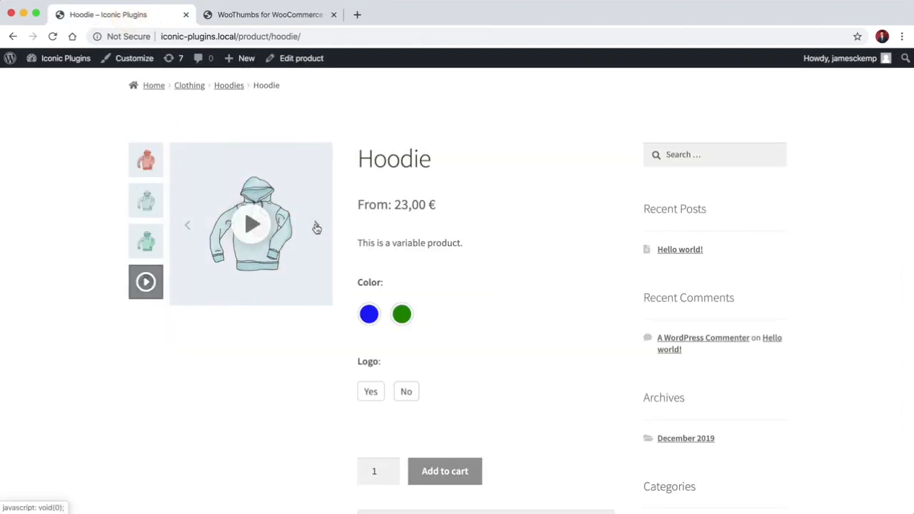
{"action": "left_click", "coordinate": [269, 14]}
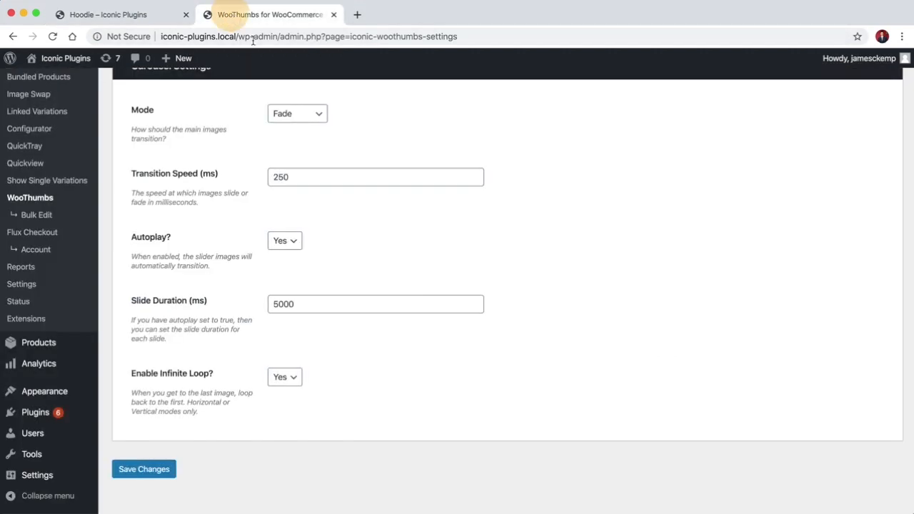
Review Media MP4 settings with controls and looping on, autoplay off, playing the Hoodie video
{"action": "left_click", "coordinate": [143, 468]}
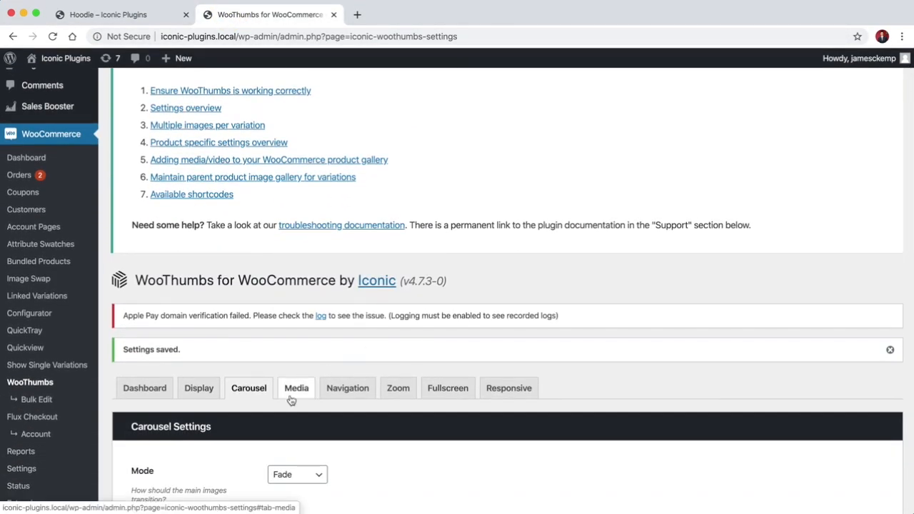
{"action": "left_click", "coordinate": [295, 389]}
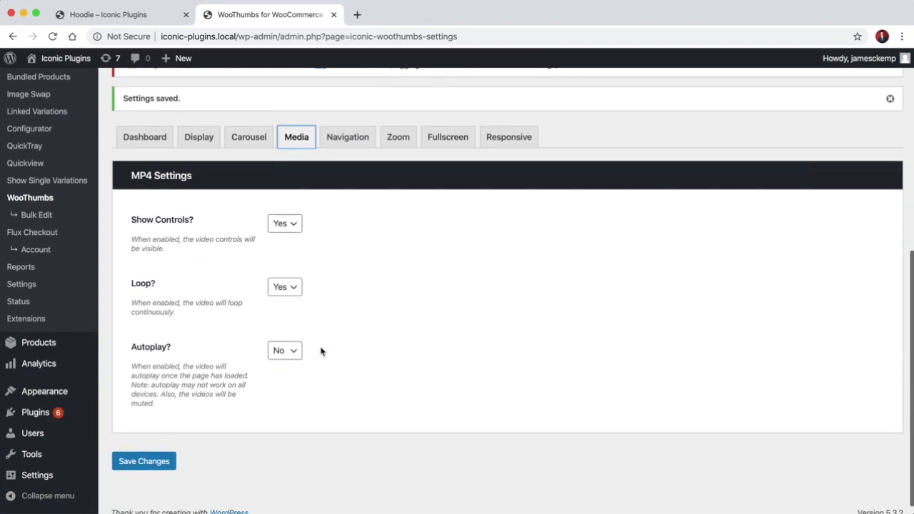
{"action": "mouse_move", "coordinate": [250, 203]}
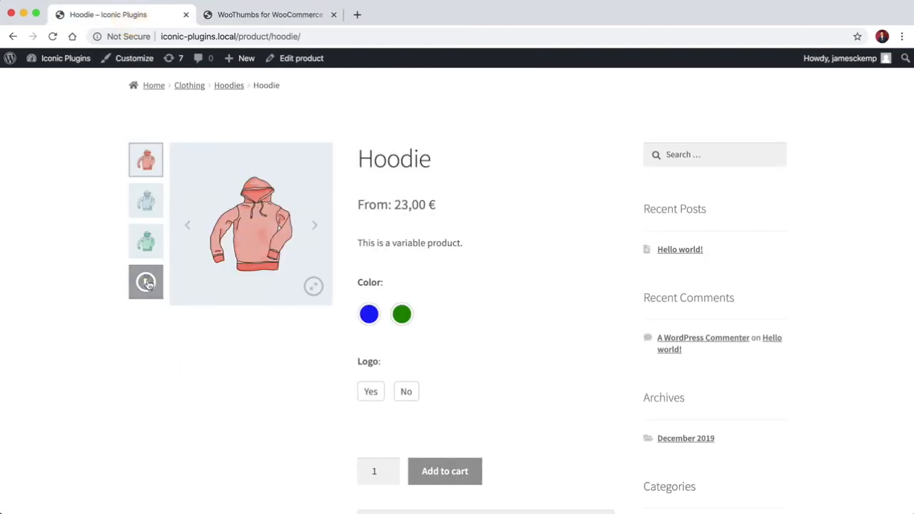
{"action": "left_click", "coordinate": [145, 282]}
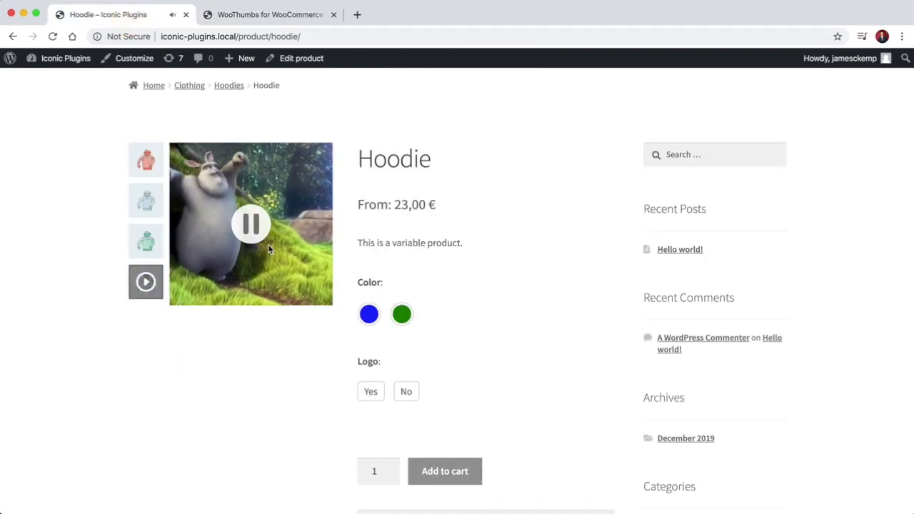
{"action": "left_click", "coordinate": [270, 14]}
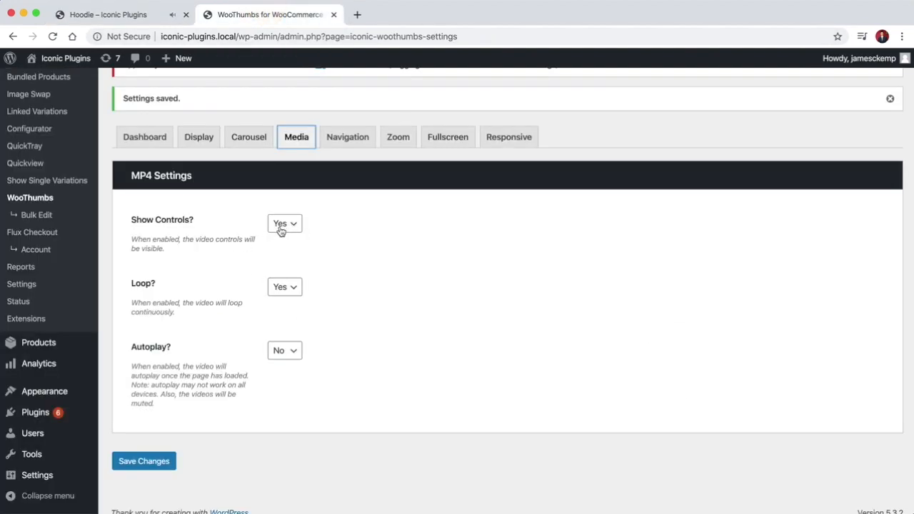
{"action": "mouse_move", "coordinate": [294, 290]}
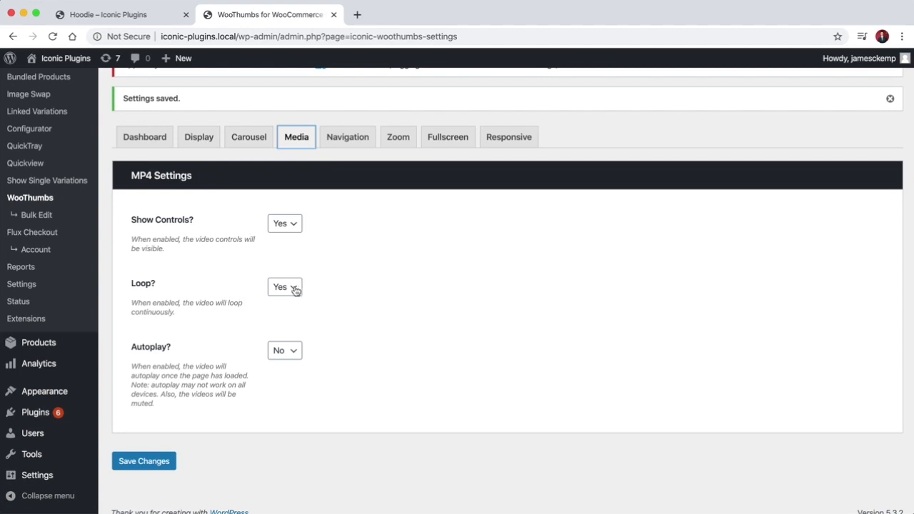
{"action": "mouse_move", "coordinate": [180, 303]}
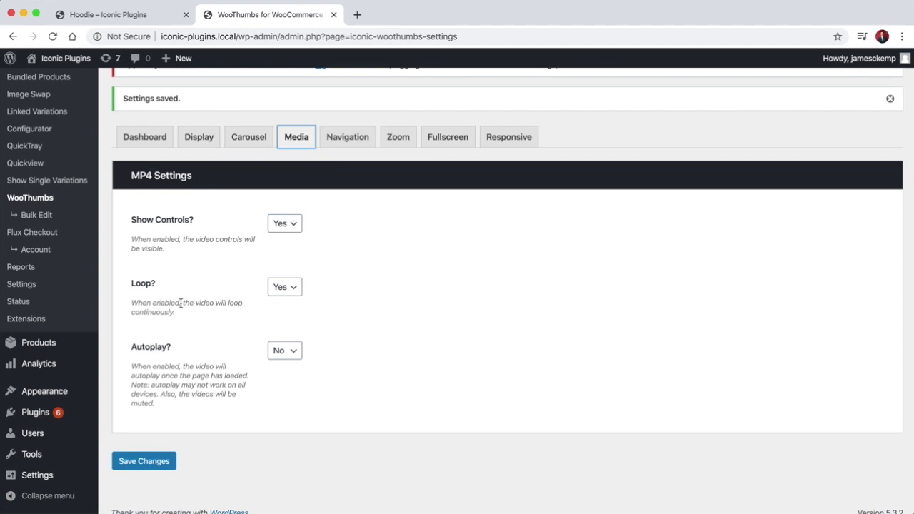
{"action": "mouse_move", "coordinate": [256, 353]}
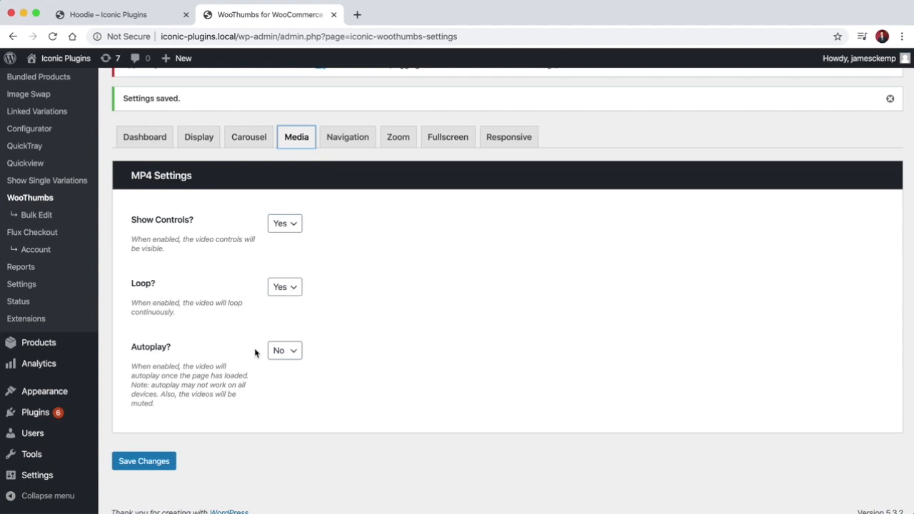
{"action": "mouse_move", "coordinate": [260, 368]}
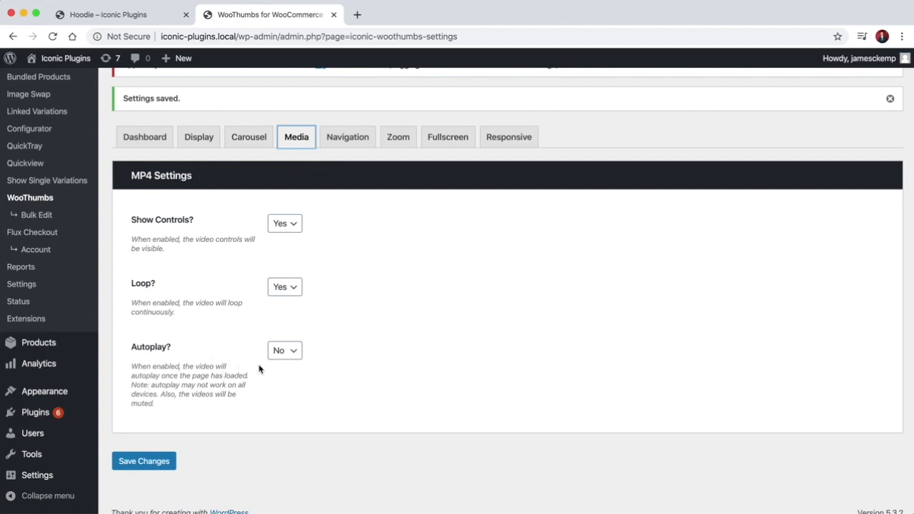
{"action": "mouse_move", "coordinate": [283, 354]}
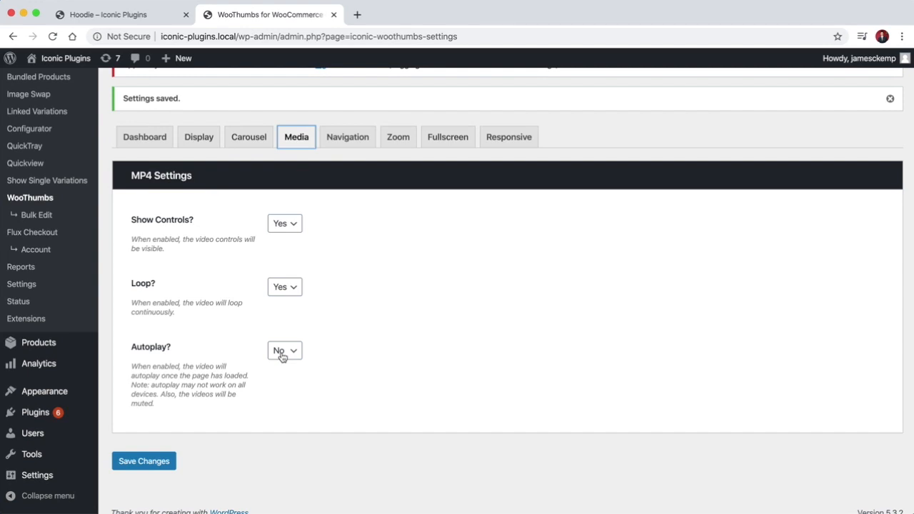
{"action": "left_click", "coordinate": [107, 15]}
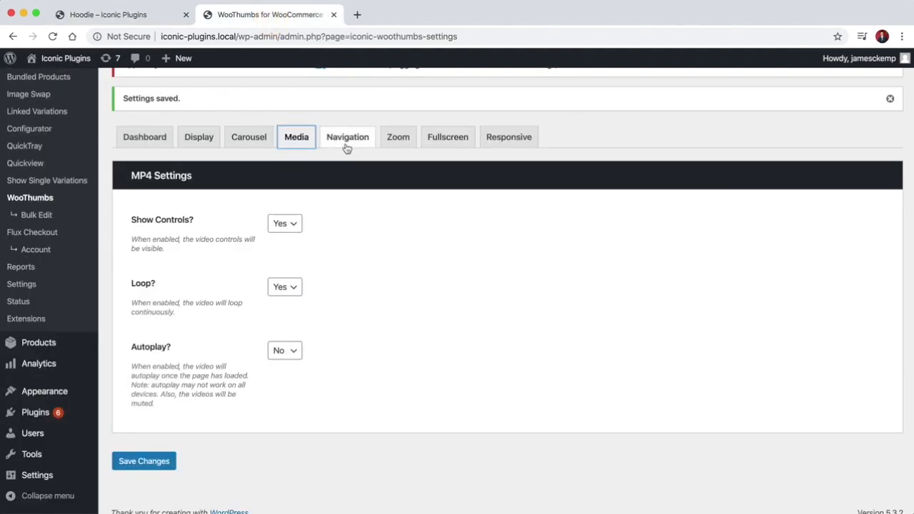
Review Navigation's Enable Thumbnails setting against the Hoodie gallery
{"action": "left_click", "coordinate": [347, 137]}
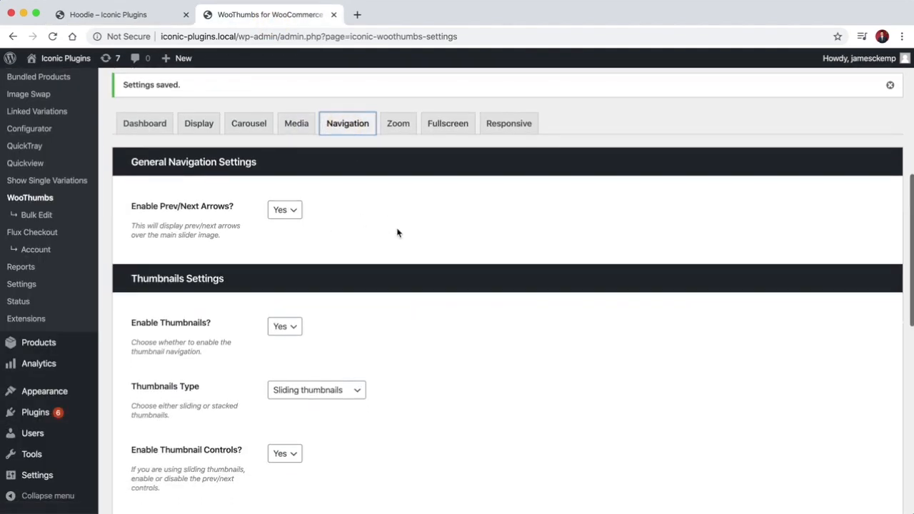
{"action": "scroll", "scroll_direction": "down", "scroll_amount": 3}
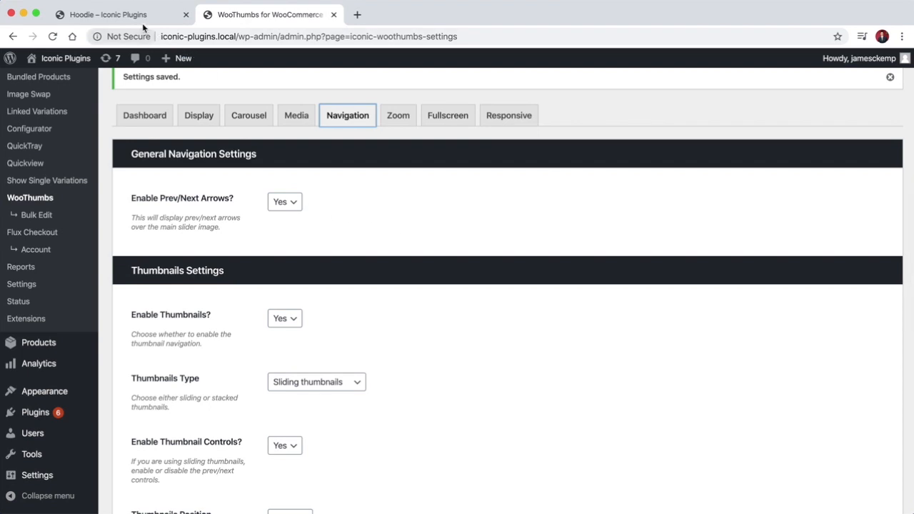
{"action": "left_click", "coordinate": [107, 15]}
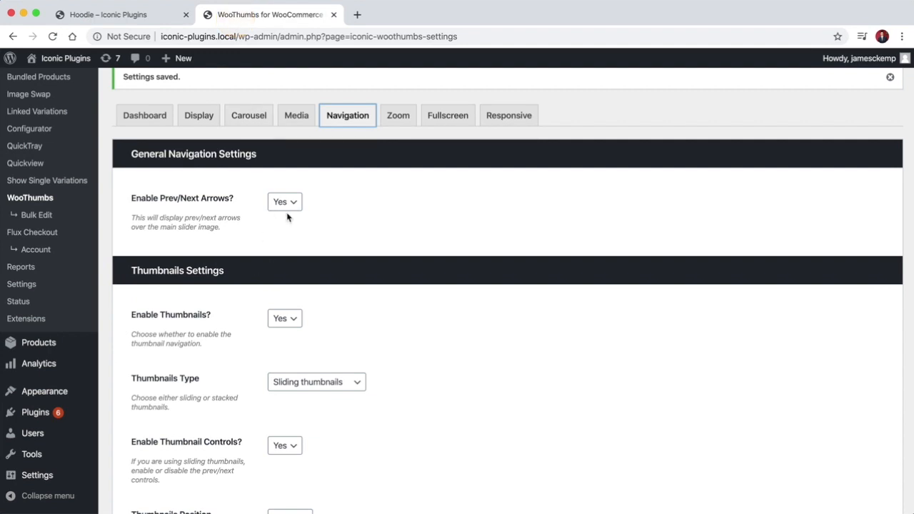
{"action": "left_click", "coordinate": [107, 14]}
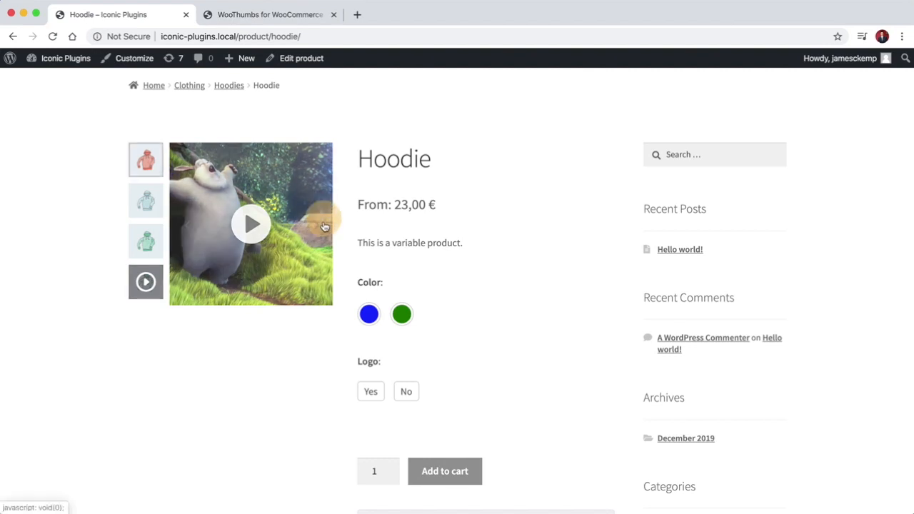
{"action": "left_click", "coordinate": [270, 14]}
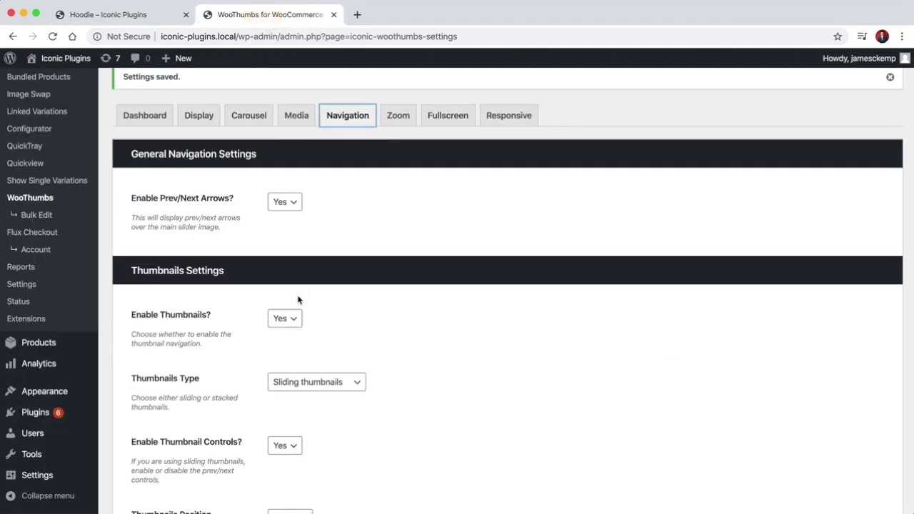
{"action": "scroll", "scroll_direction": "down", "scroll_amount": 3}
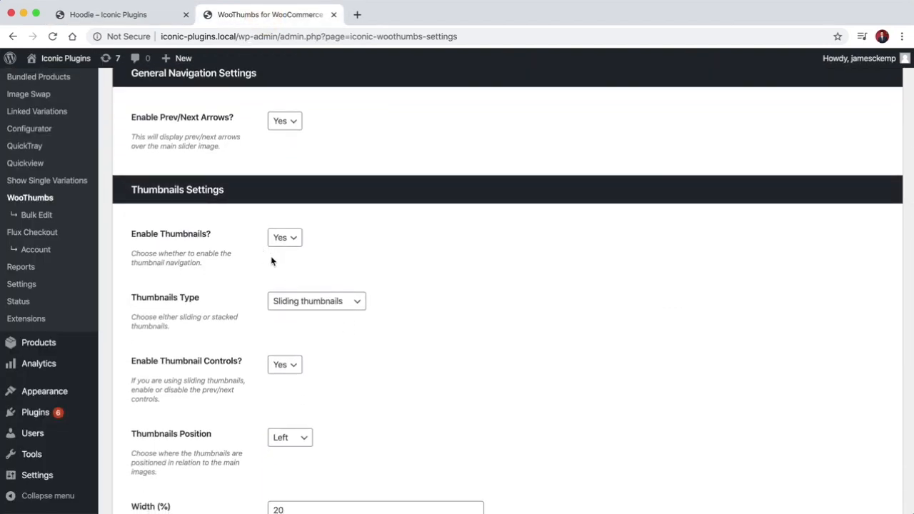
{"action": "left_click", "coordinate": [284, 237]}
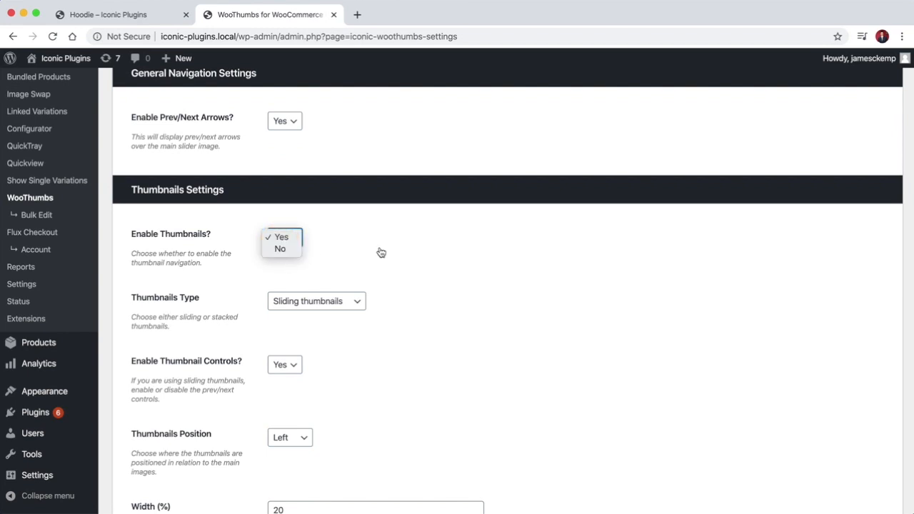
{"action": "left_click", "coordinate": [107, 14]}
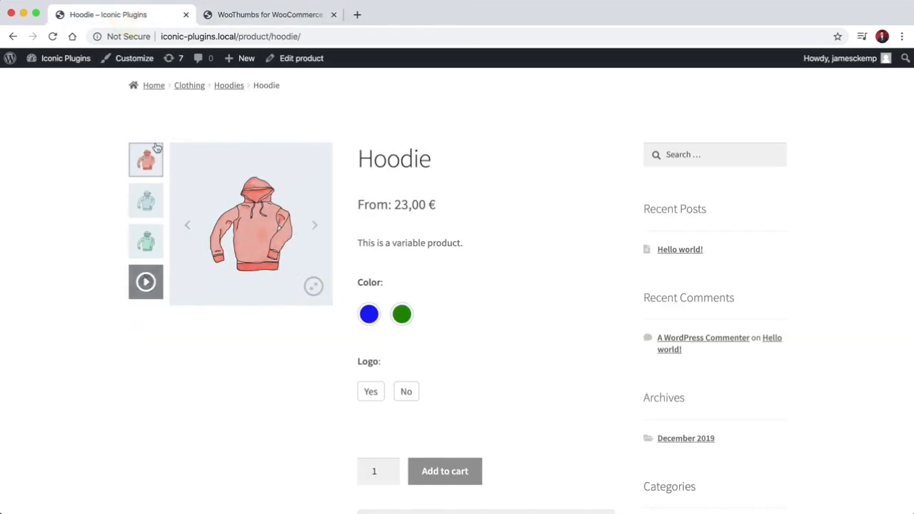
{"action": "left_click", "coordinate": [270, 14]}
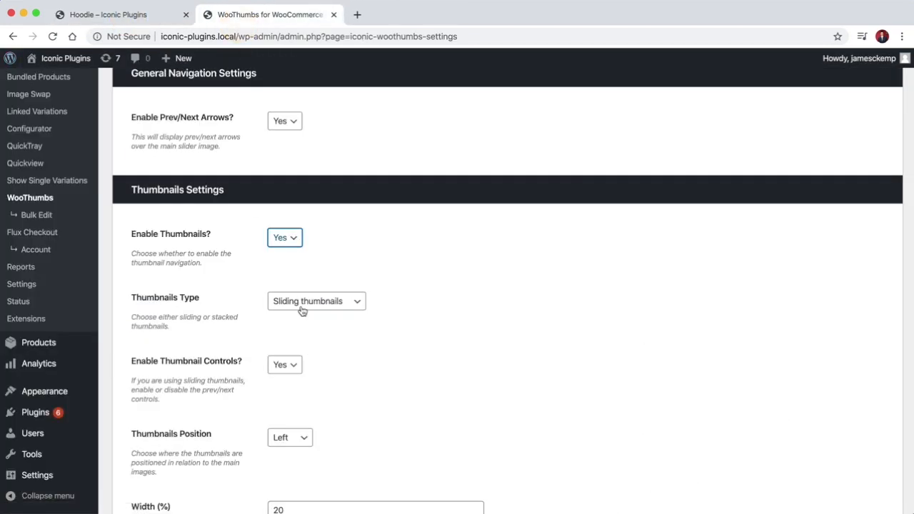
Keep Sliding as the thumbnails type and move down to Thumbnails Position
{"action": "left_click", "coordinate": [316, 300]}
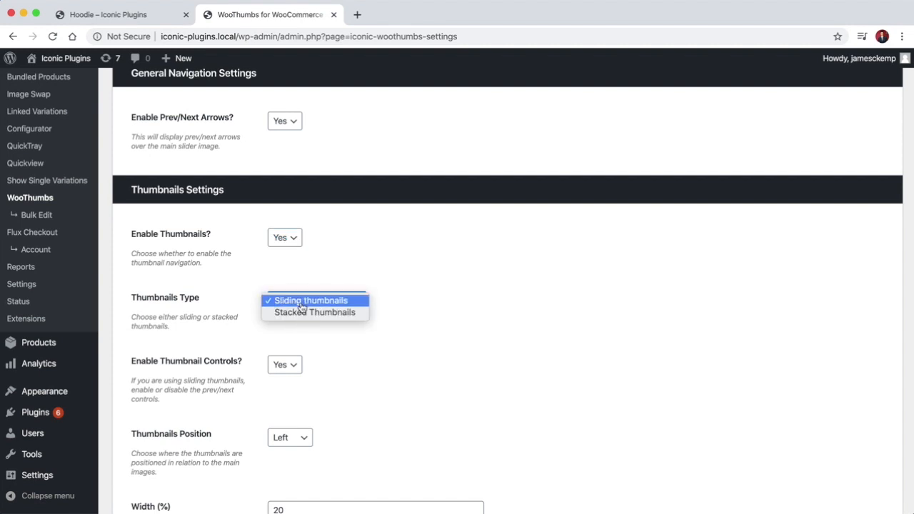
{"action": "left_click", "coordinate": [311, 300]}
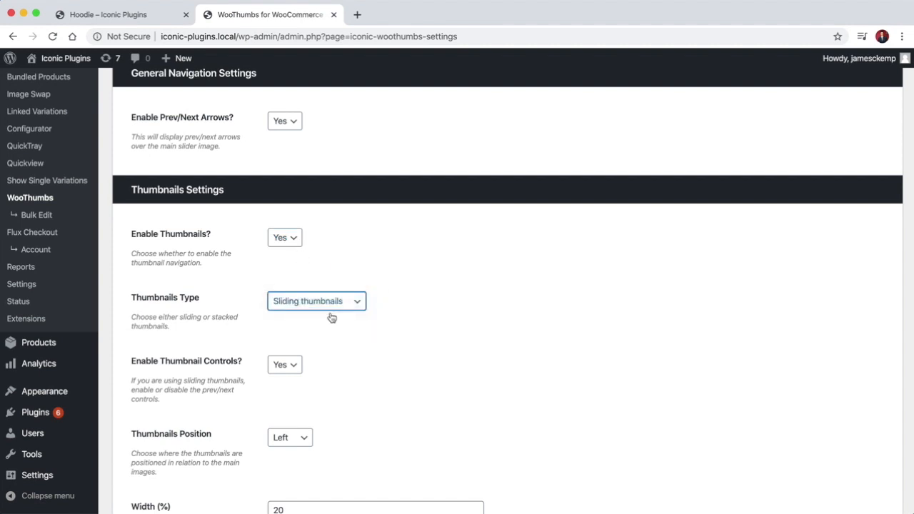
{"action": "scroll", "scroll_direction": "down", "scroll_amount": 3}
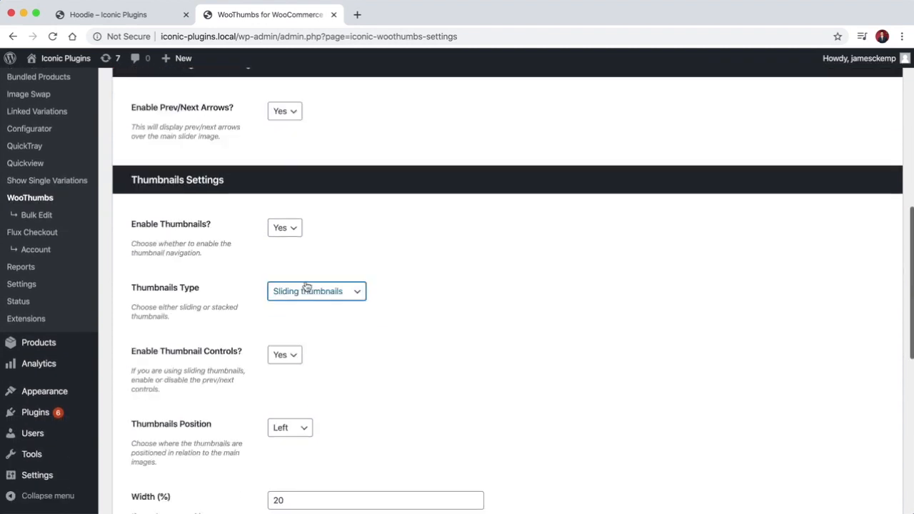
{"action": "scroll", "scroll_direction": "down", "scroll_amount": 3}
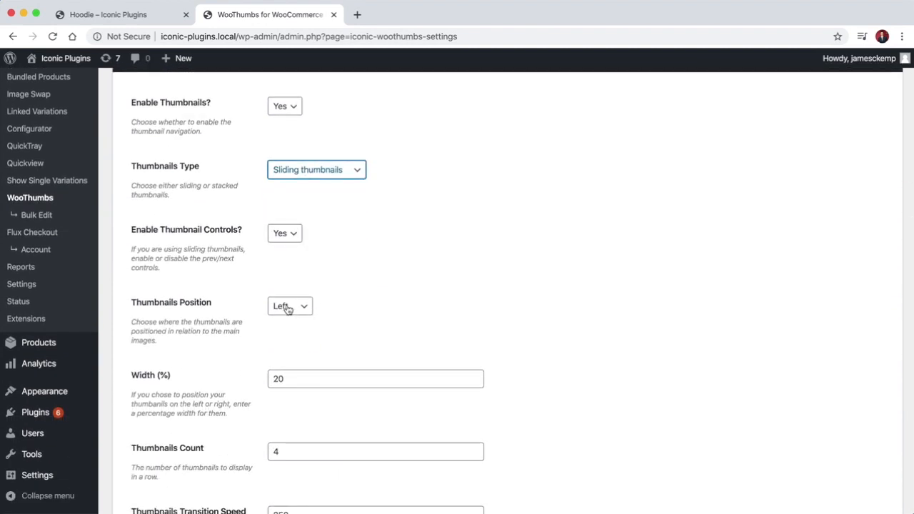
Set Thumbnails Position to Below with a count of 3 and save
{"action": "left_click", "coordinate": [289, 306]}
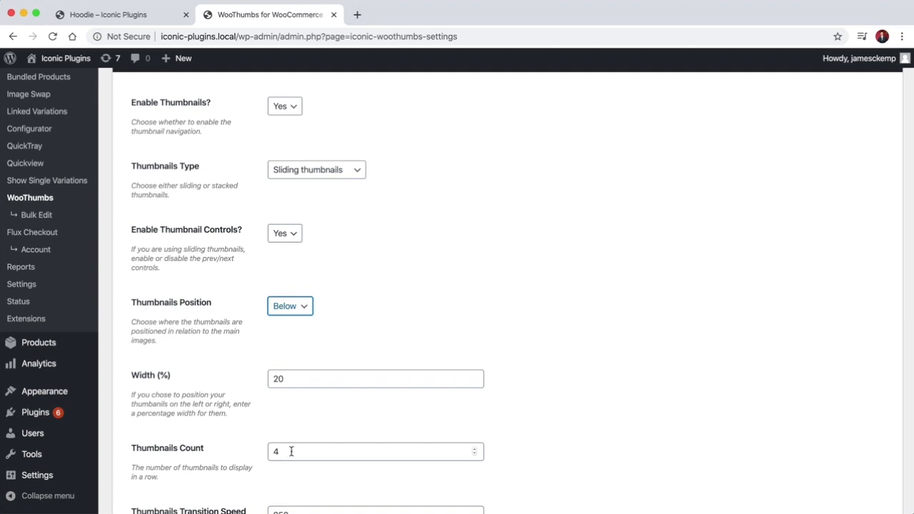
{"action": "type", "text": "3"}
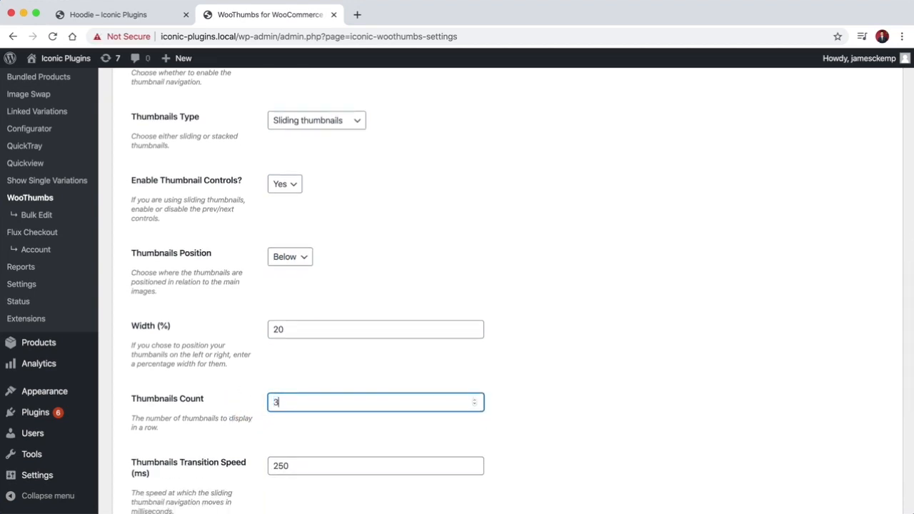
{"action": "scroll", "scroll_direction": "down", "scroll_amount": 3}
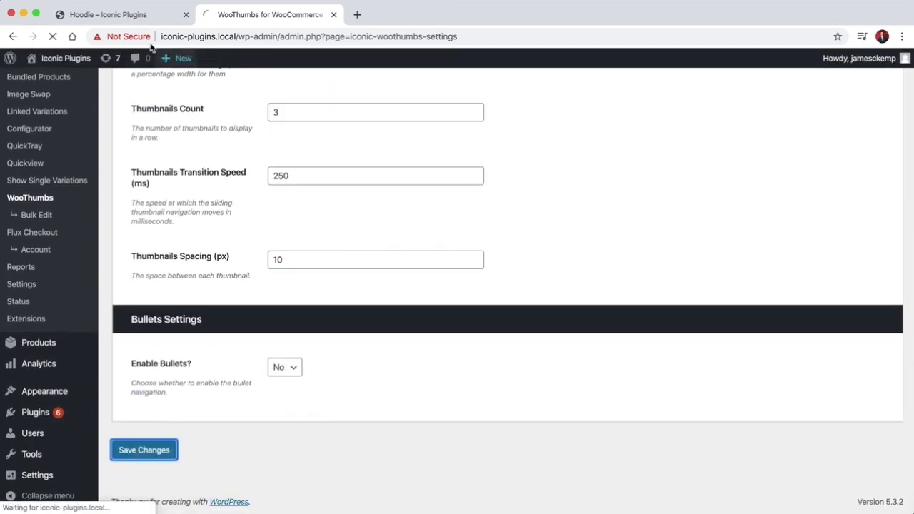
{"action": "left_click", "coordinate": [107, 14]}
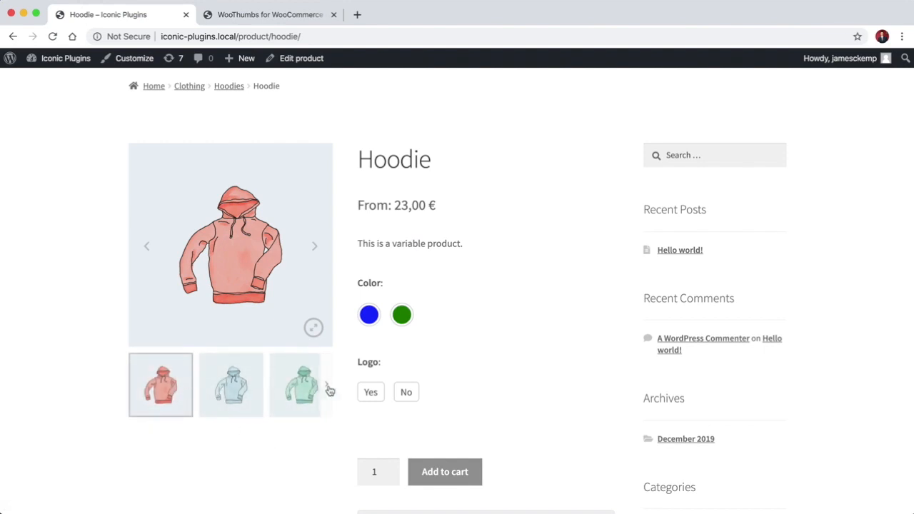
Preview the below-image thumbnail row on the Hoodie page, sliding to the video item
{"action": "left_click", "coordinate": [300, 384]}
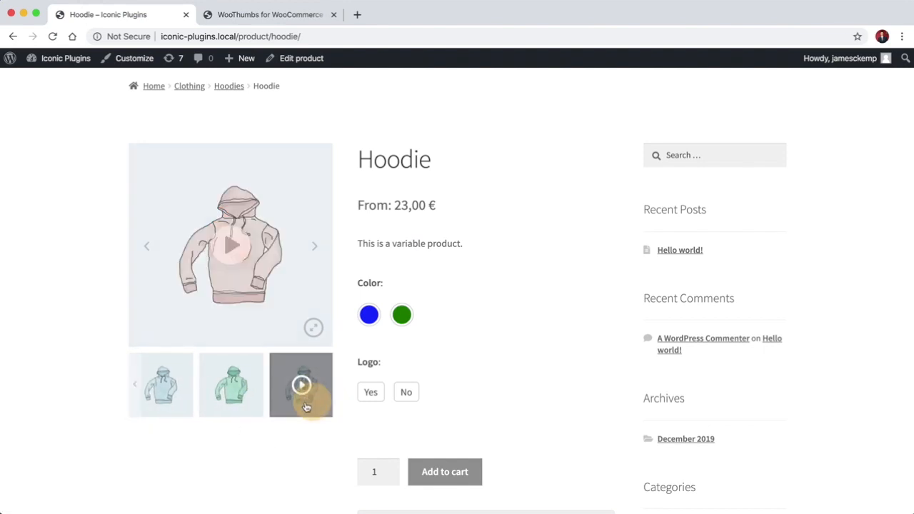
{"action": "left_click", "coordinate": [160, 384]}
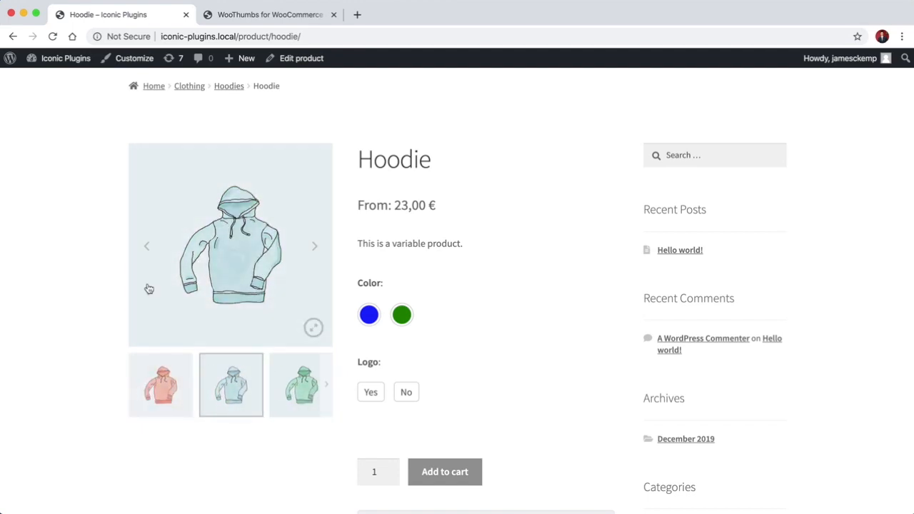
{"action": "left_click", "coordinate": [270, 14]}
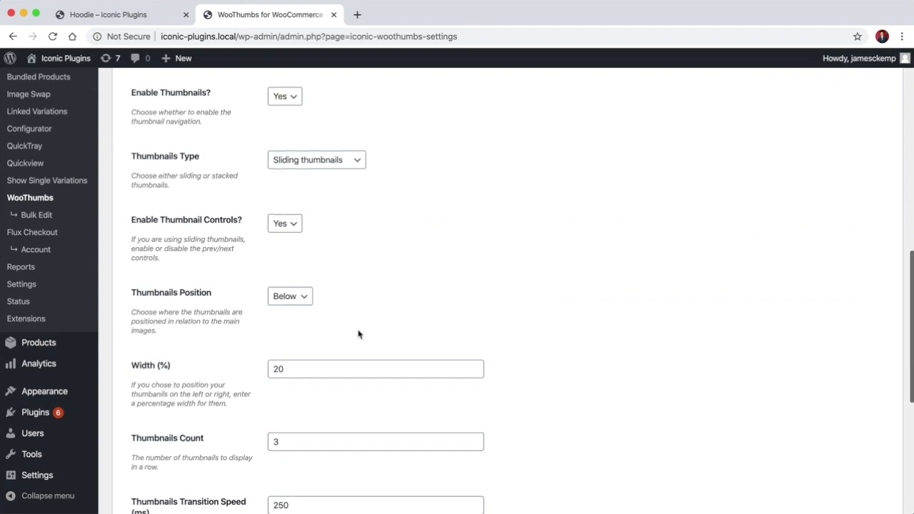
Set Thumbnails Spacing to 20 px and save the change
{"action": "scroll", "scroll_direction": "down", "scroll_amount": 3}
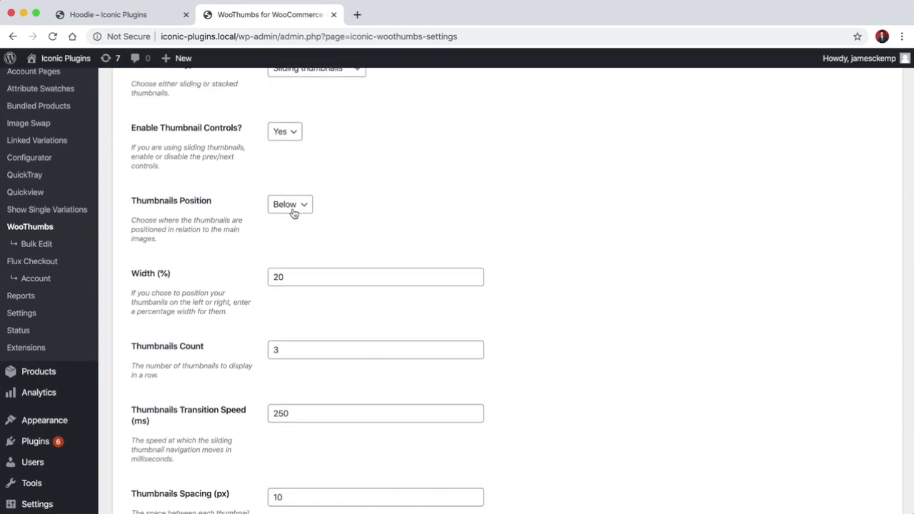
{"action": "left_click", "coordinate": [374, 277]}
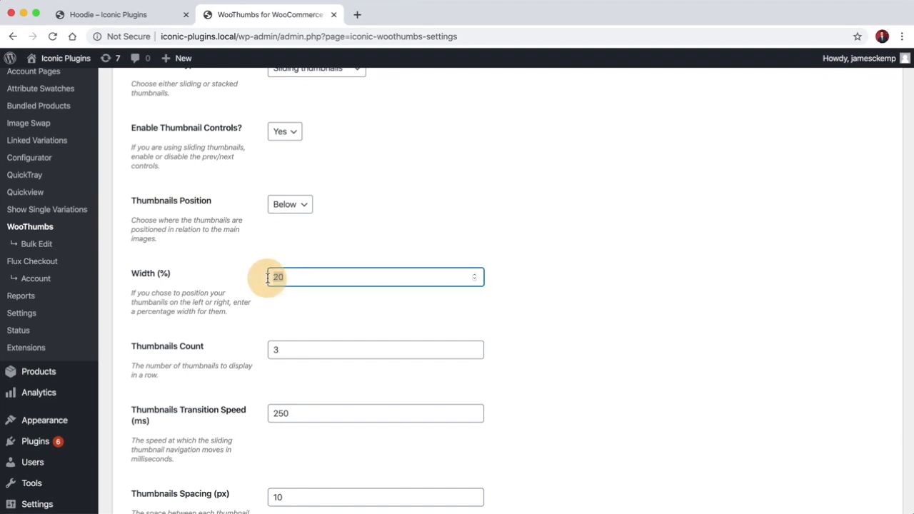
{"action": "double_click", "coordinate": [277, 277]}
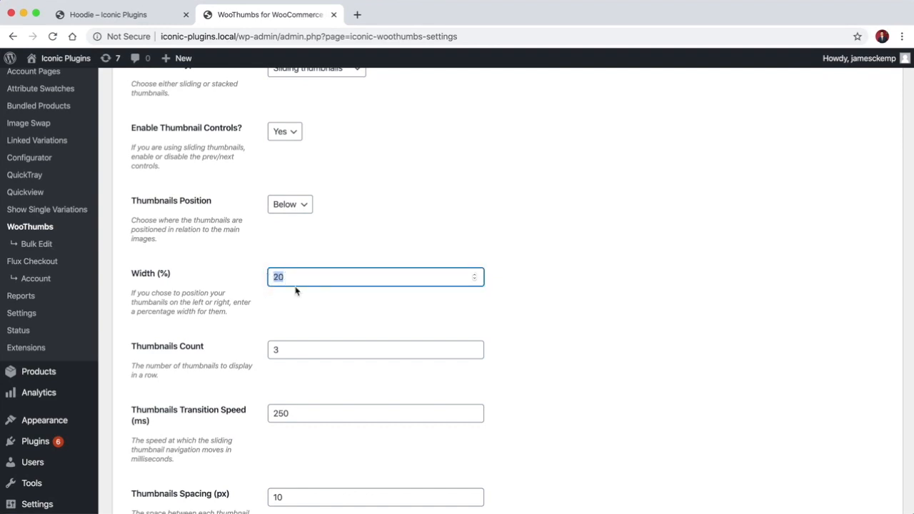
{"action": "mouse_move", "coordinate": [308, 403]}
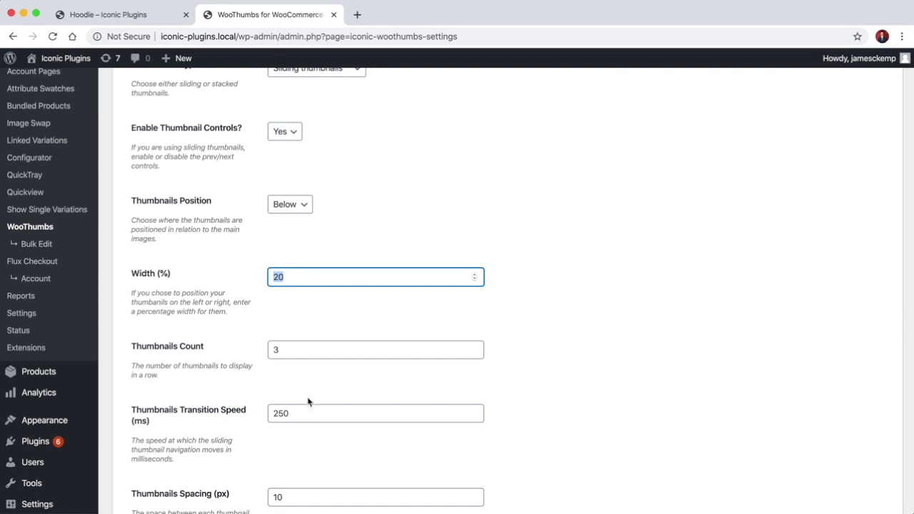
{"action": "scroll", "scroll_direction": "down", "scroll_amount": 3}
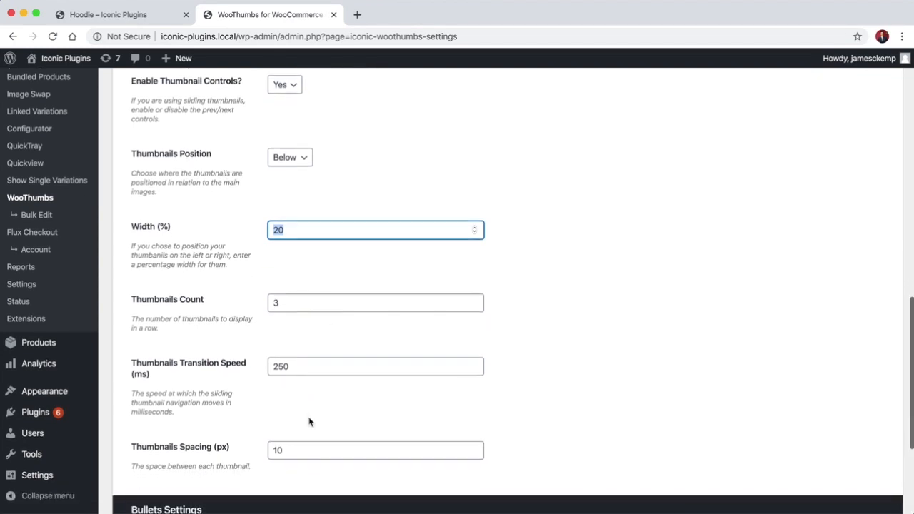
{"action": "scroll", "scroll_direction": "down", "scroll_amount": 3}
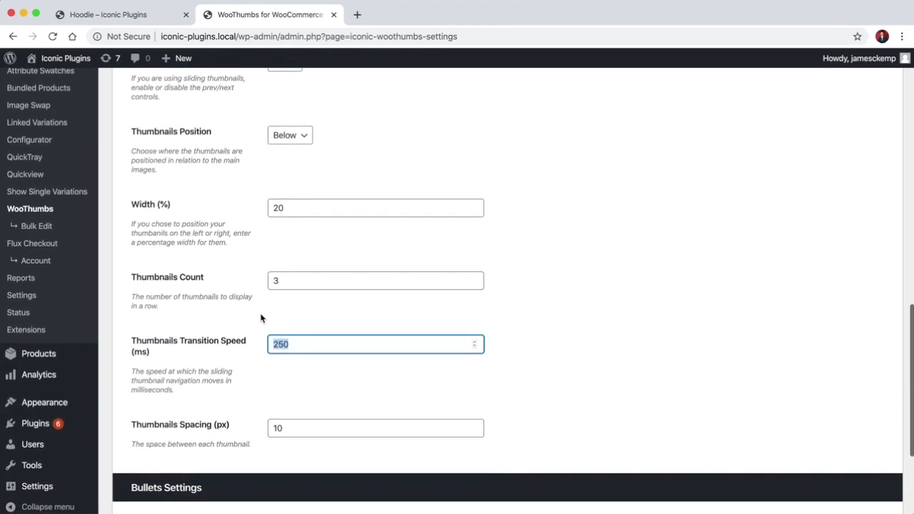
{"action": "scroll", "scroll_direction": "down", "scroll_amount": 3}
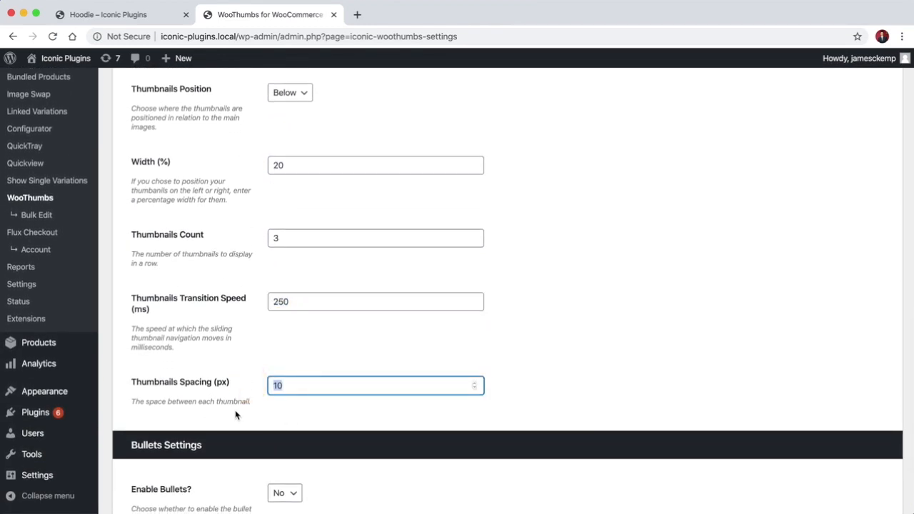
{"action": "type", "text": "20"}
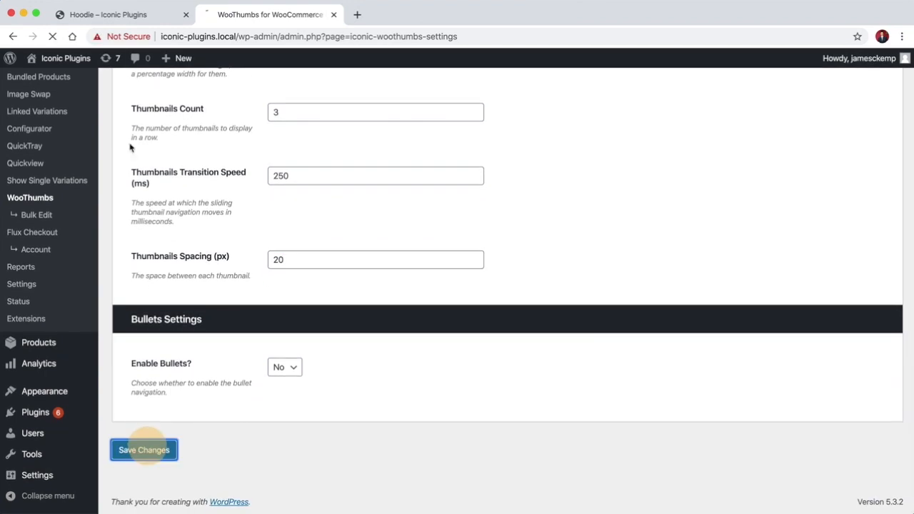
{"action": "left_click", "coordinate": [107, 15]}
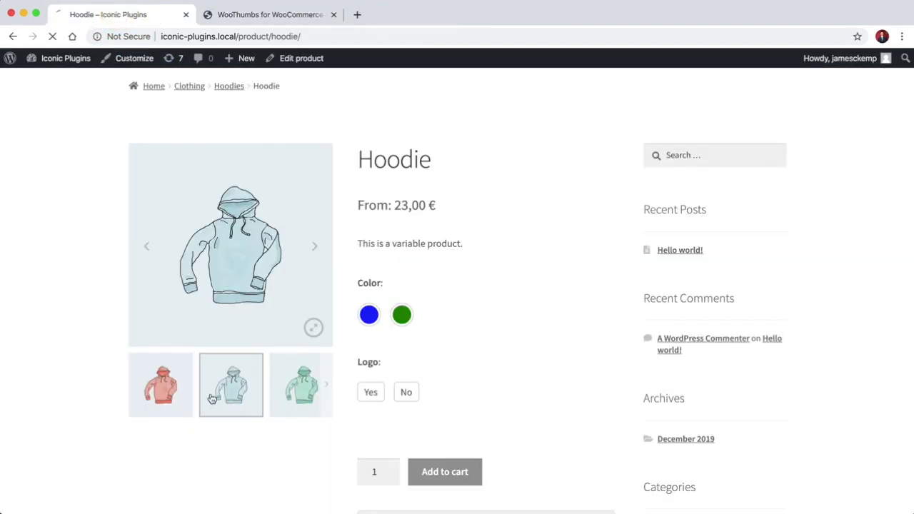
Preview the wider thumbnail gaps on the reloaded Hoodie page, then return to settings
{"action": "left_click", "coordinate": [160, 384]}
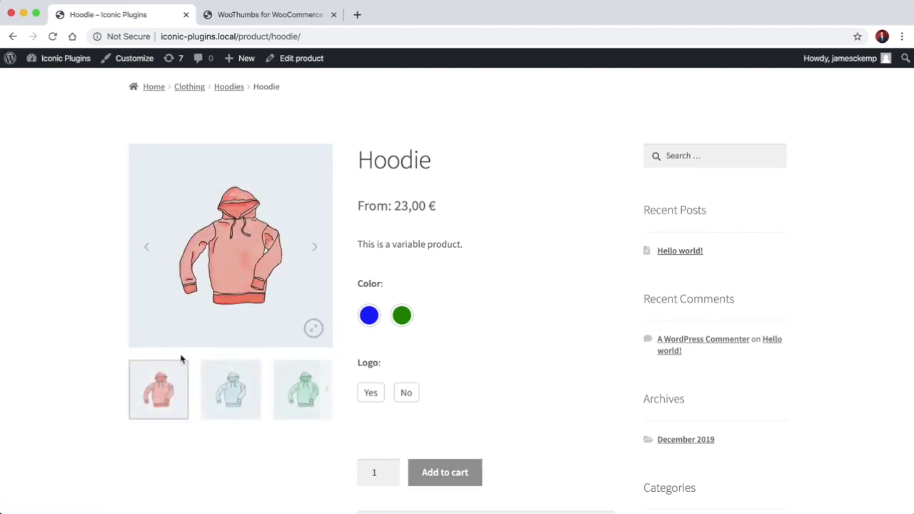
{"action": "left_click", "coordinate": [270, 14]}
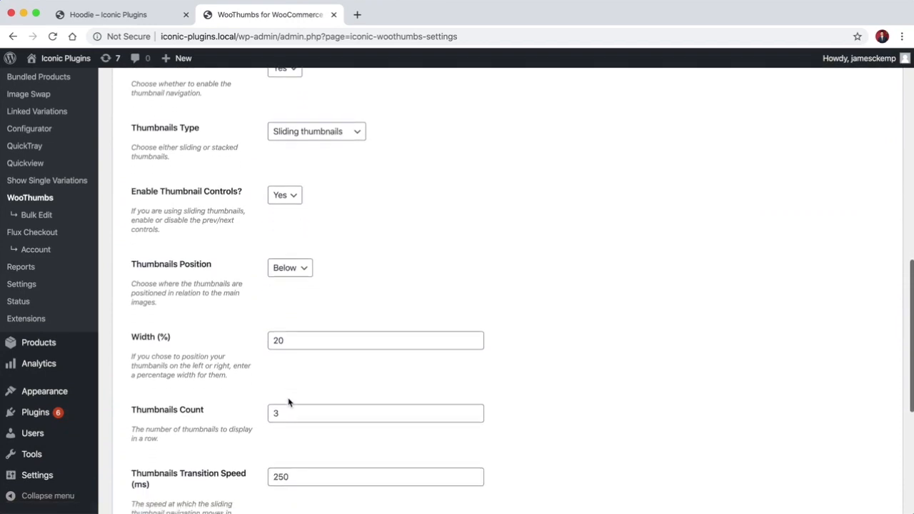
Enable bullet navigation and preview the dots under the Hoodie main image
{"action": "scroll", "scroll_direction": "down", "scroll_amount": 3}
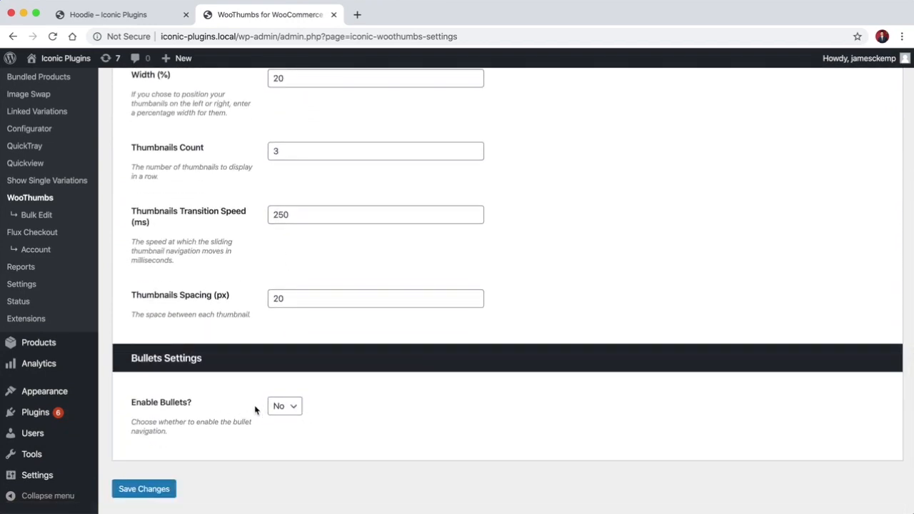
{"action": "left_click", "coordinate": [284, 405]}
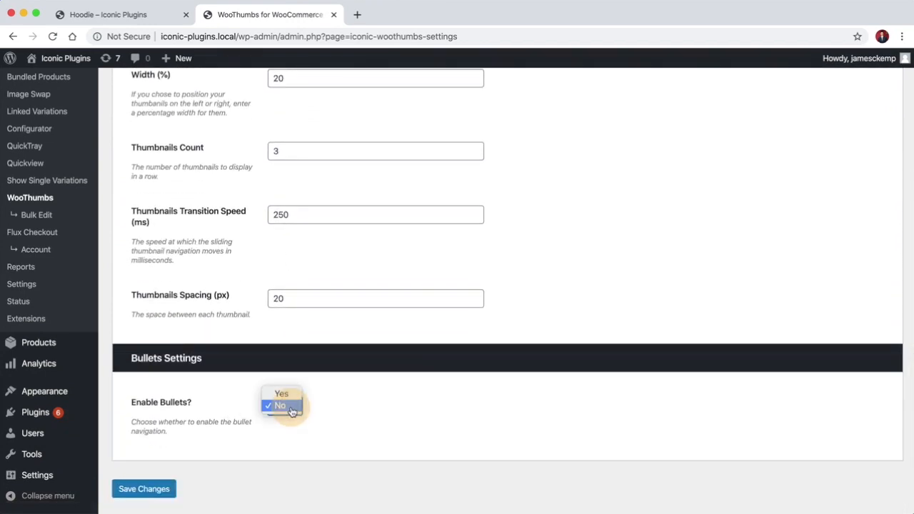
{"action": "left_click", "coordinate": [281, 394]}
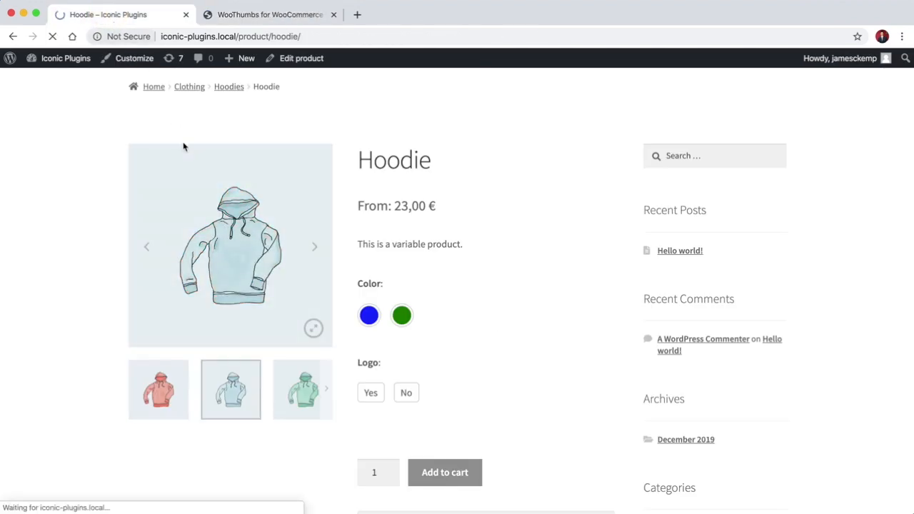
{"action": "left_click", "coordinate": [157, 390]}
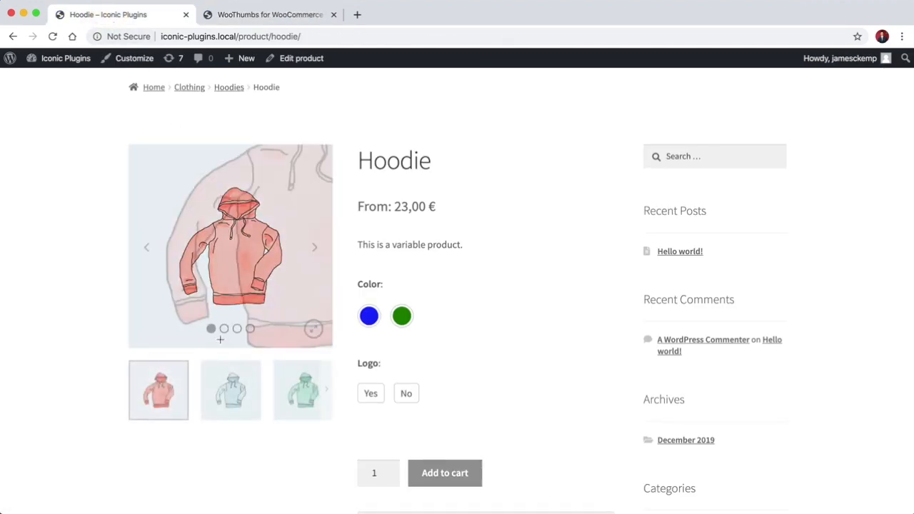
{"action": "left_click", "coordinate": [237, 329]}
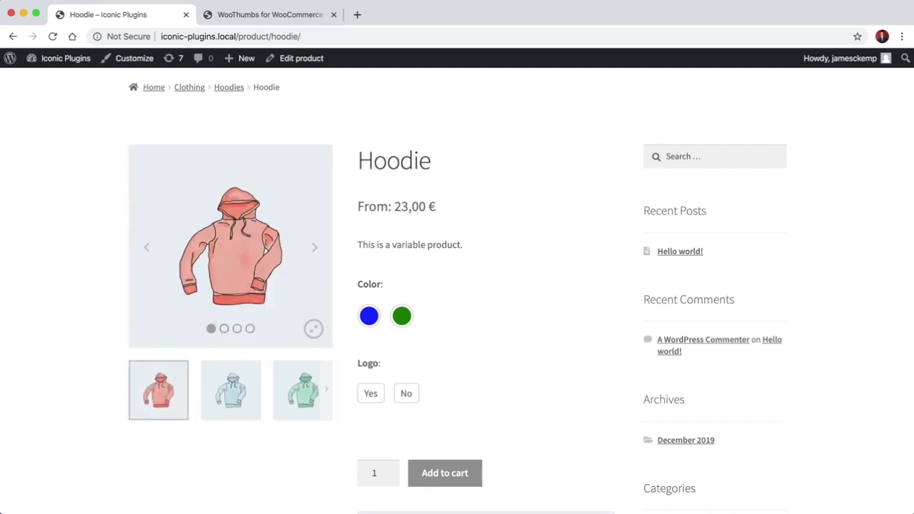
Review the Zoom settings, keeping hover zoom on and the zoom type as Inner
{"action": "left_click", "coordinate": [270, 15]}
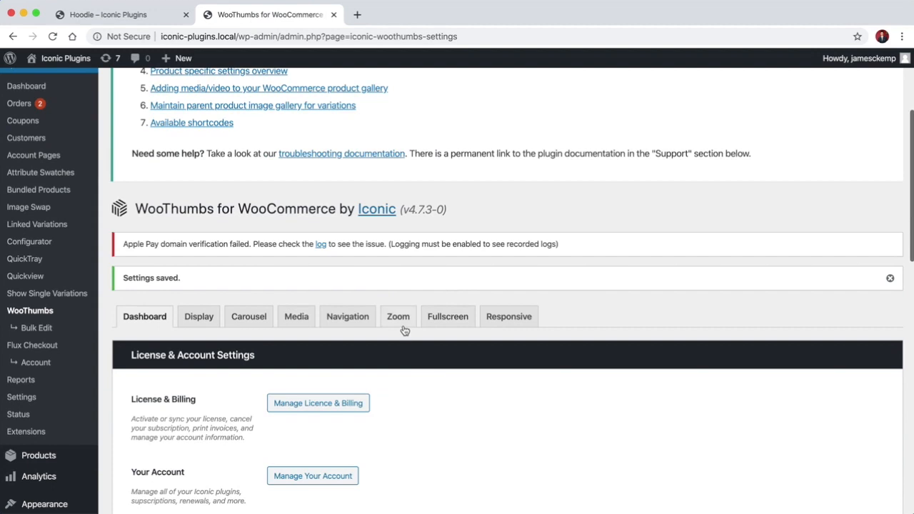
{"action": "left_click", "coordinate": [397, 317]}
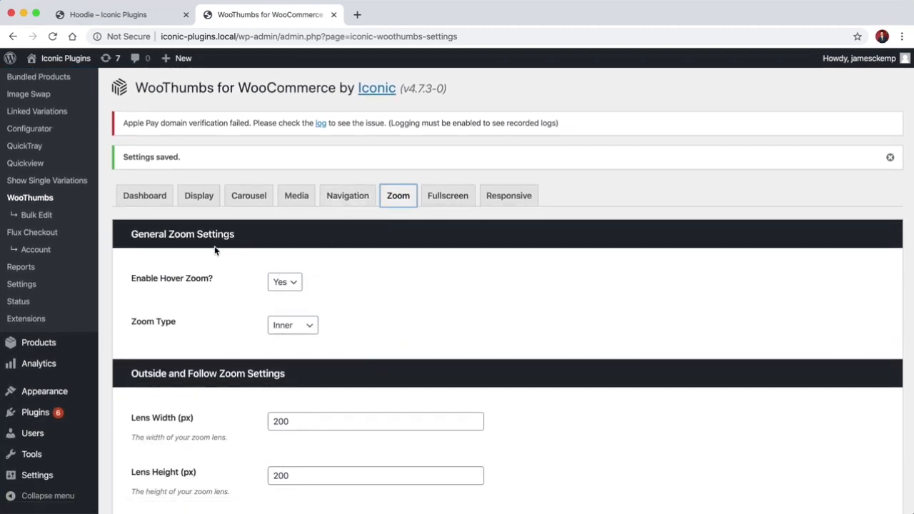
{"action": "mouse_move", "coordinate": [194, 278]}
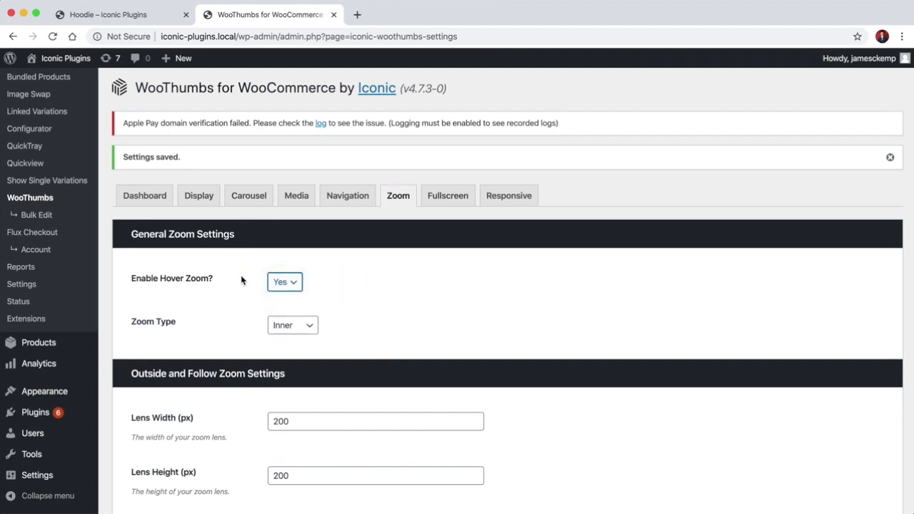
{"action": "left_click", "coordinate": [293, 326]}
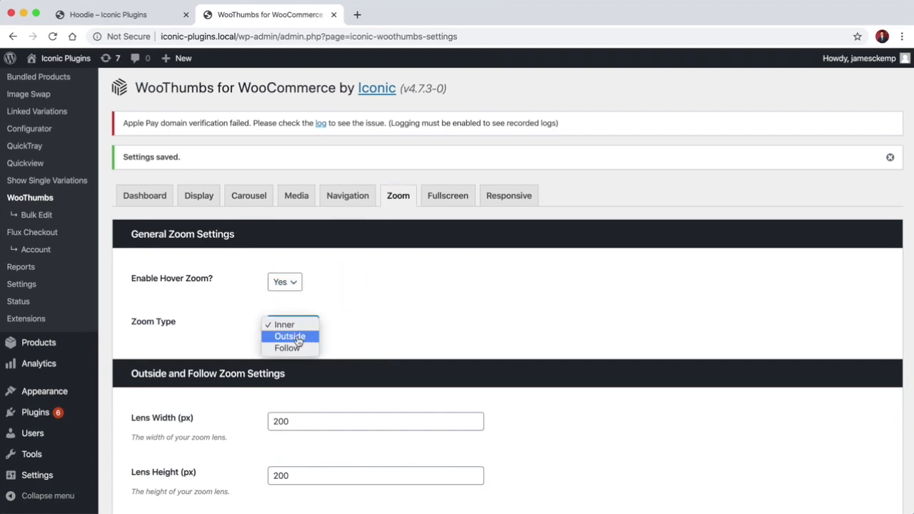
{"action": "mouse_move", "coordinate": [283, 324]}
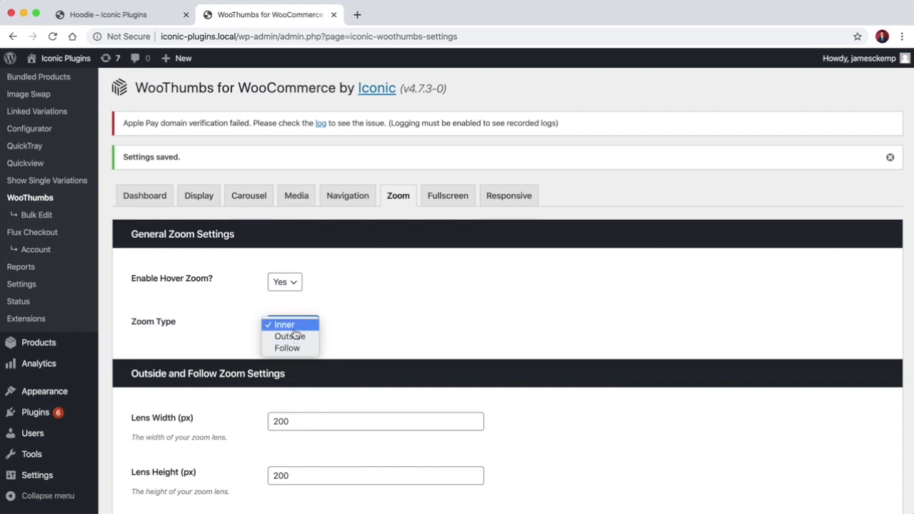
{"action": "left_click", "coordinate": [107, 14]}
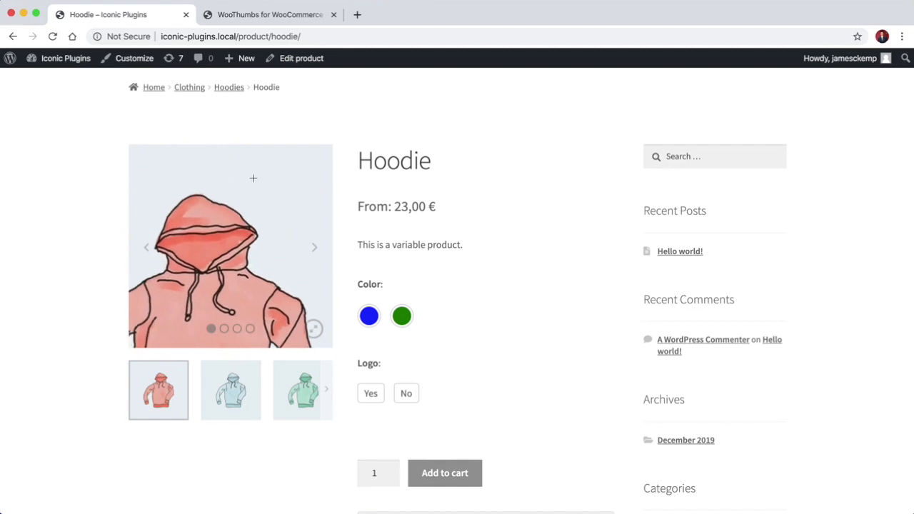
{"action": "left_click", "coordinate": [270, 14]}
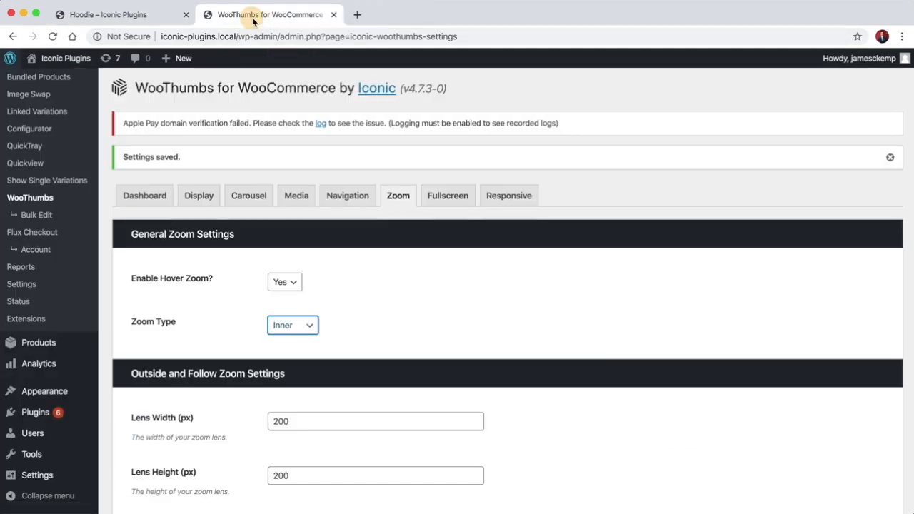
{"action": "scroll", "scroll_direction": "down", "scroll_amount": 3}
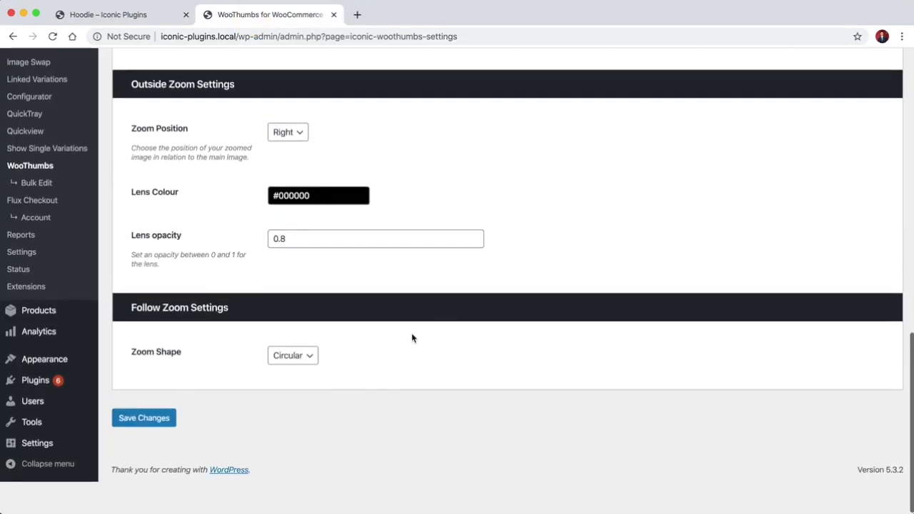
Try the Follow zoom type and preview it on the Hoodie product page
{"action": "left_click", "coordinate": [109, 14]}
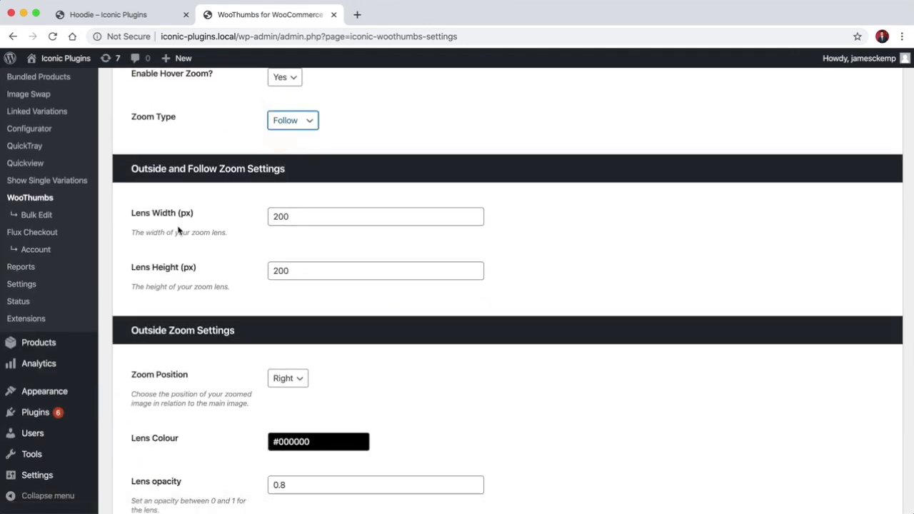
{"action": "left_click", "coordinate": [143, 450]}
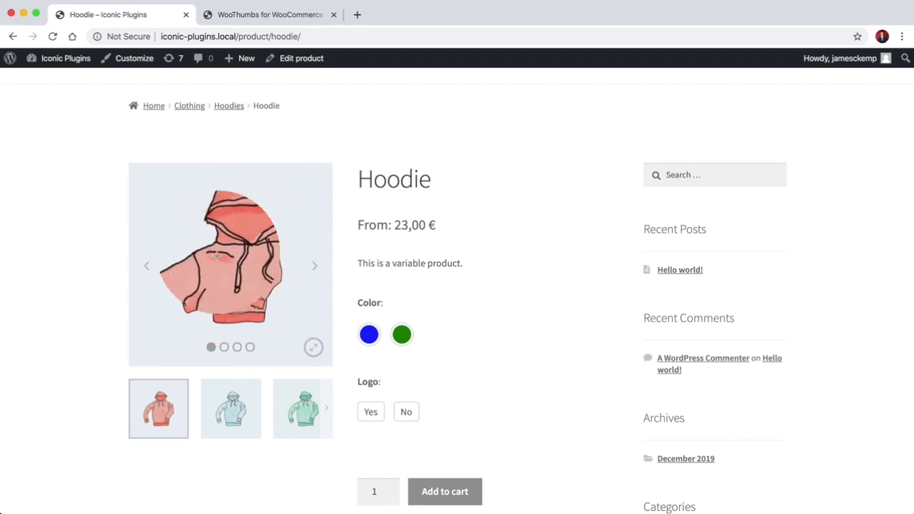
{"action": "left_click", "coordinate": [270, 14]}
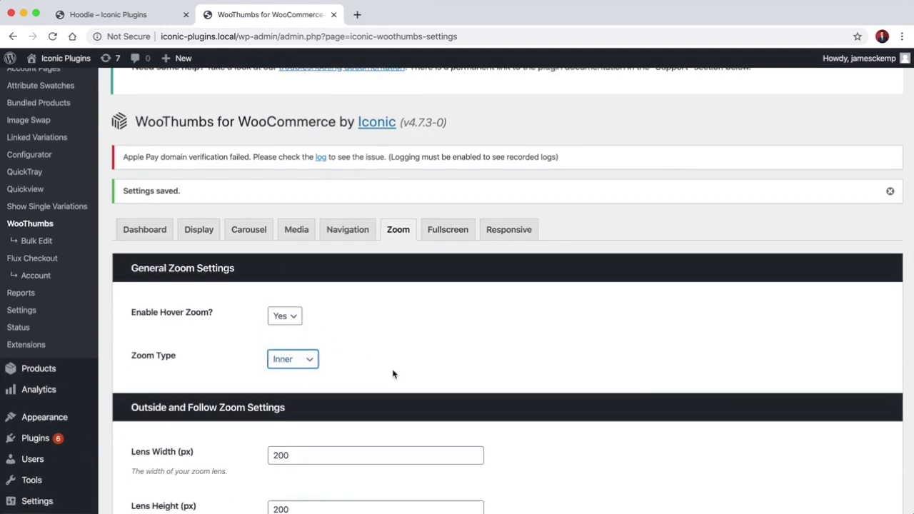
Review the 200 by 200 lens, Right position, black colour and 0.8 opacity fields
{"action": "scroll", "scroll_direction": "down", "scroll_amount": 3}
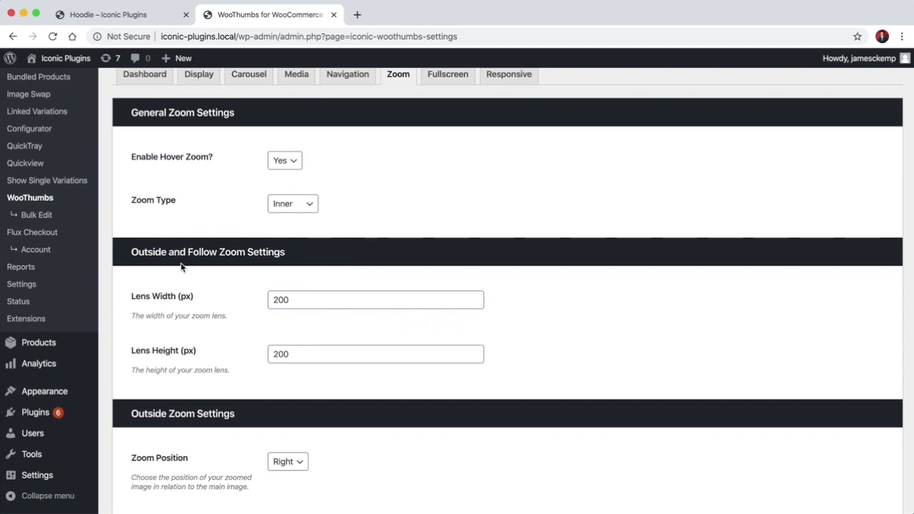
{"action": "mouse_move", "coordinate": [245, 310]}
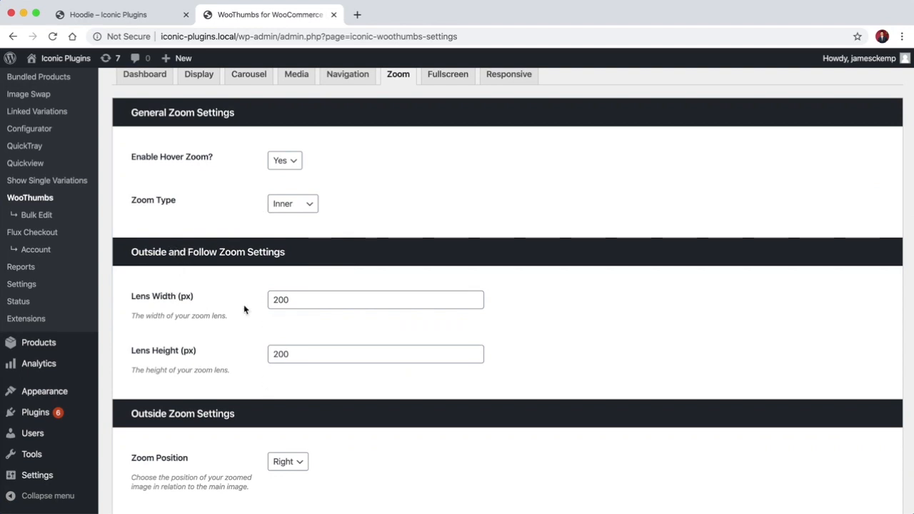
{"action": "mouse_move", "coordinate": [237, 311]}
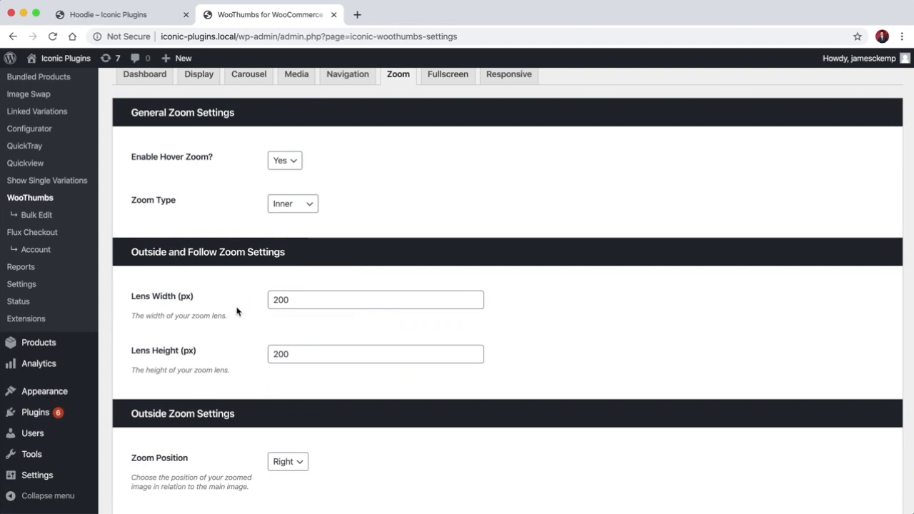
{"action": "left_click", "coordinate": [374, 299]}
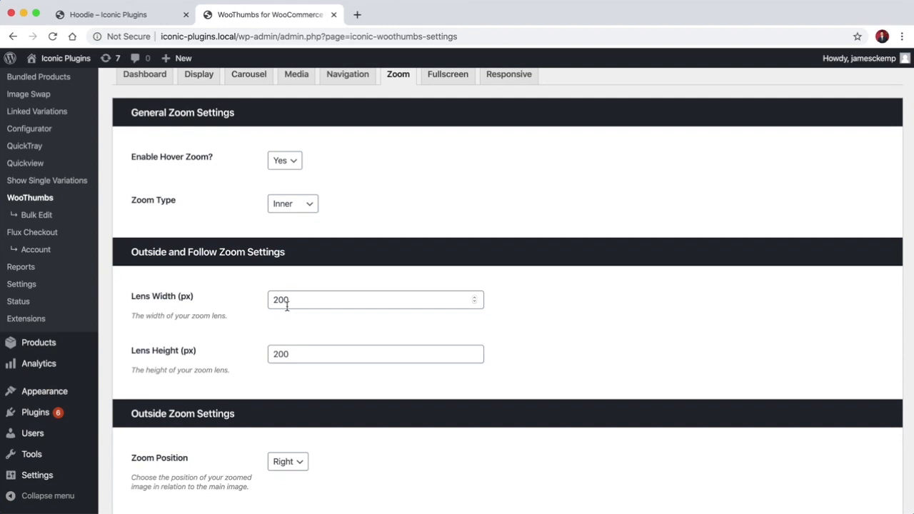
{"action": "scroll", "scroll_direction": "down", "scroll_amount": 3}
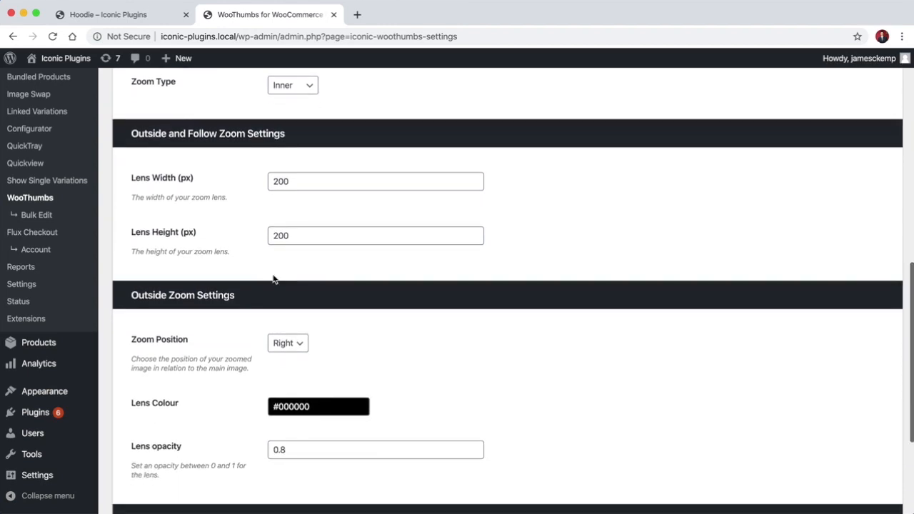
{"action": "scroll", "scroll_direction": "down", "scroll_amount": 3}
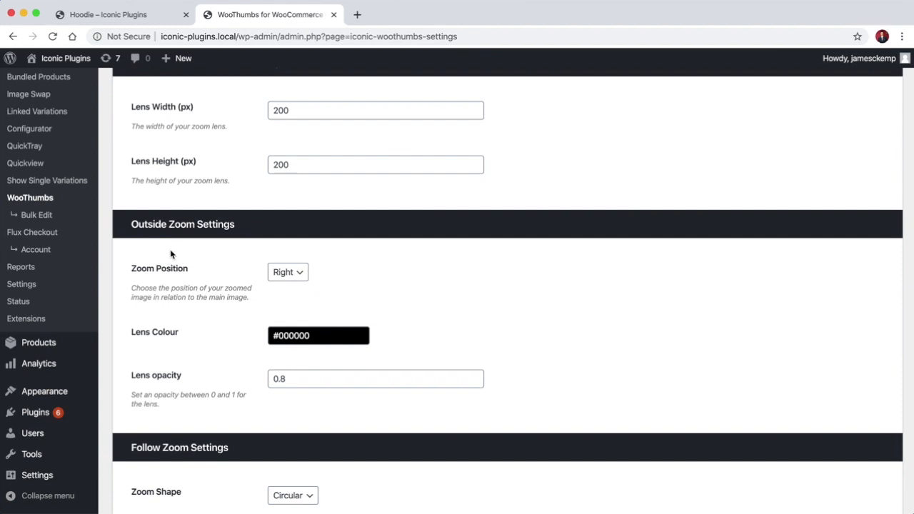
{"action": "mouse_move", "coordinate": [189, 286]}
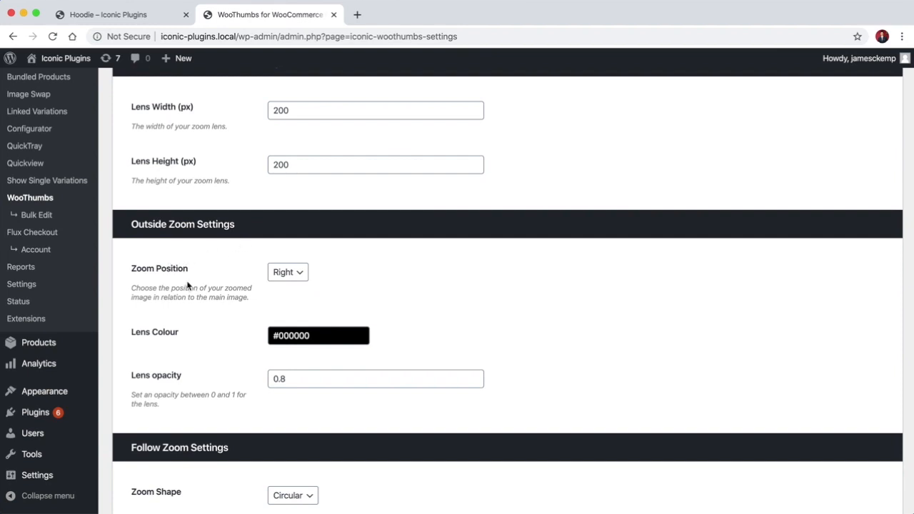
{"action": "mouse_move", "coordinate": [129, 227]}
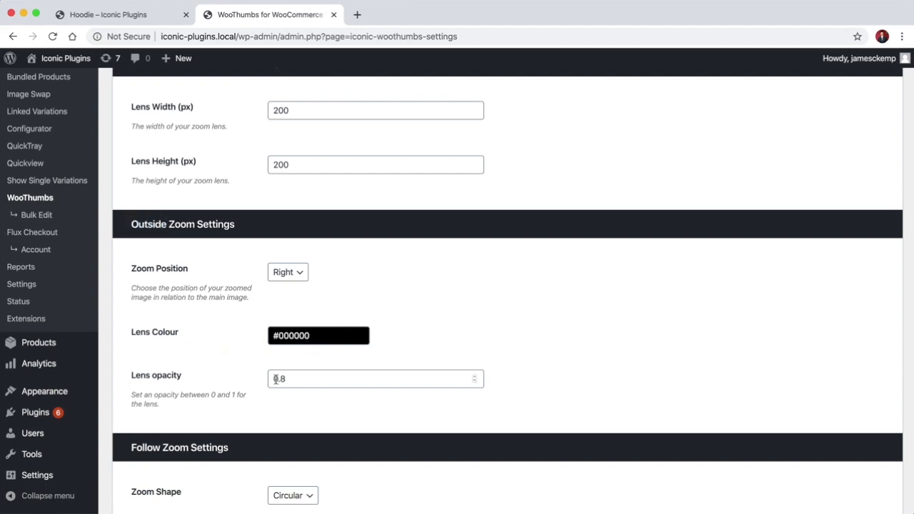
{"action": "scroll", "scroll_direction": "down", "scroll_amount": 3}
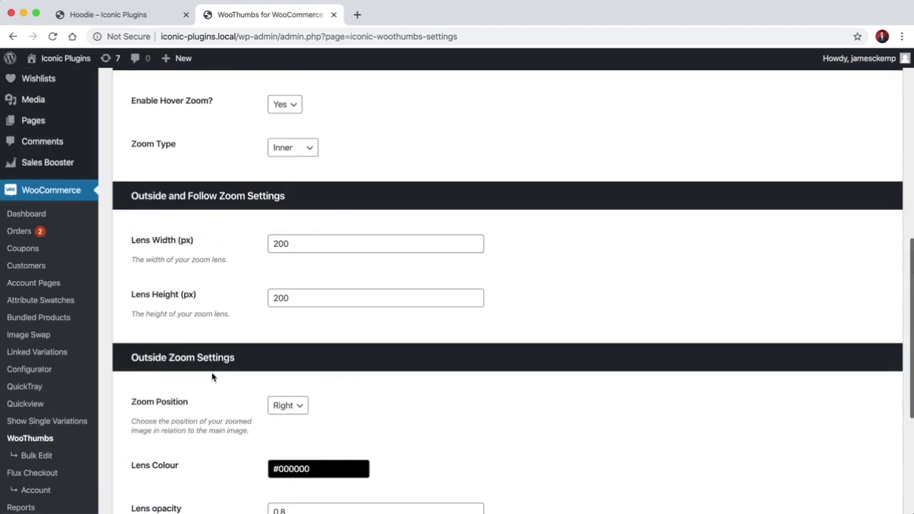
Review the Fullscreen settings: fullscreen on, click-anywhere off, image titles on
{"action": "left_click", "coordinate": [448, 312]}
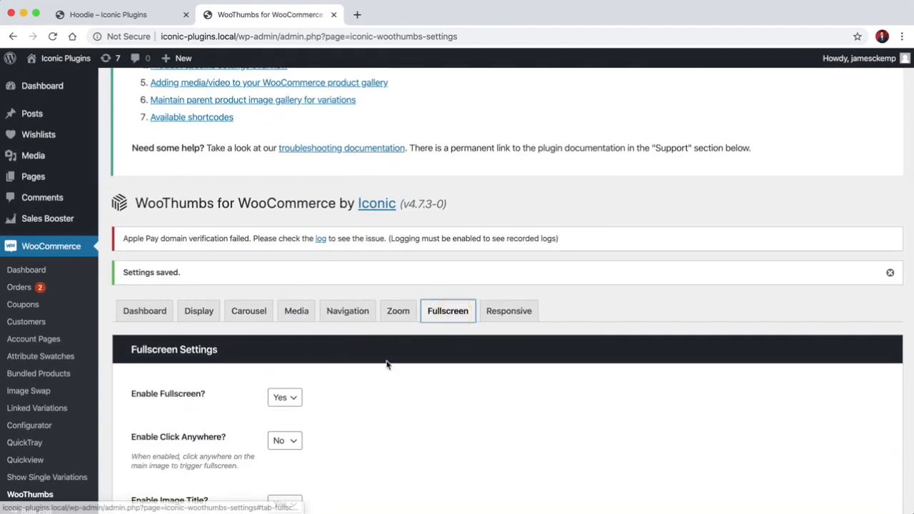
{"action": "scroll", "scroll_direction": "down", "scroll_amount": 3}
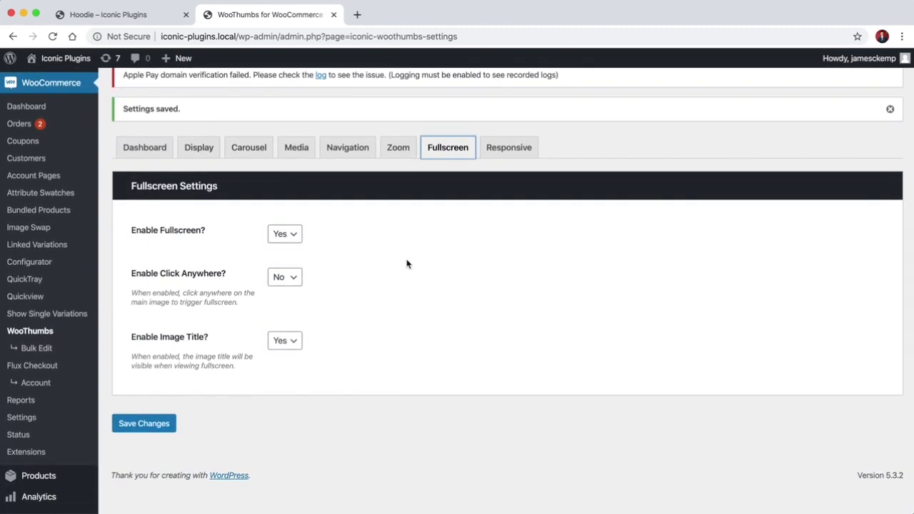
{"action": "mouse_move", "coordinate": [280, 240]}
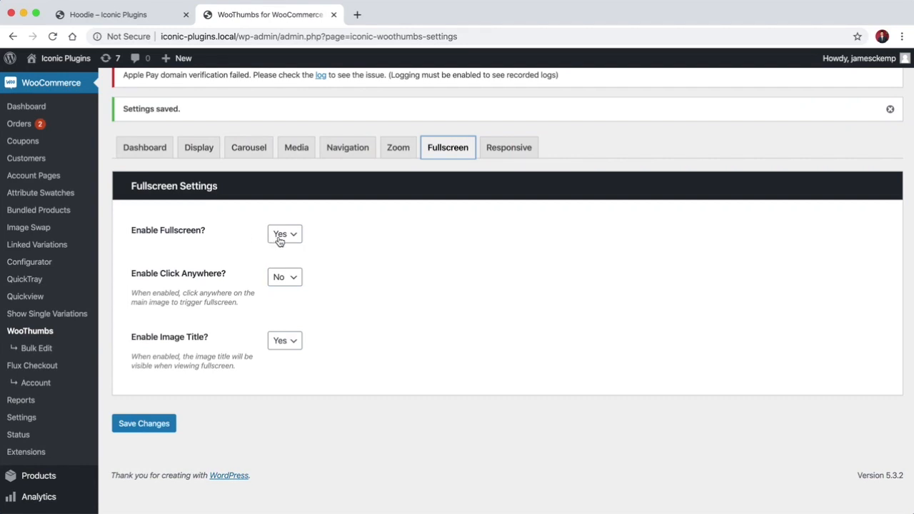
{"action": "mouse_move", "coordinate": [281, 283]}
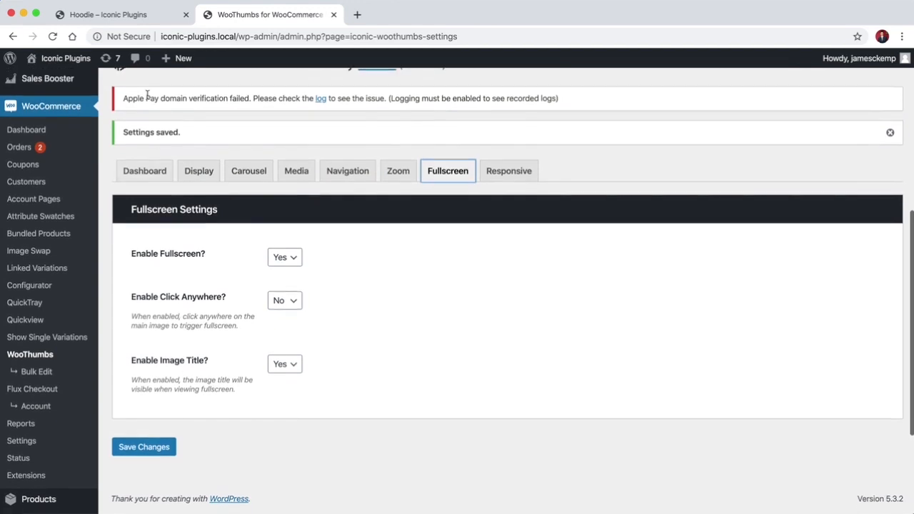
Preview the Hoodie gallery in fullscreen with image titles, stepping to the next image and closing it
{"action": "left_click", "coordinate": [107, 14]}
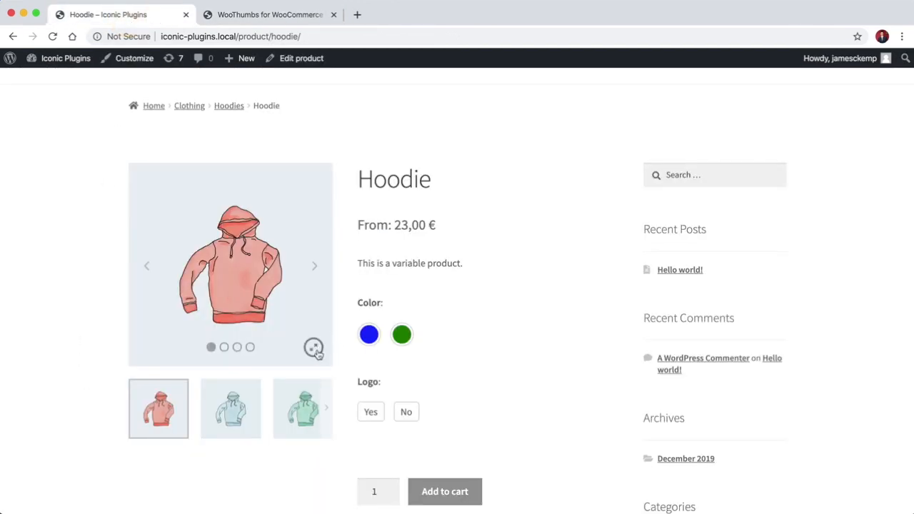
{"action": "left_click", "coordinate": [315, 348]}
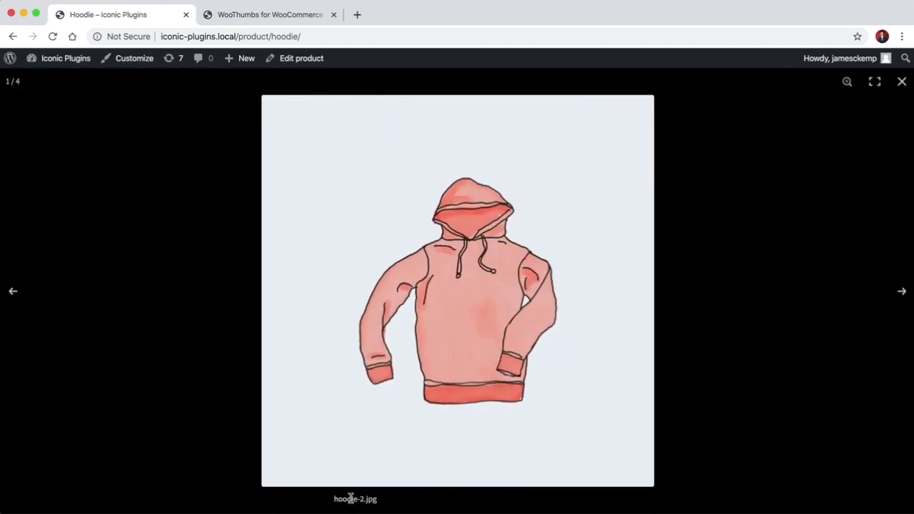
{"action": "mouse_move", "coordinate": [374, 217]}
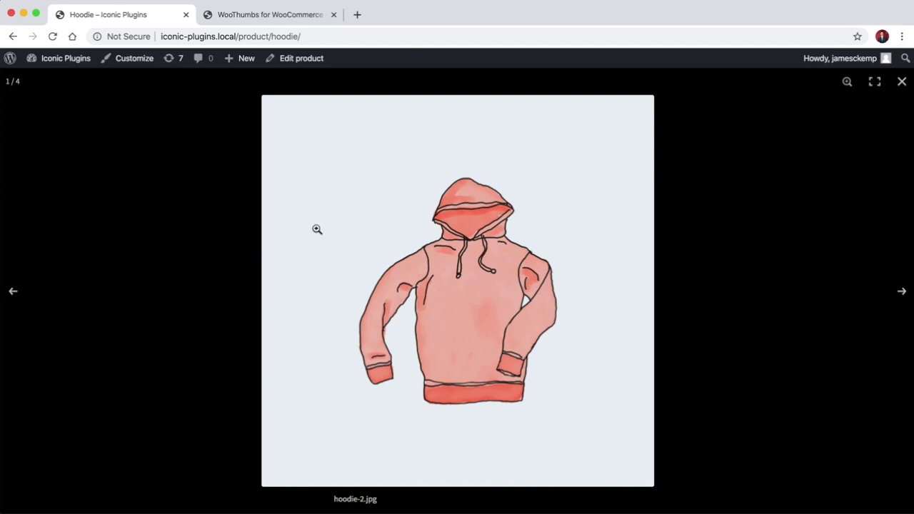
{"action": "mouse_move", "coordinate": [608, 257]}
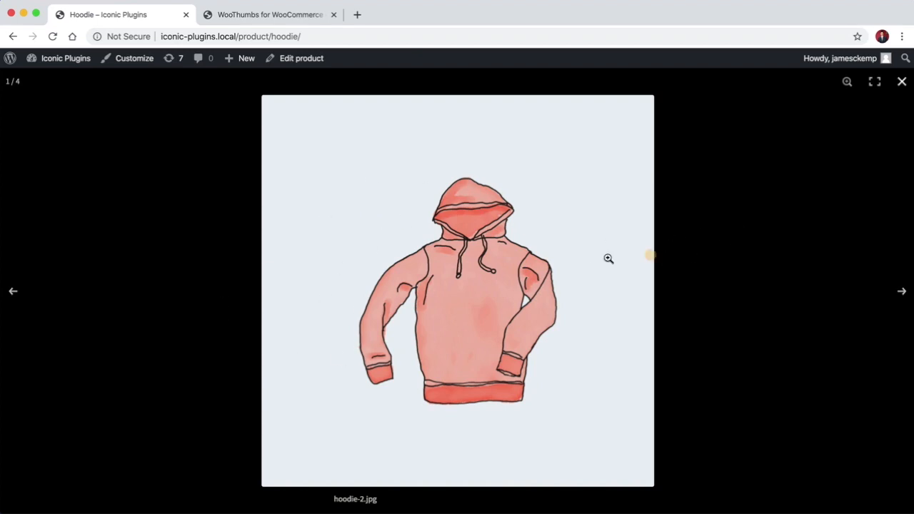
{"action": "left_click", "coordinate": [901, 292]}
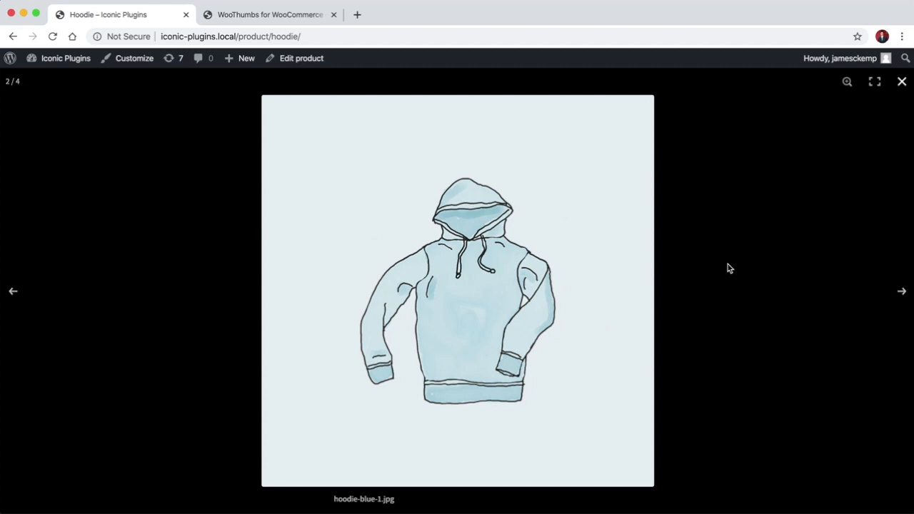
{"action": "mouse_move", "coordinate": [472, 210]}
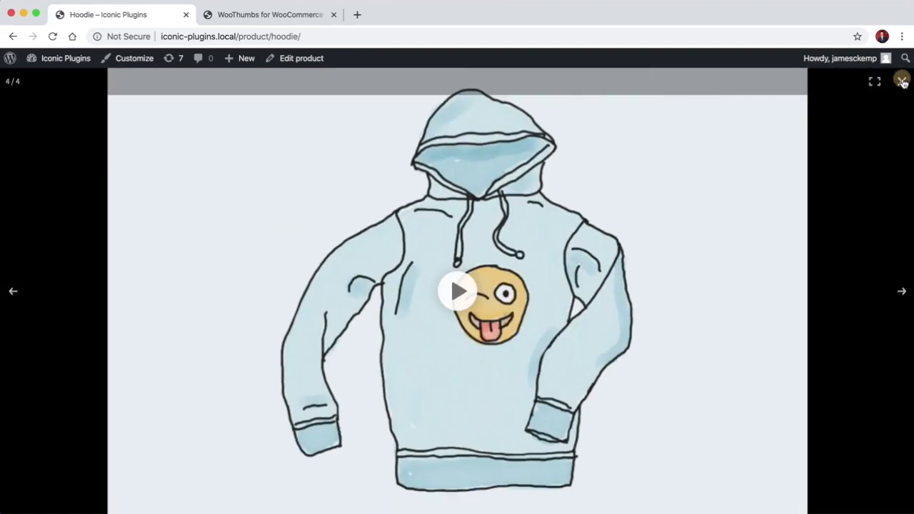
{"action": "left_click", "coordinate": [903, 80]}
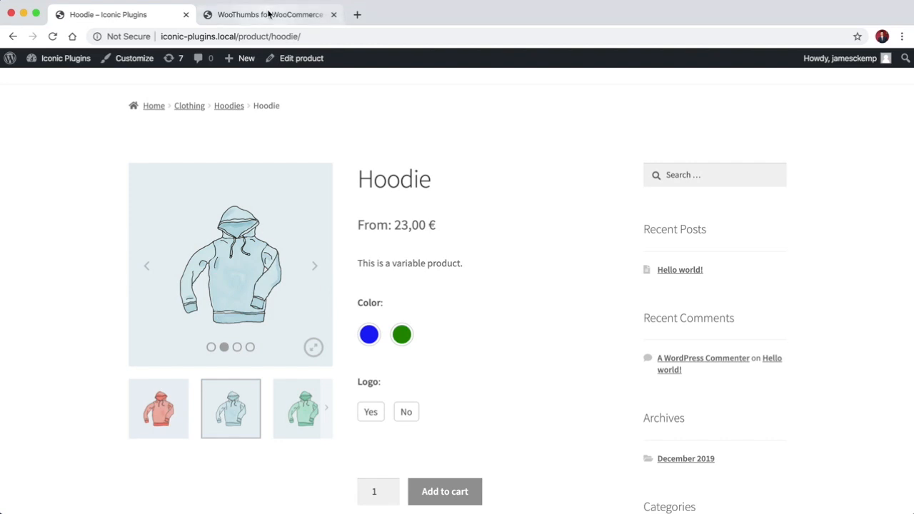
Compare the Responsive settings against the Hoodie product page
{"action": "left_click", "coordinate": [270, 14]}
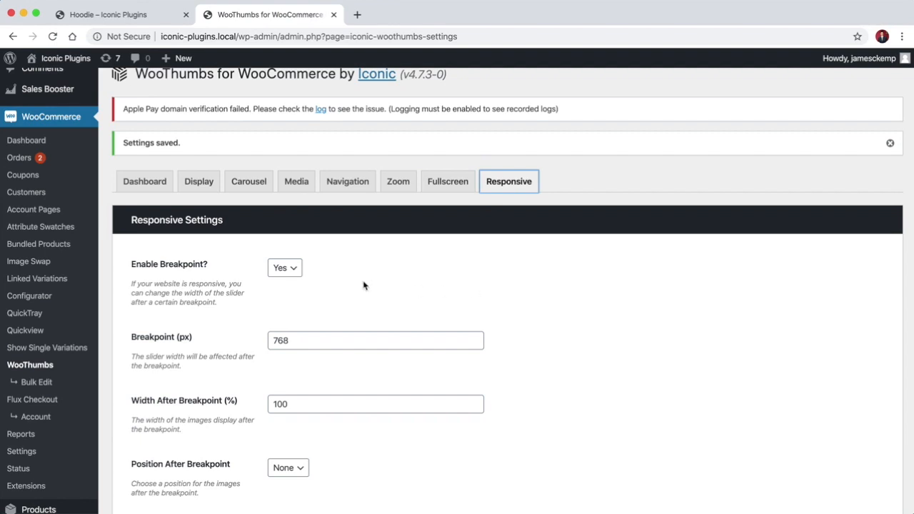
{"action": "scroll", "scroll_direction": "down", "scroll_amount": 3}
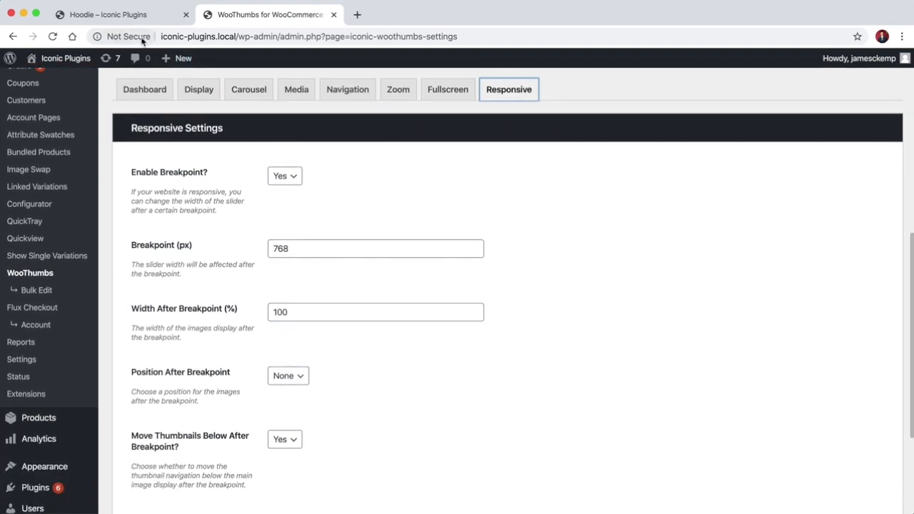
{"action": "left_click", "coordinate": [107, 14]}
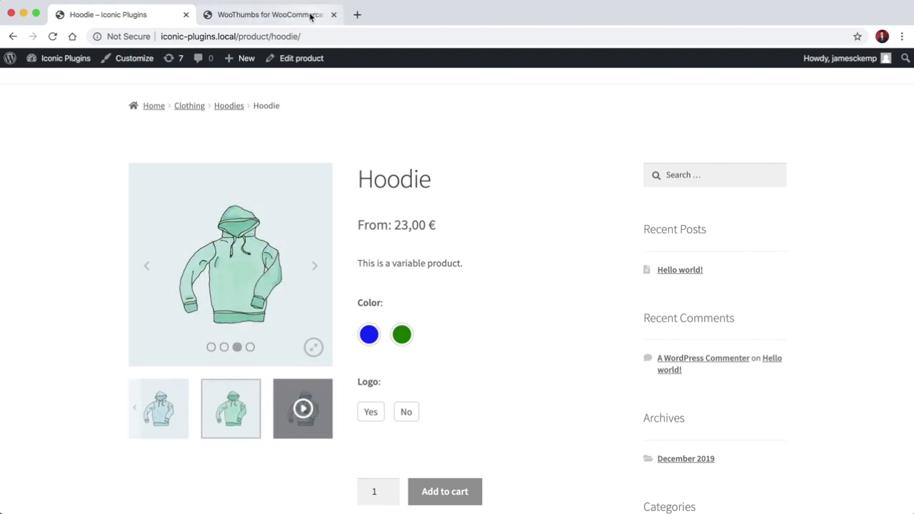
{"action": "mouse_move", "coordinate": [270, 14]}
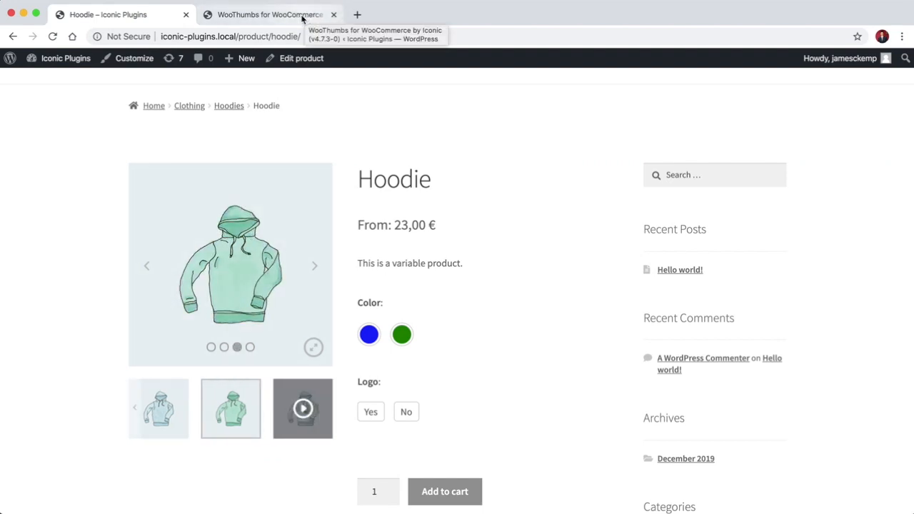
{"action": "mouse_move", "coordinate": [250, 264]}
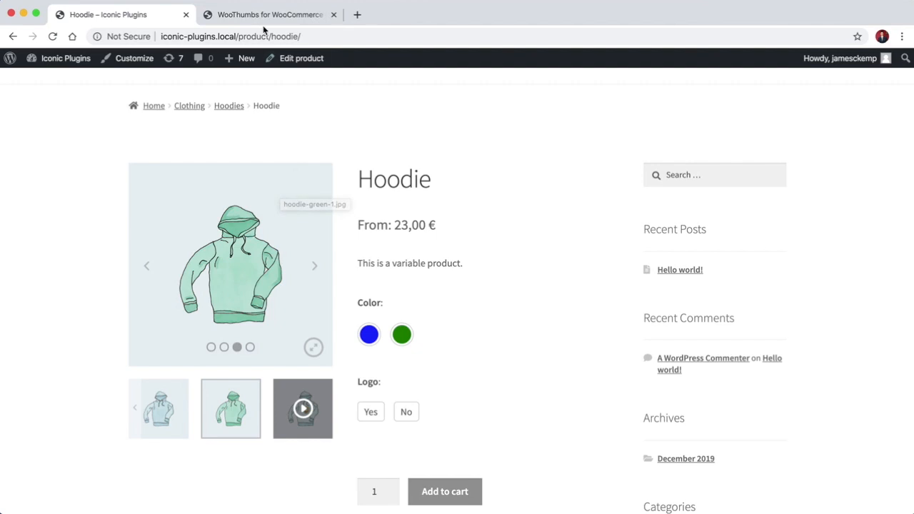
{"action": "left_click", "coordinate": [270, 14]}
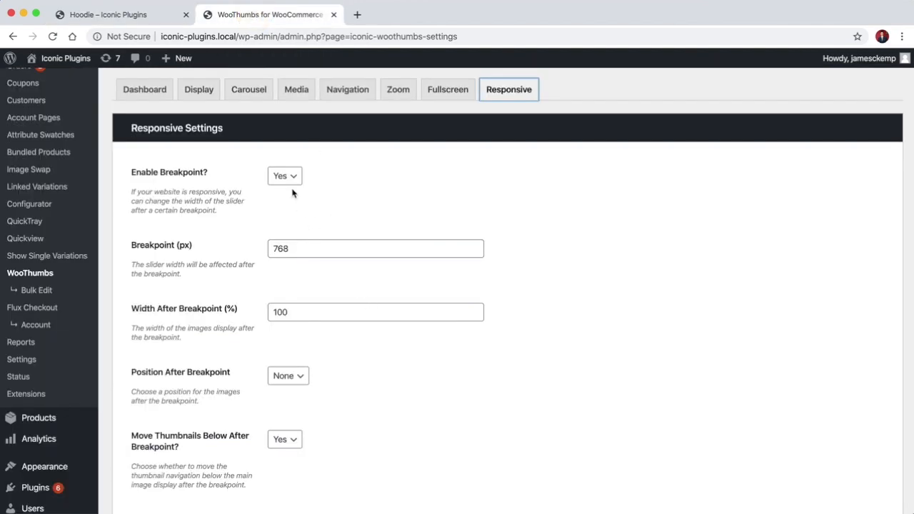
Review the 768 px breakpoint, 100% width and Position After Breakpoint choices
{"action": "left_click", "coordinate": [374, 249]}
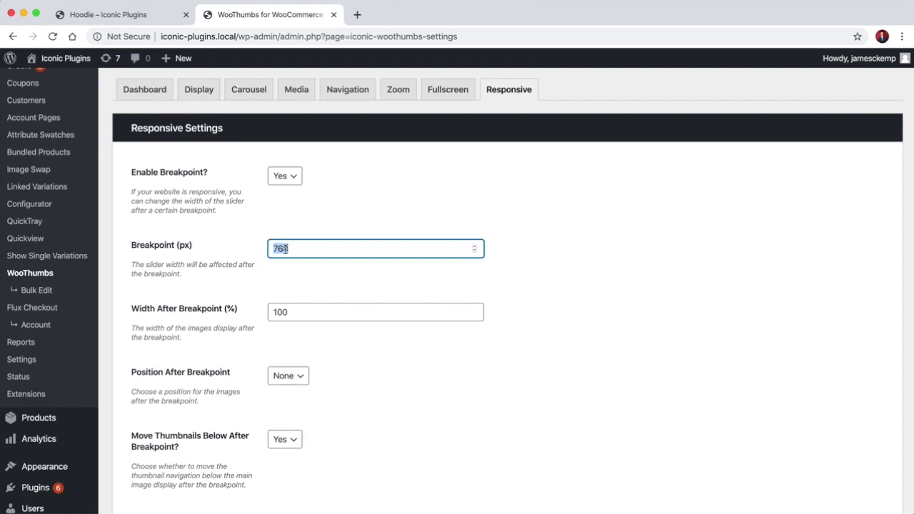
{"action": "left_click", "coordinate": [374, 311]}
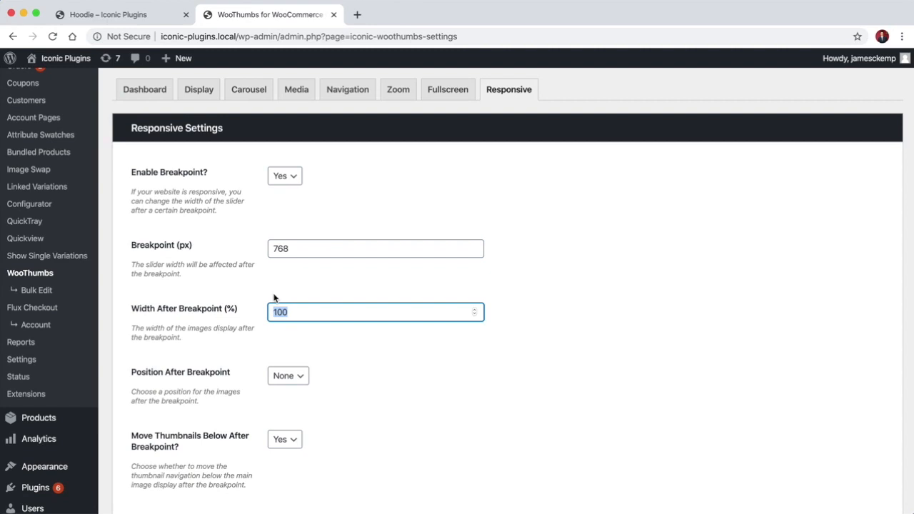
{"action": "mouse_move", "coordinate": [164, 312]}
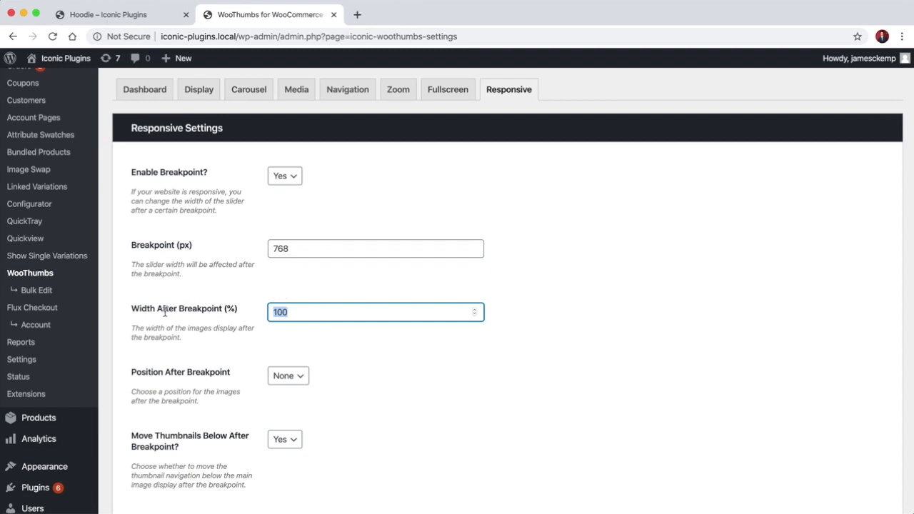
{"action": "mouse_move", "coordinate": [206, 321]}
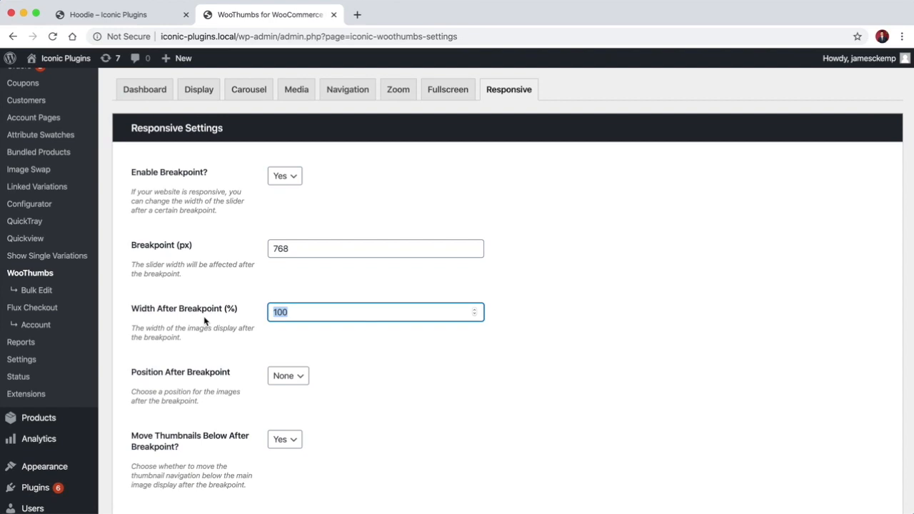
{"action": "left_click", "coordinate": [288, 375]}
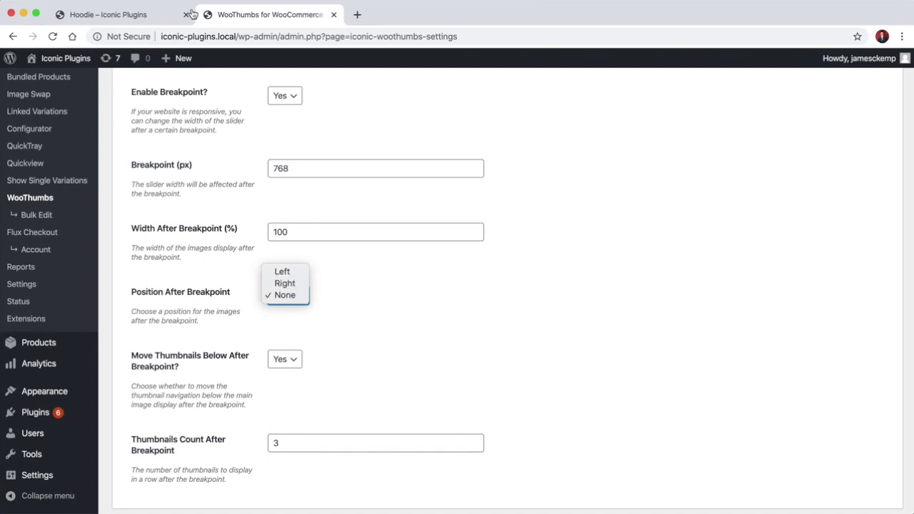
Keep Position After Breakpoint as None and browse the Hoodie gallery to the pink hoodie
{"action": "left_click", "coordinate": [107, 14]}
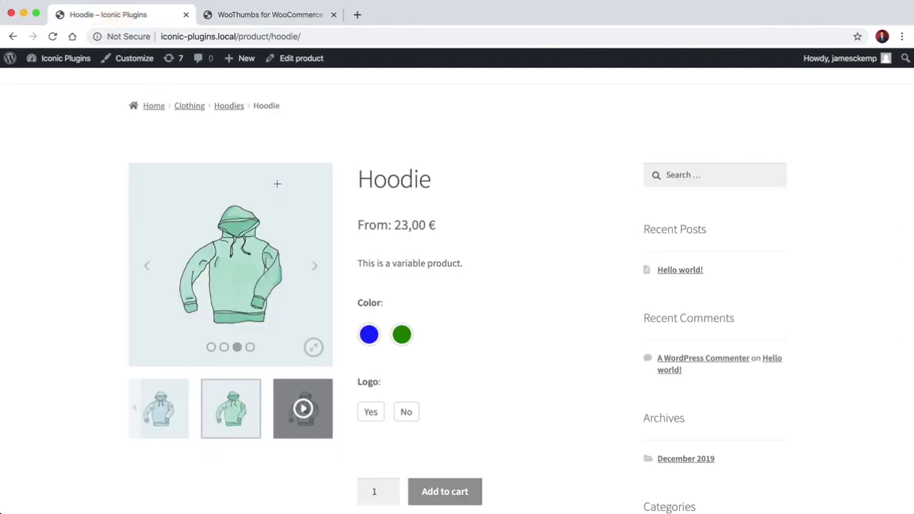
{"action": "mouse_move", "coordinate": [402, 323]}
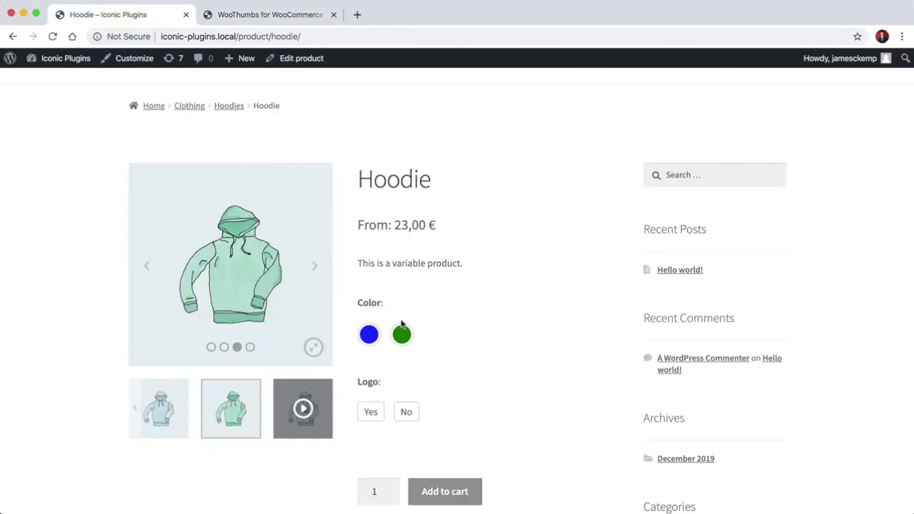
{"action": "left_click", "coordinate": [270, 15]}
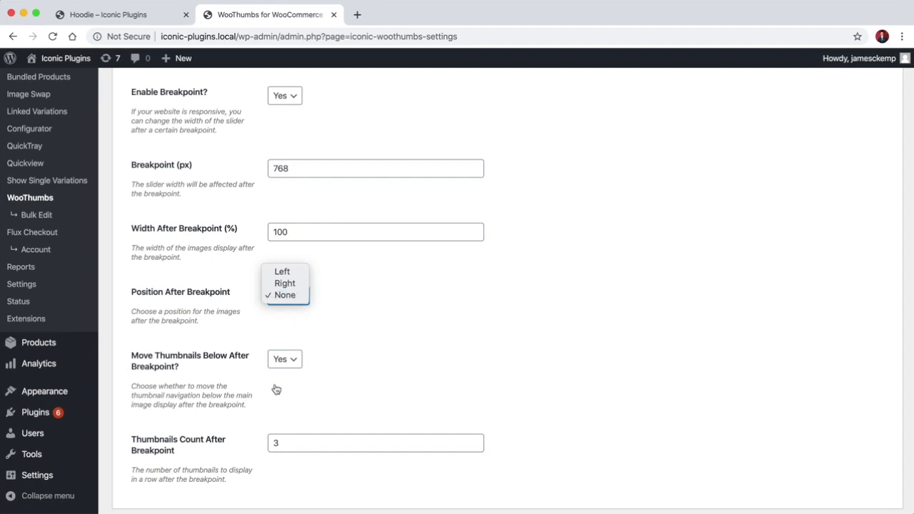
{"action": "left_click", "coordinate": [284, 294]}
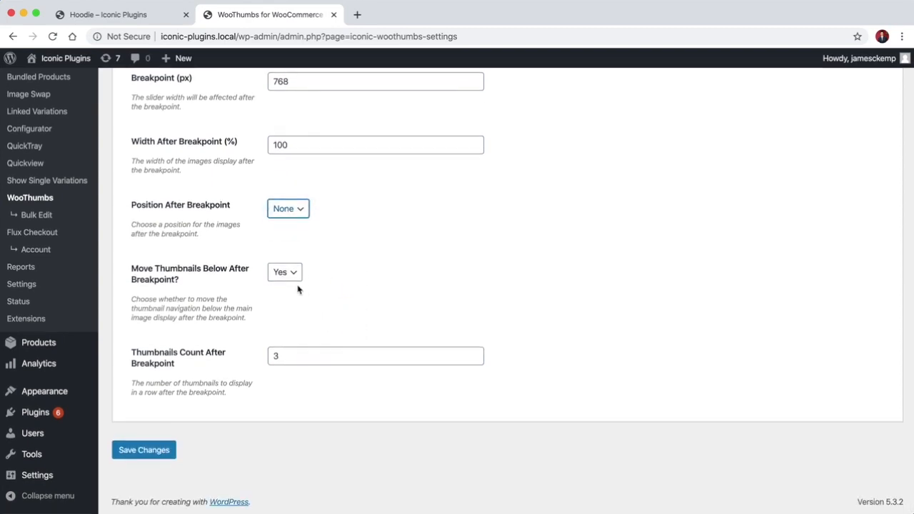
{"action": "mouse_move", "coordinate": [271, 274]}
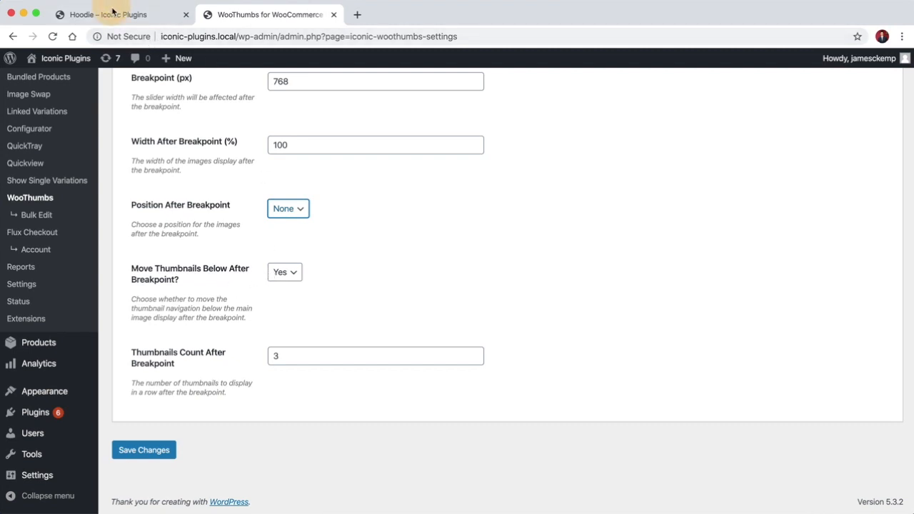
{"action": "left_click", "coordinate": [107, 15]}
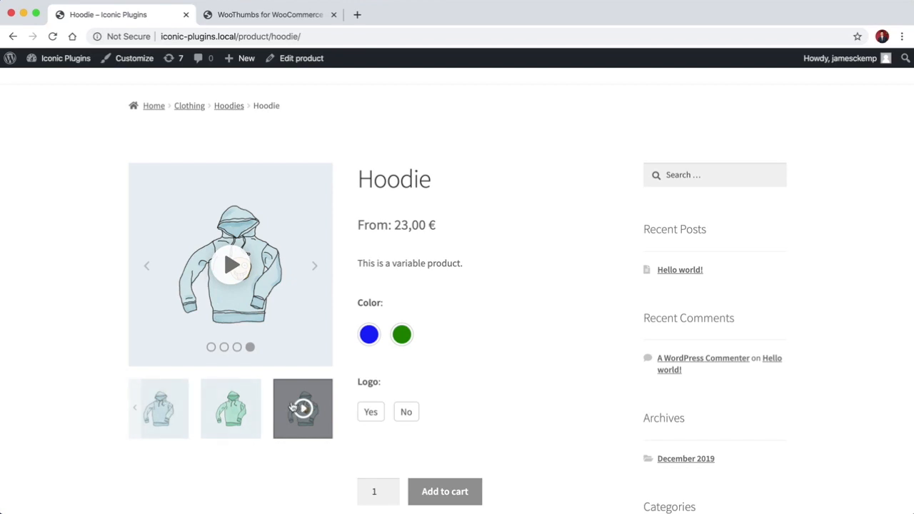
{"action": "left_click", "coordinate": [157, 409]}
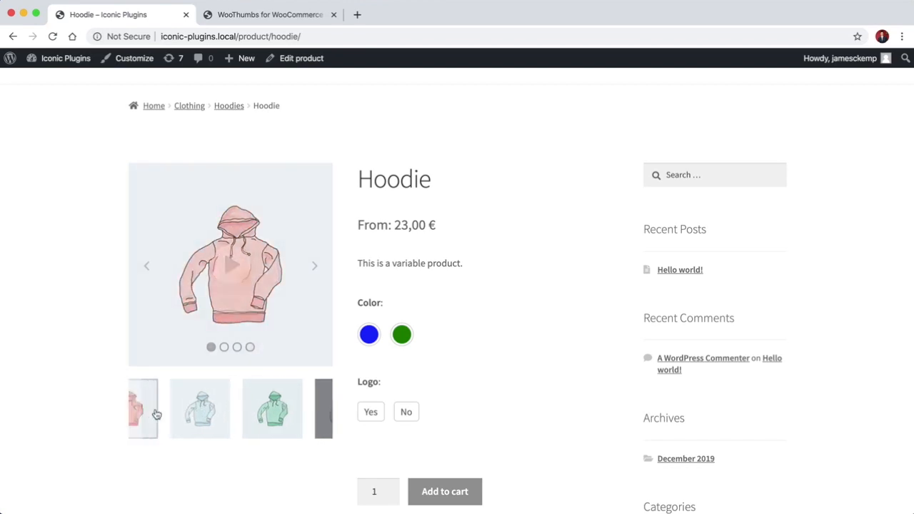
{"action": "left_click", "coordinate": [143, 408]}
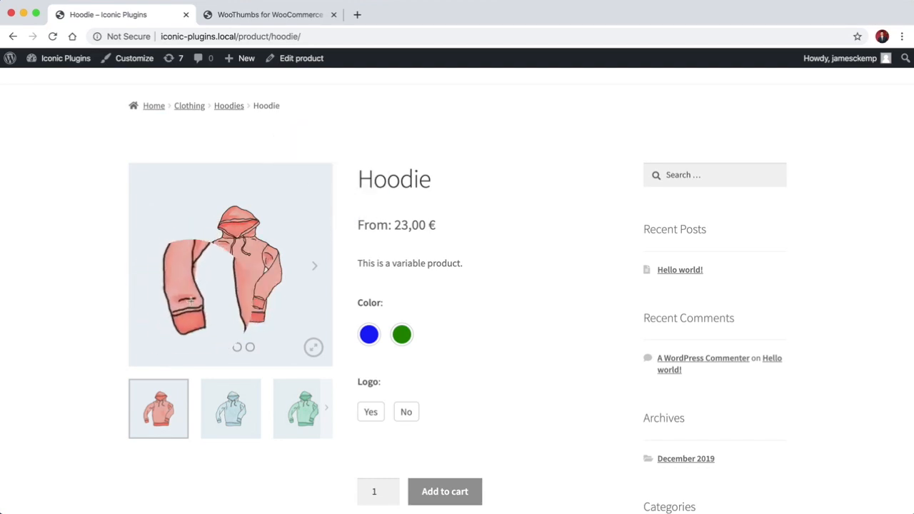
Check Thumbnails Count After Breakpoint against the Hoodie gallery, ending on the blue hoodie
{"action": "left_click", "coordinate": [270, 15]}
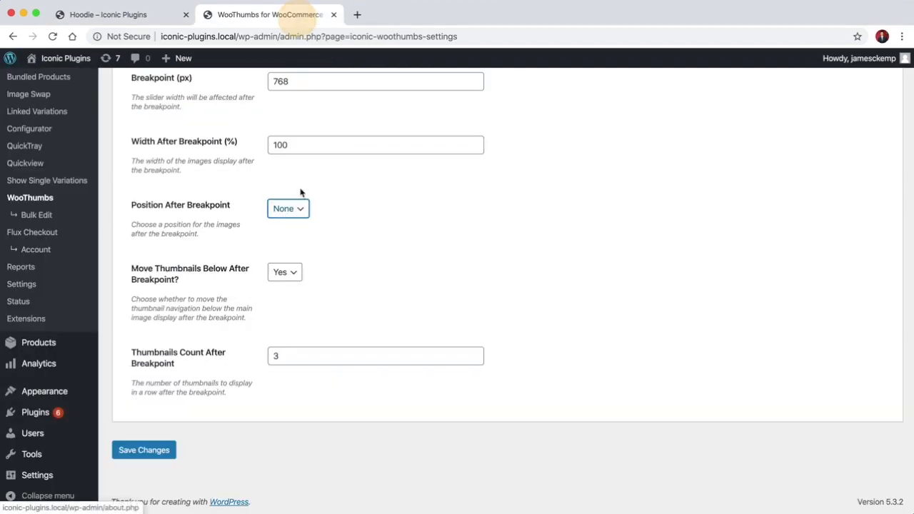
{"action": "left_click", "coordinate": [107, 15]}
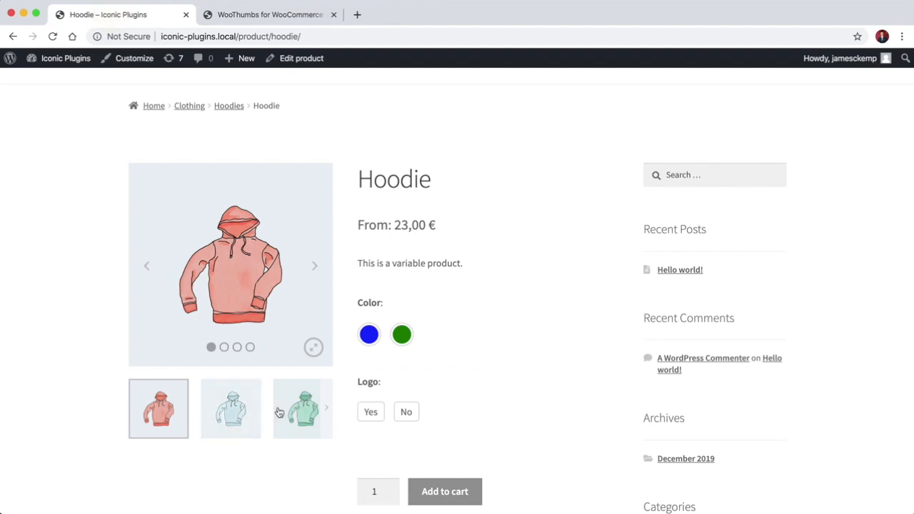
{"action": "left_click", "coordinate": [270, 14]}
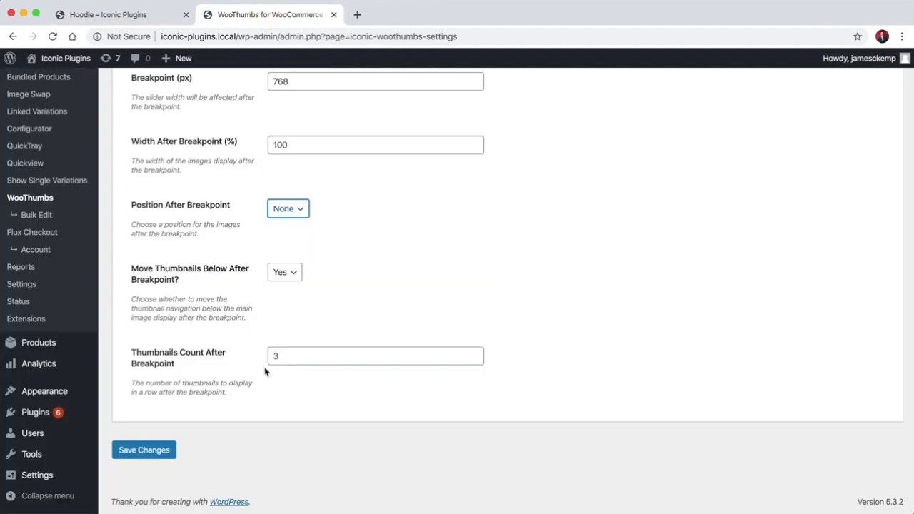
{"action": "left_click", "coordinate": [375, 356]}
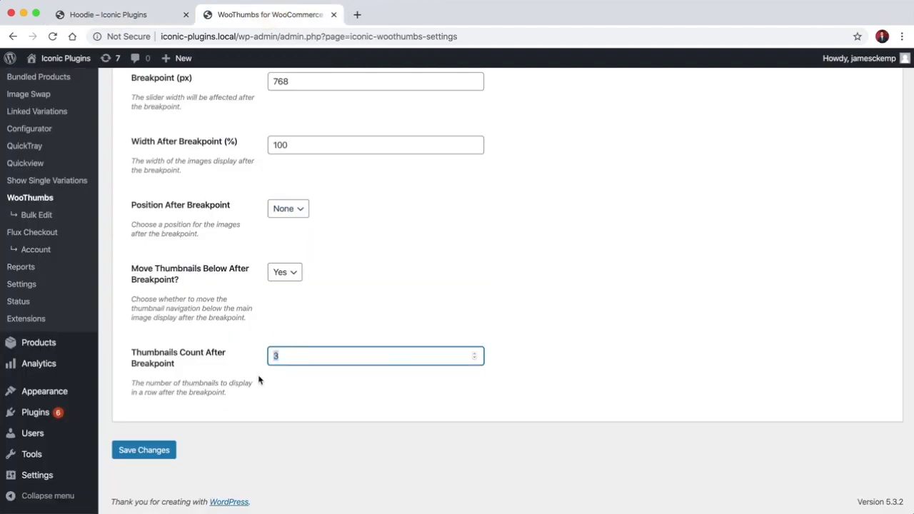
{"action": "left_click", "coordinate": [107, 15]}
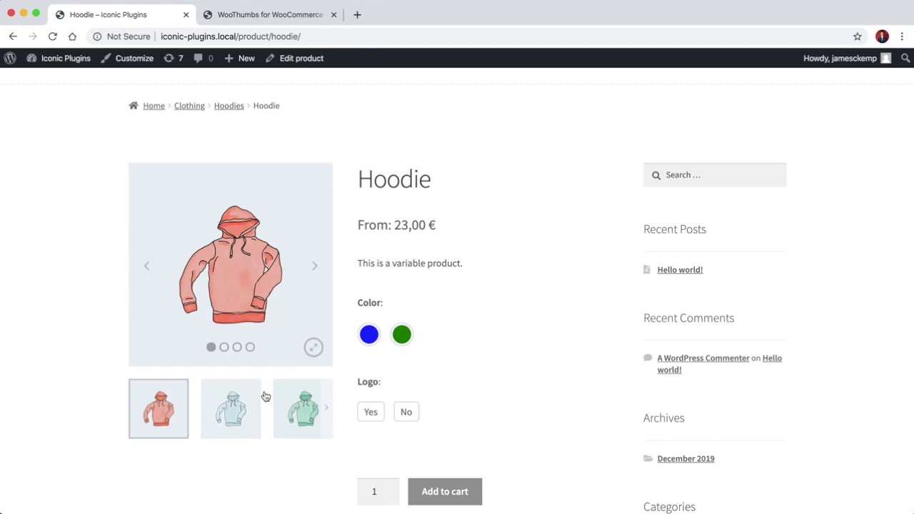
{"action": "left_click", "coordinate": [270, 14]}
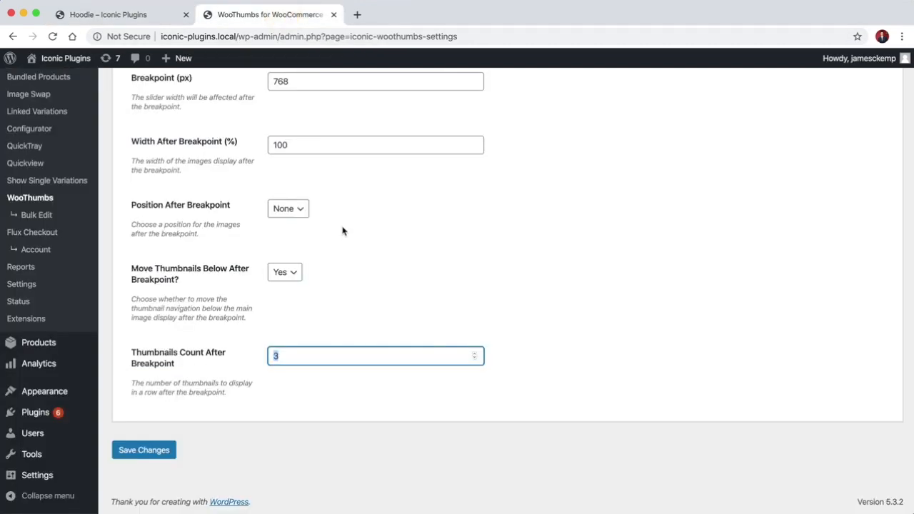
{"action": "left_click", "coordinate": [142, 450]}
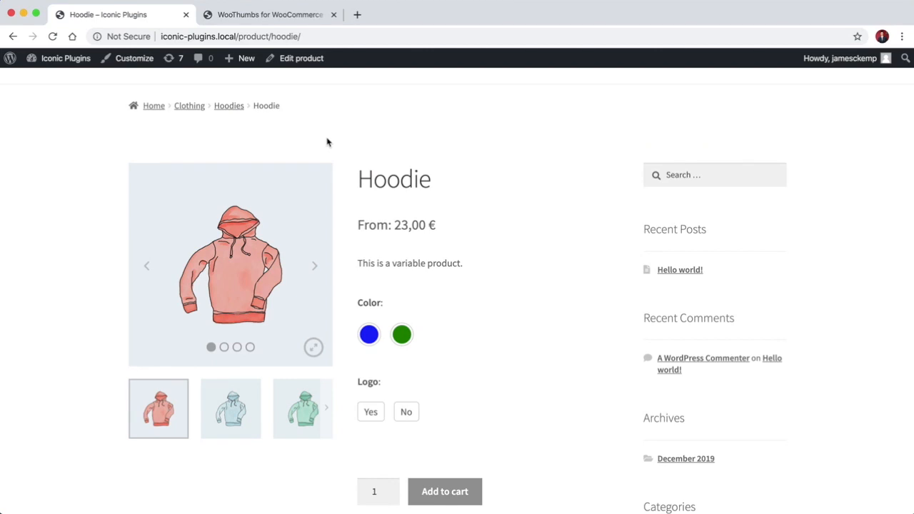
{"action": "left_click", "coordinate": [231, 409]}
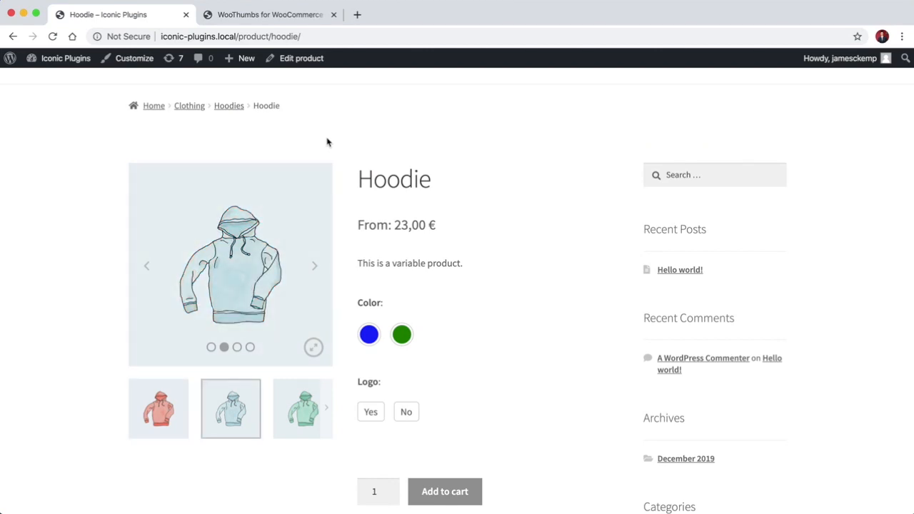